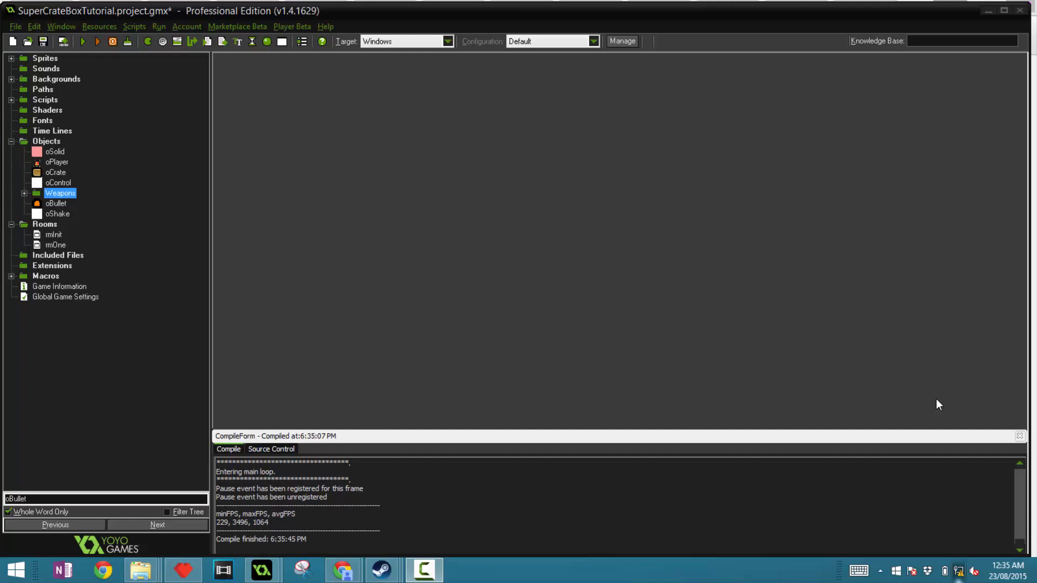
mouse_move(169, 212)
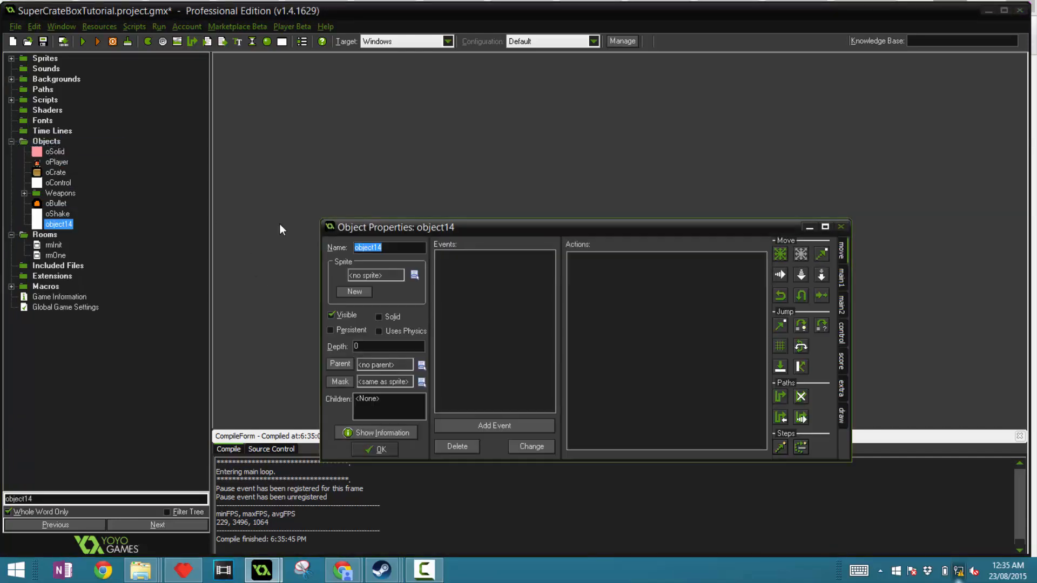
Name the object oSpawner, untick Visible, and assign it the big enemy sprite
text(oSpawner)
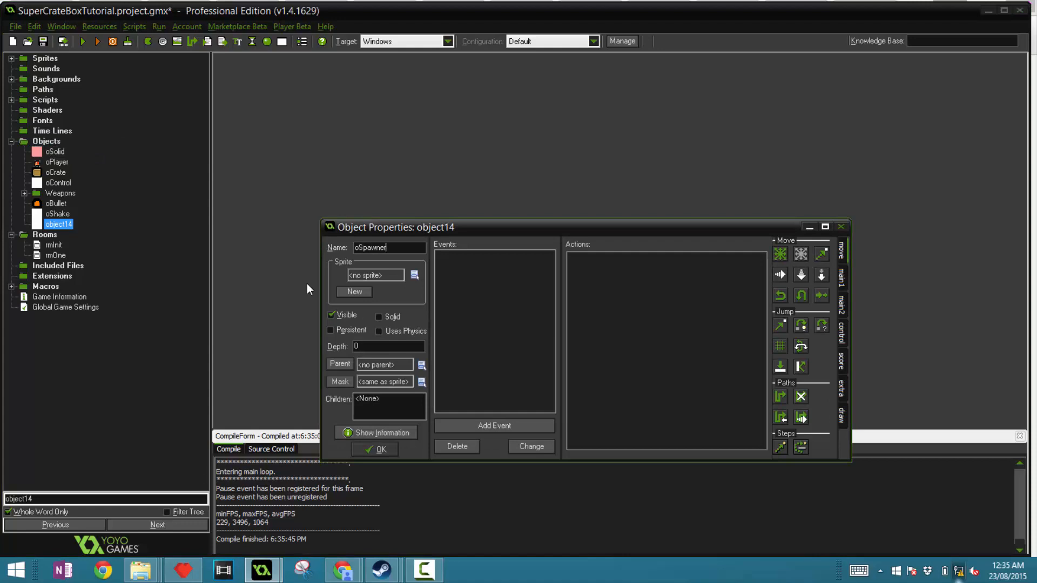
click(56, 255)
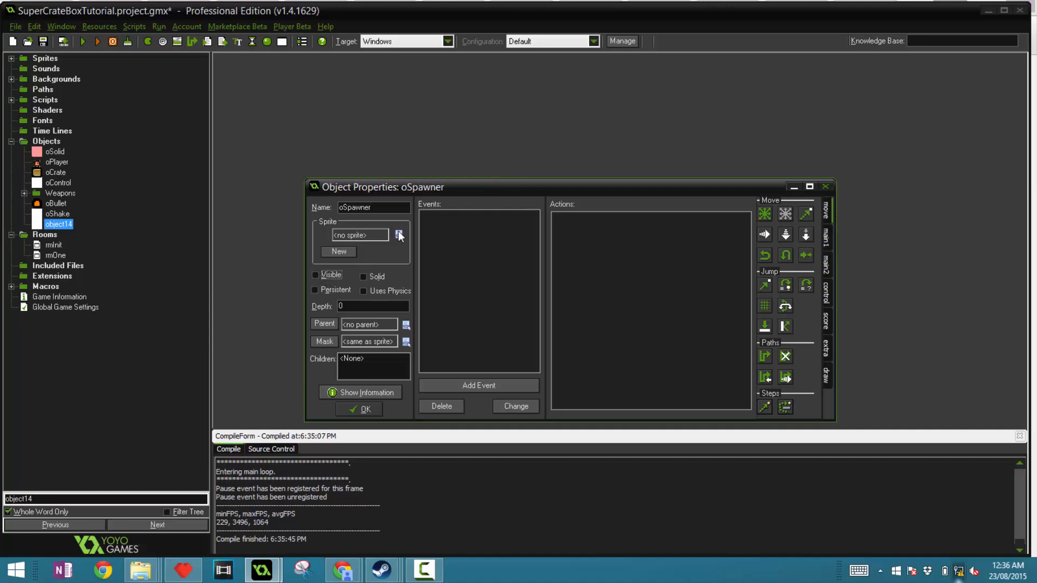
click(398, 236)
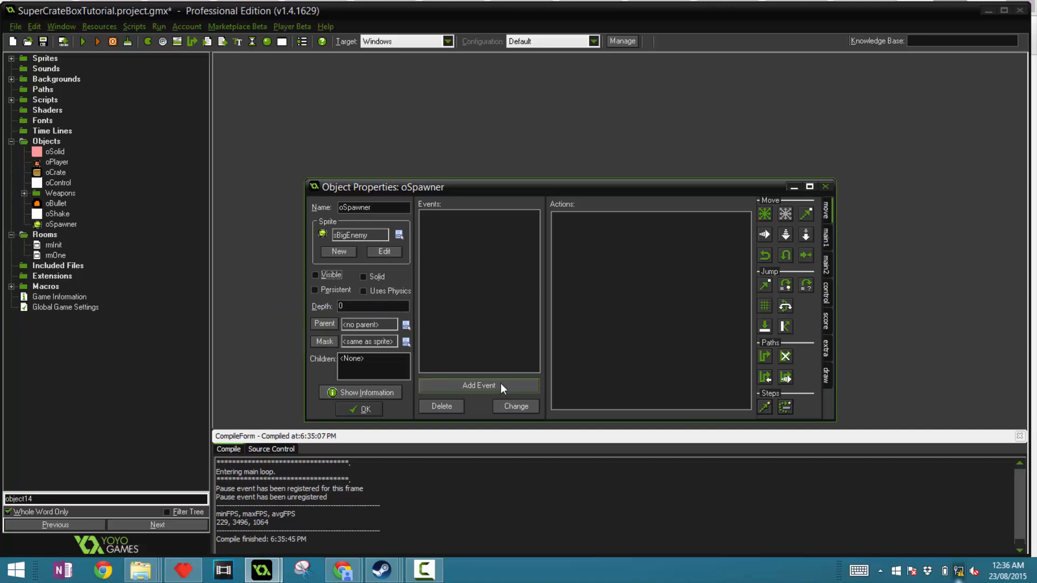
Add a Create event whose code, commented 'Start alarm', sets alarm[0] = 50
click(478, 385)
text(// )
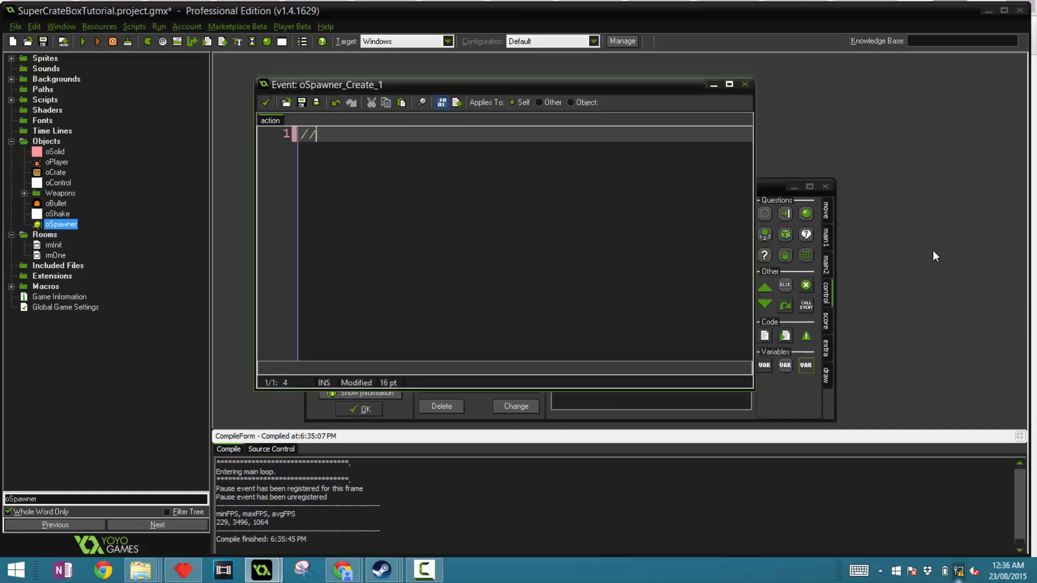
text(/Start alarm)
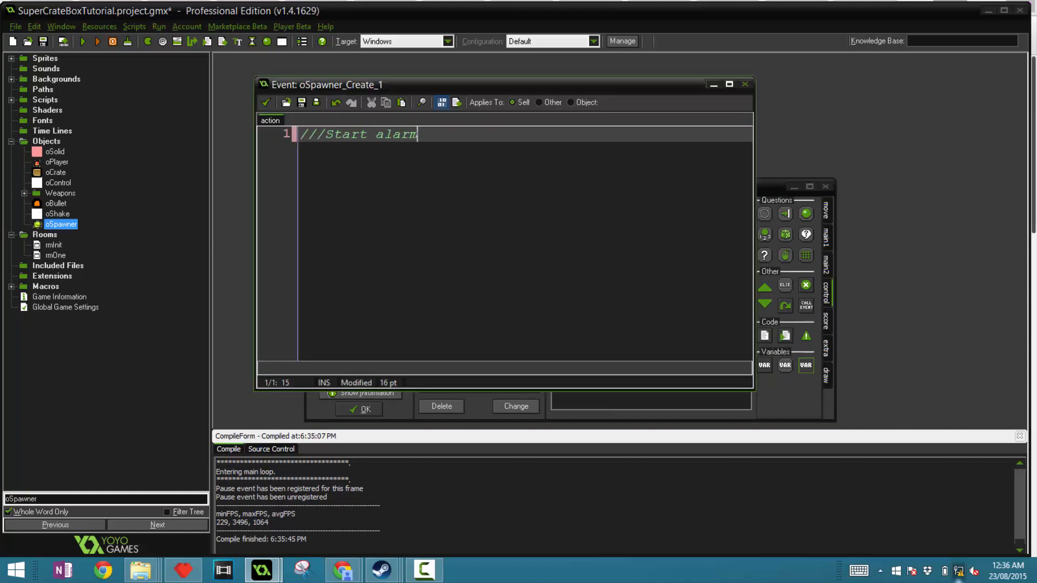
text(i)
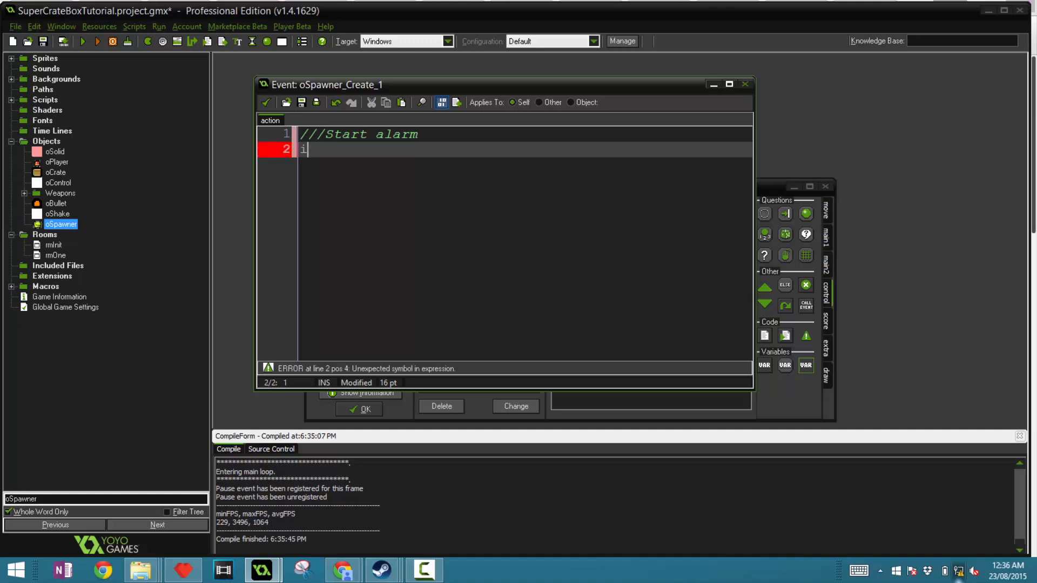
text(larm[0])
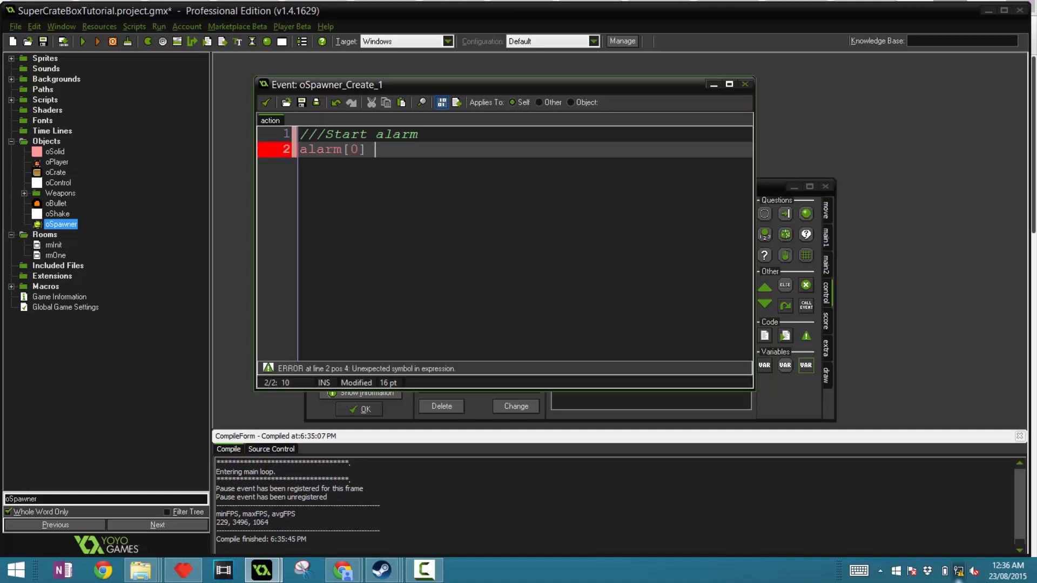
text(= 50;)
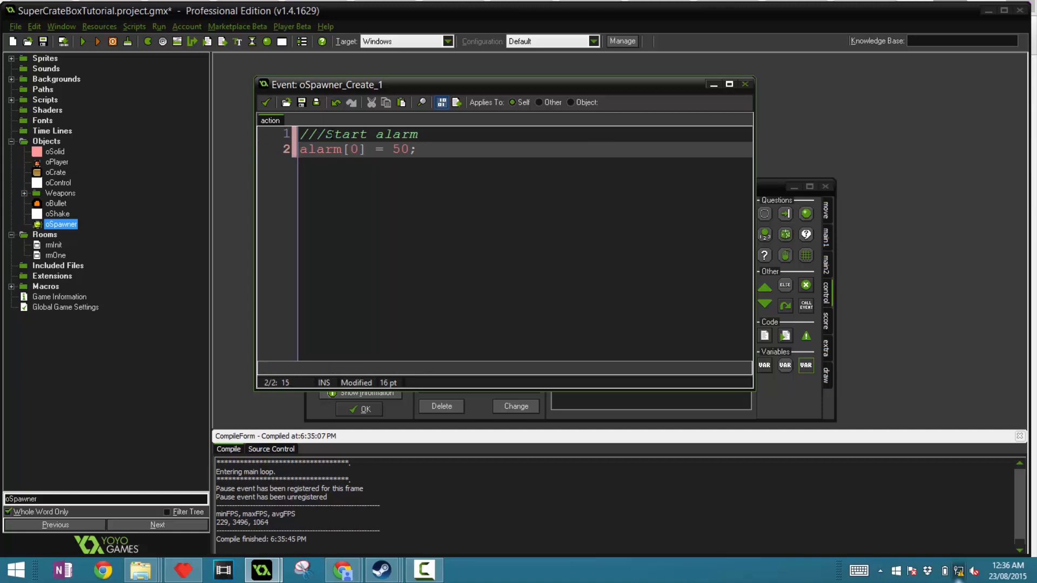
Add an Alarm 0 event with commented code calling randomize()
click(479, 385)
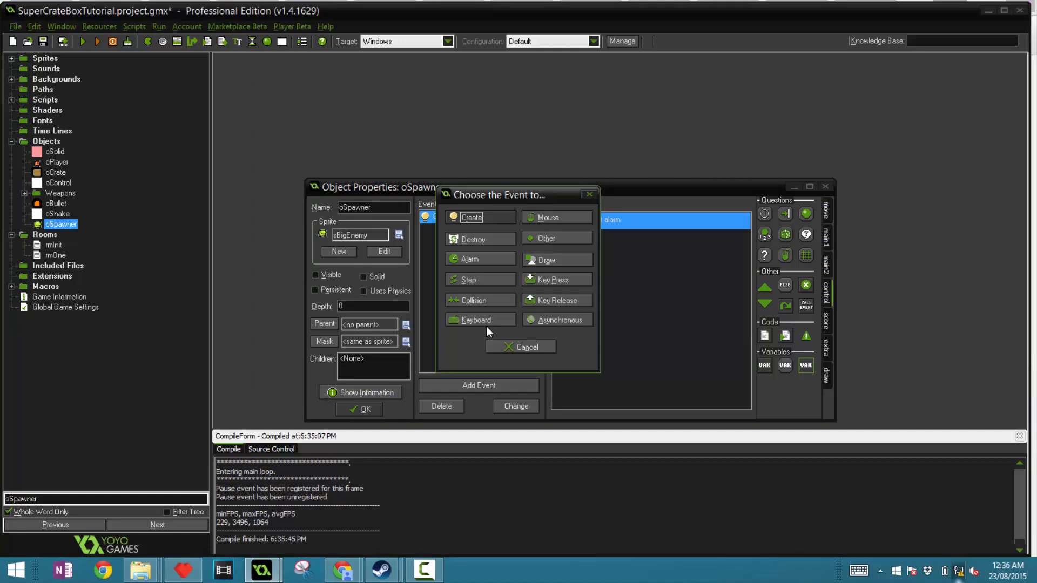
click(469, 259)
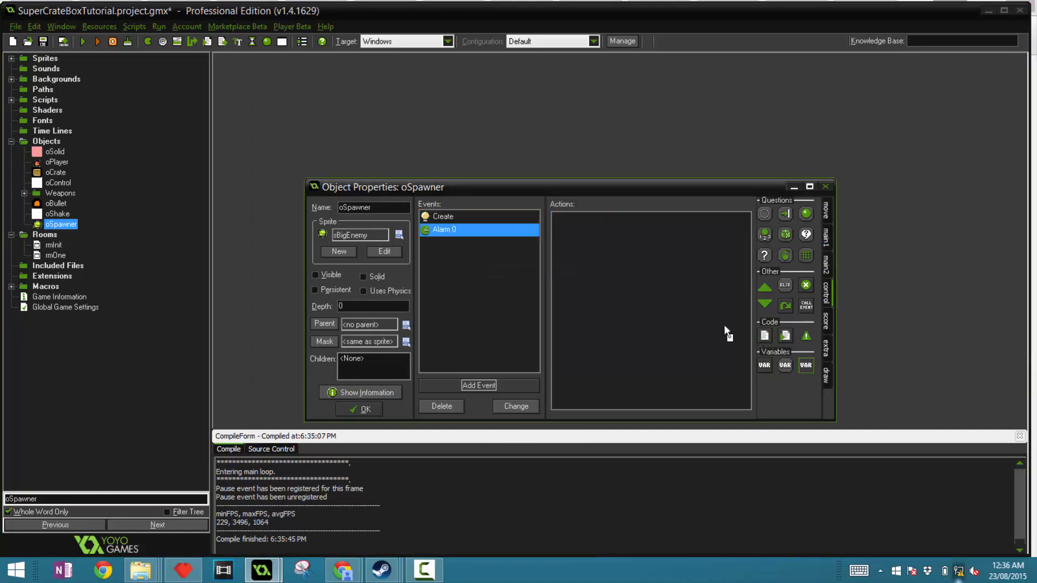
double_click(444, 229)
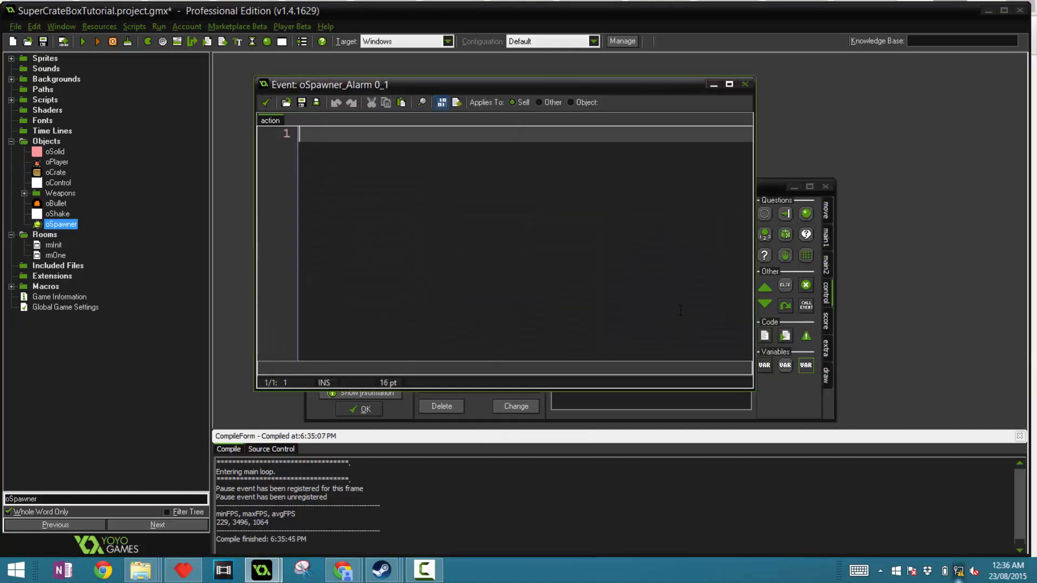
text(///)
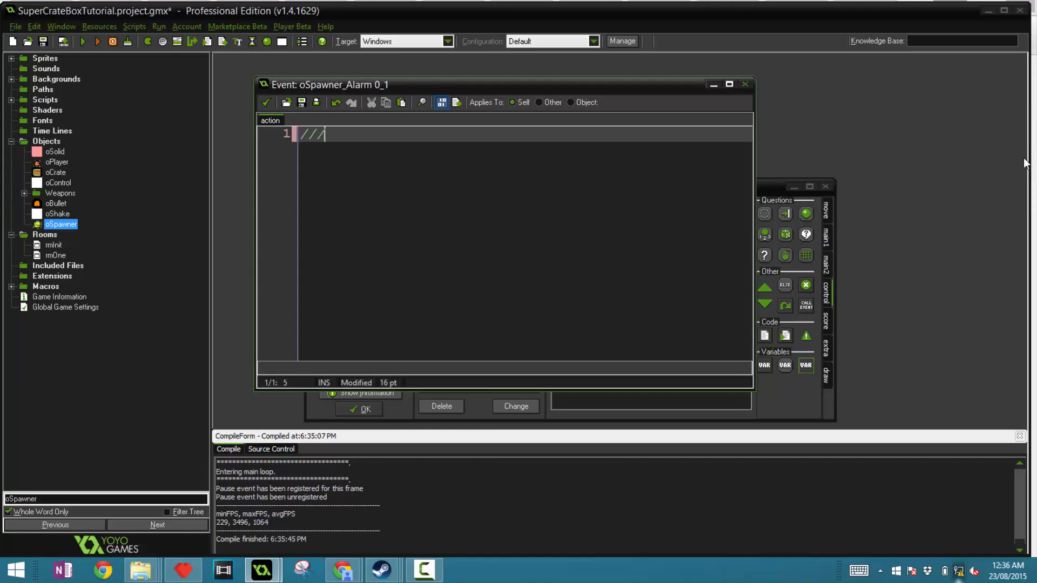
text(Ra)
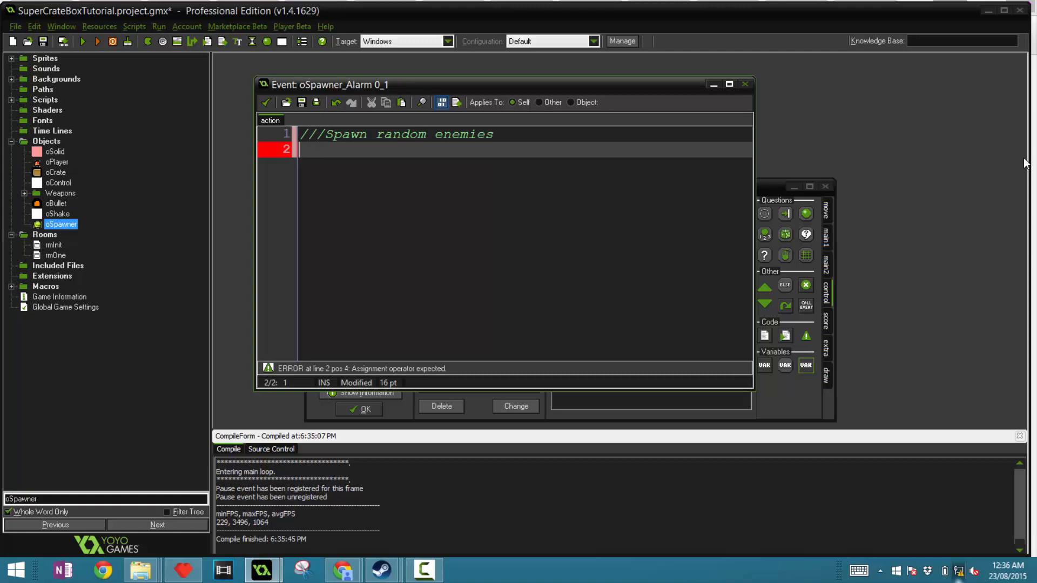
text(rando)
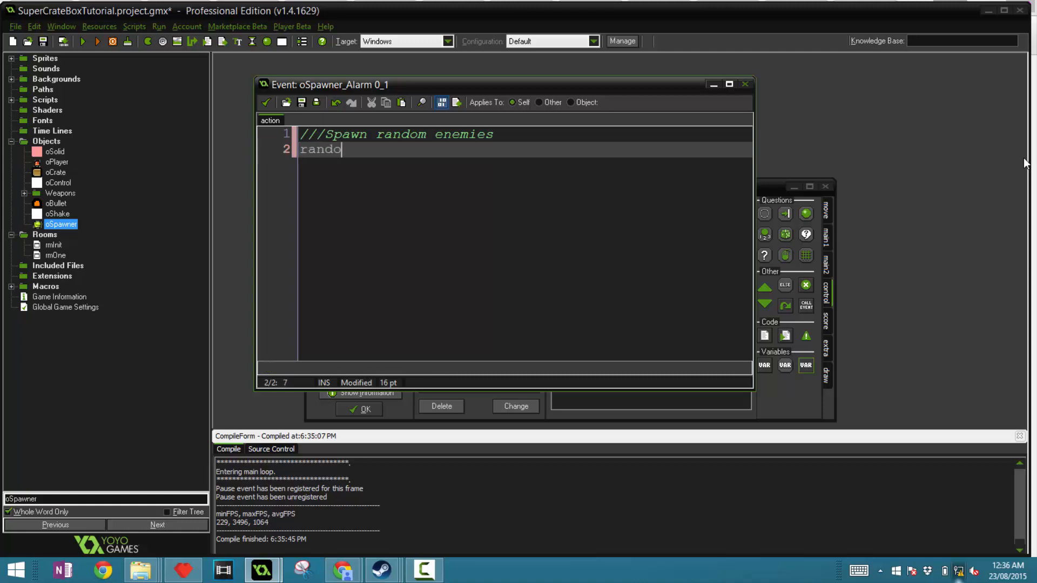
text(mize();)
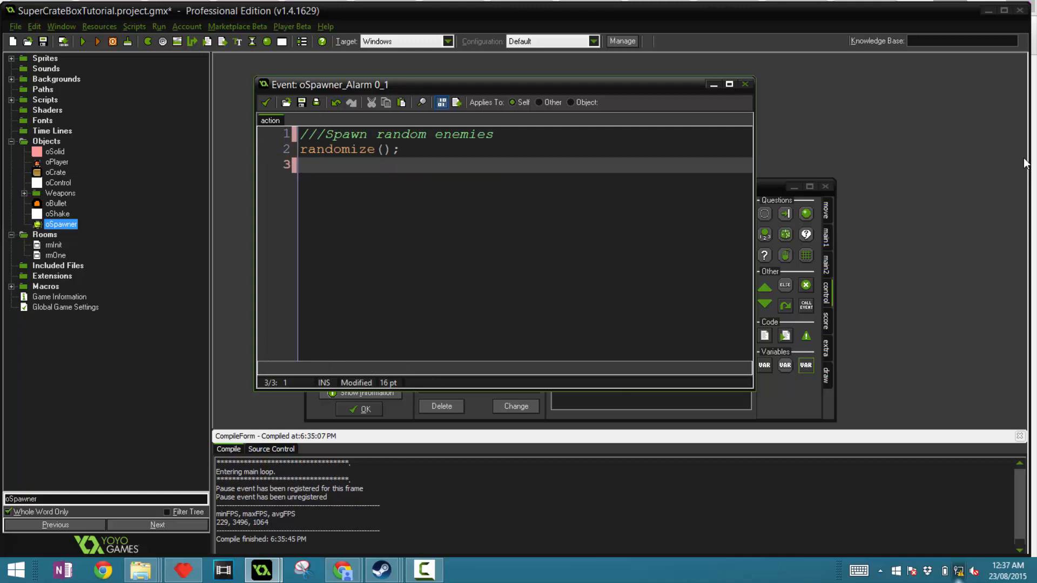
Set var wave = random_range(50,80) in the Alarm 0 code
text(var wave =)
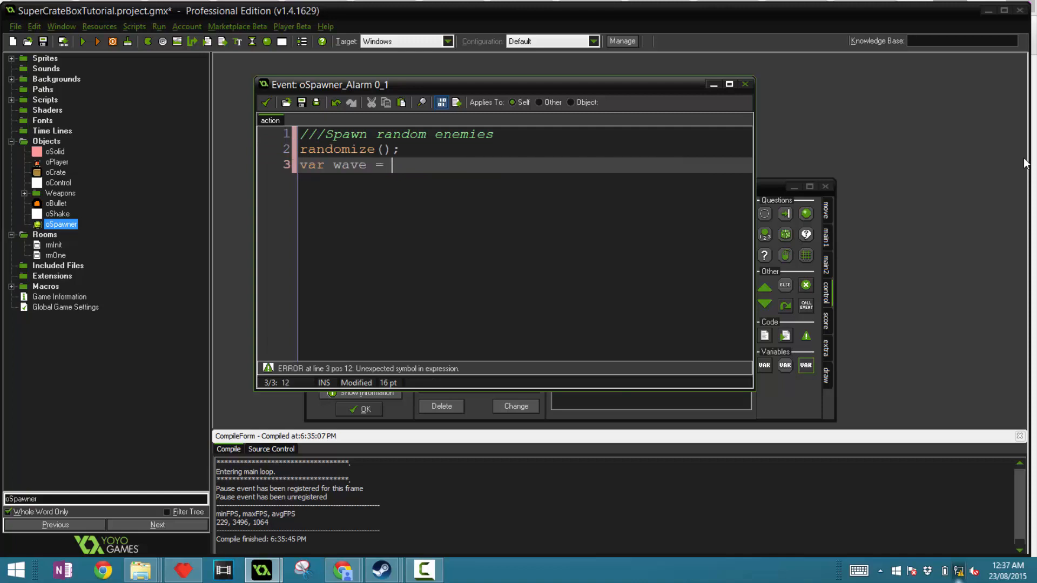
text(rnaod)
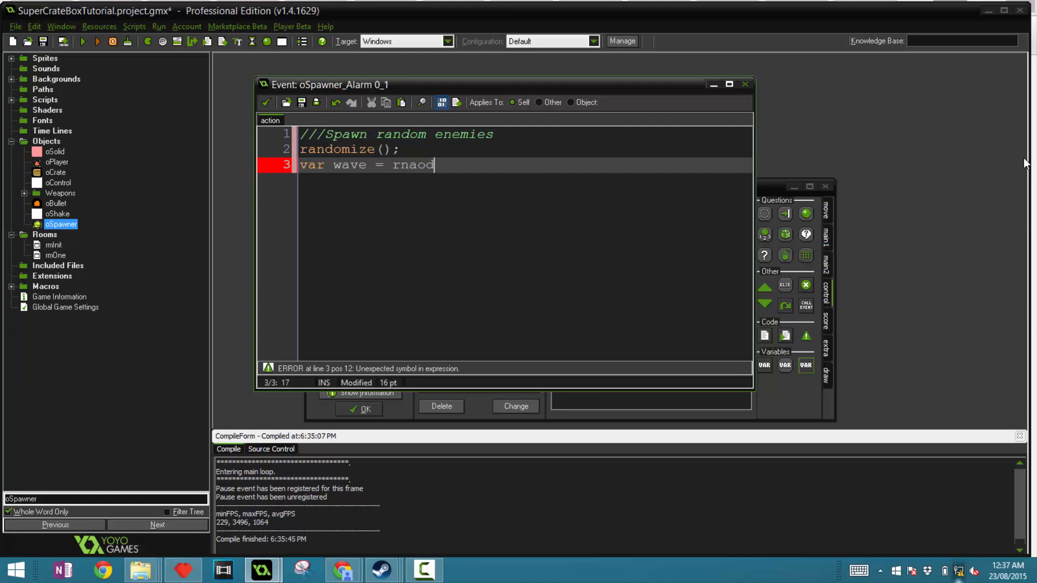
key(BackSpace)
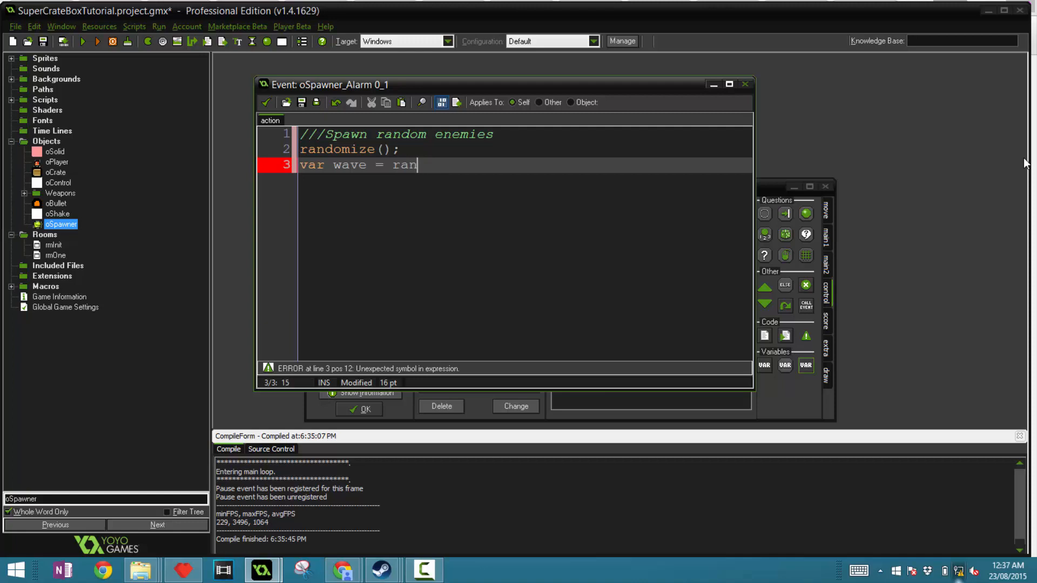
text(dom_r)
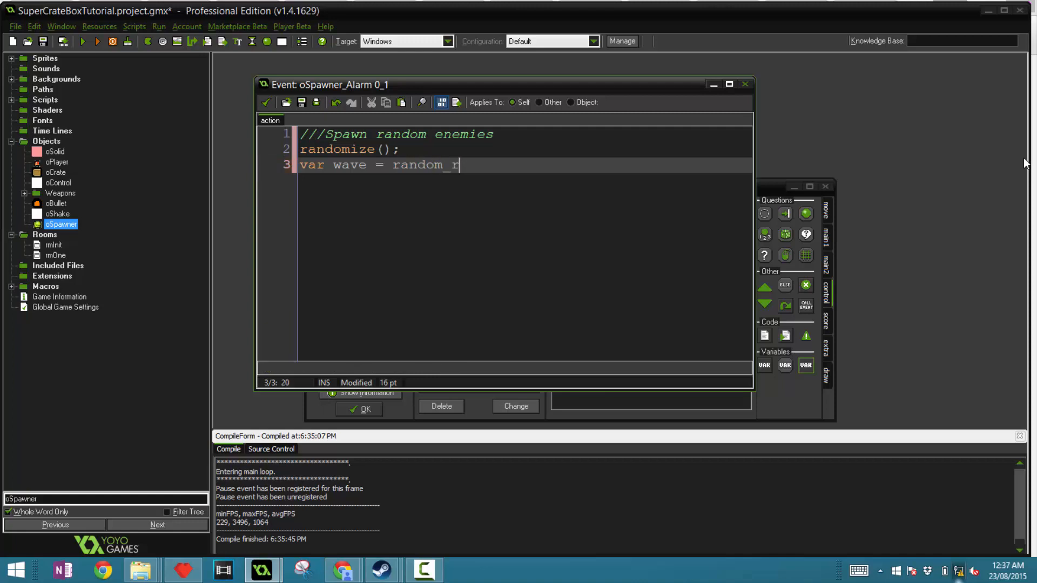
text(ange())
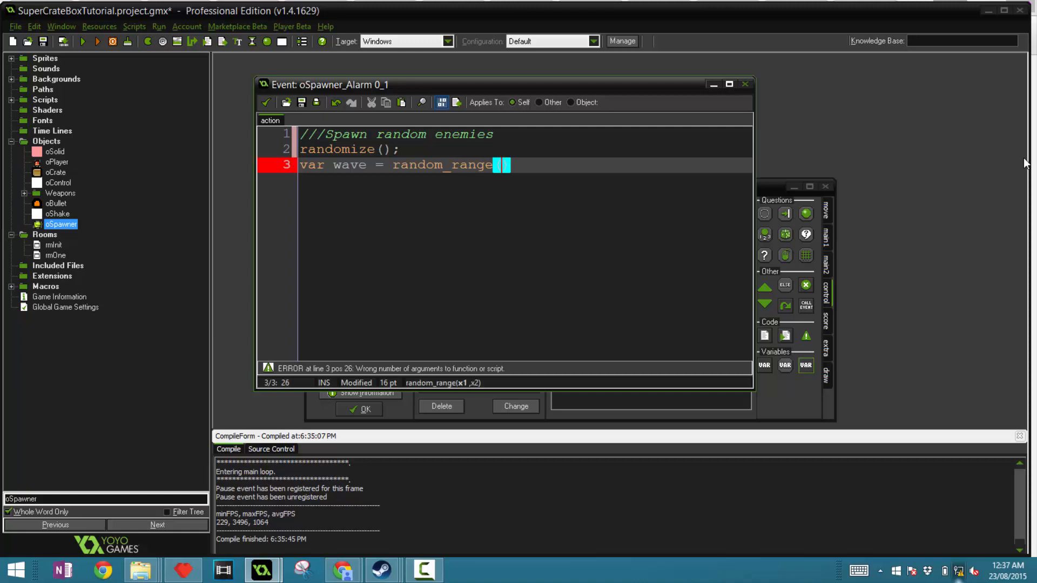
text(50,80))
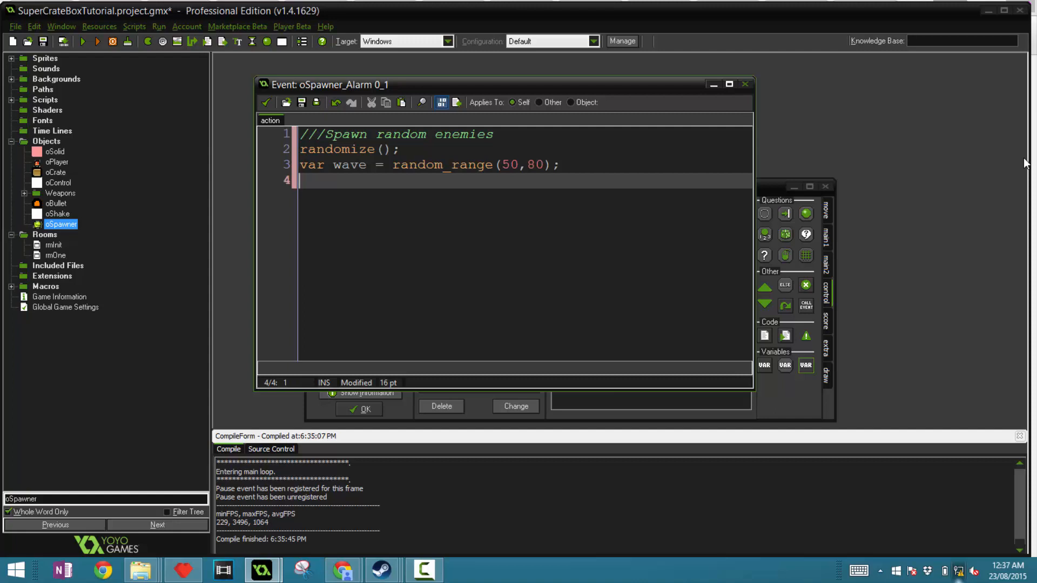
Start an instance_create(x,y,...) call and add a 'Creating the enemies' comment above it
text(instance_cre)
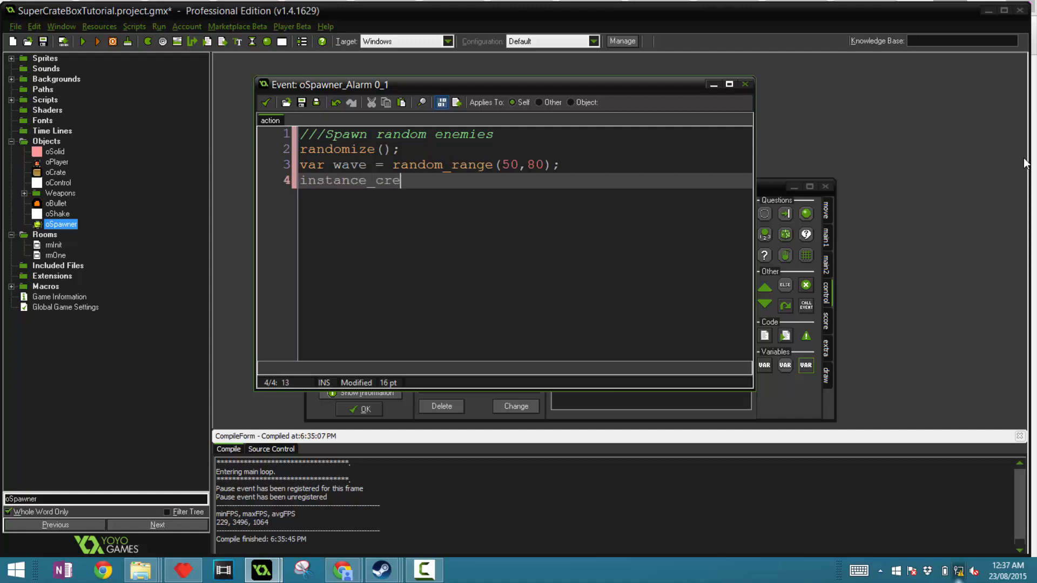
text(ate())
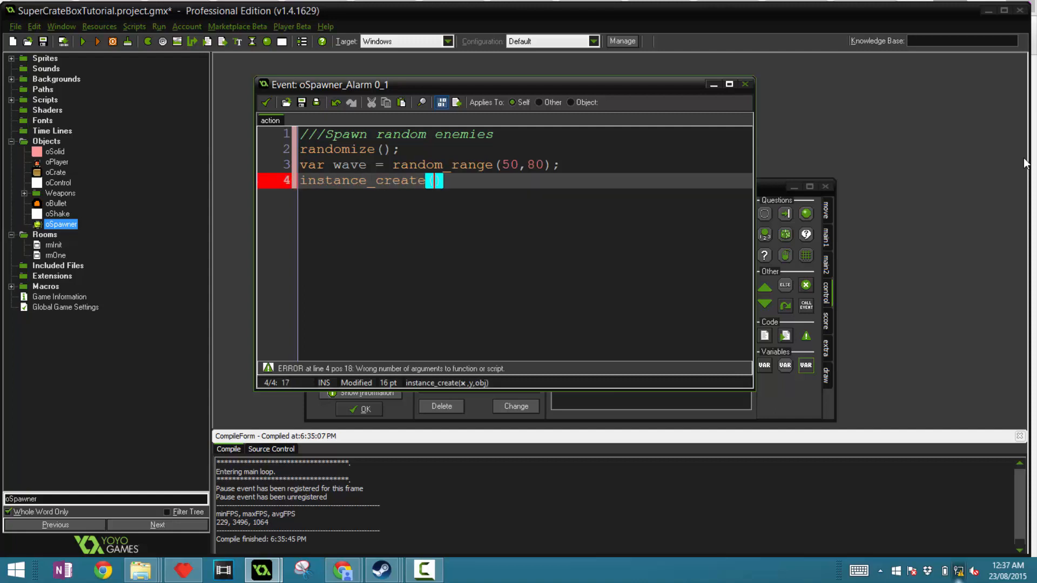
text(x,y,)
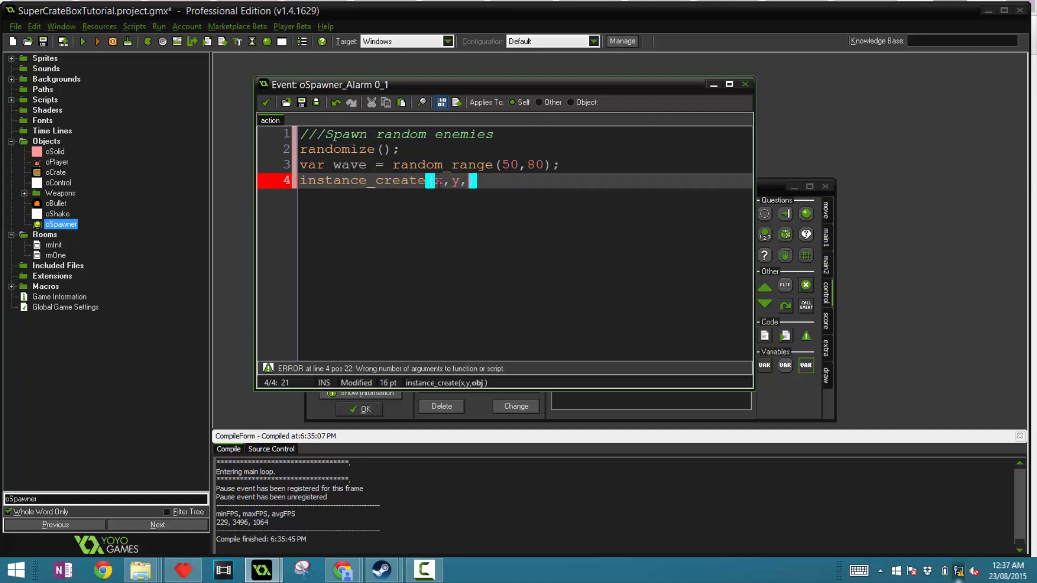
key(Enter)
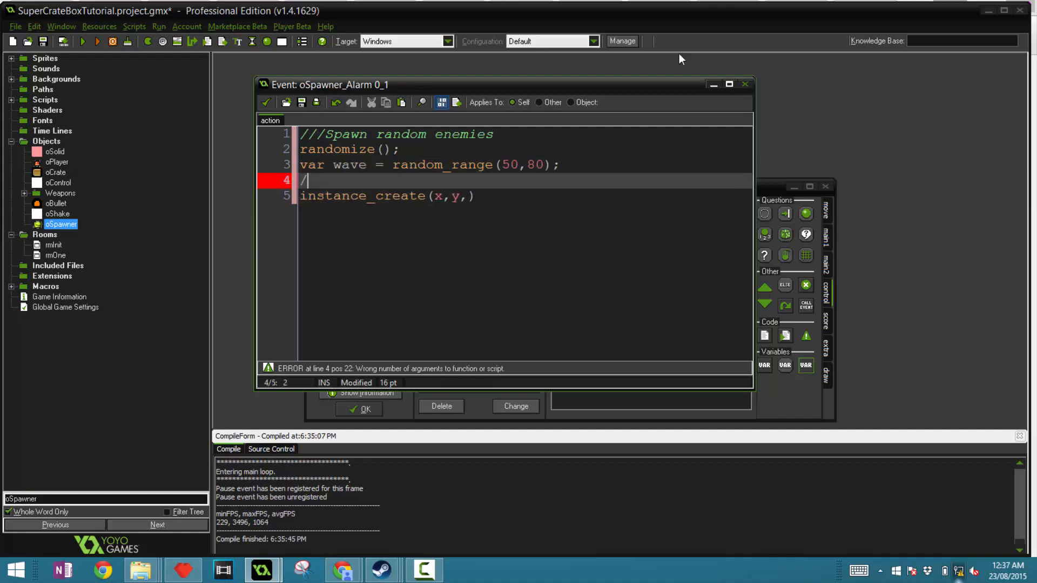
text(/Creating t)
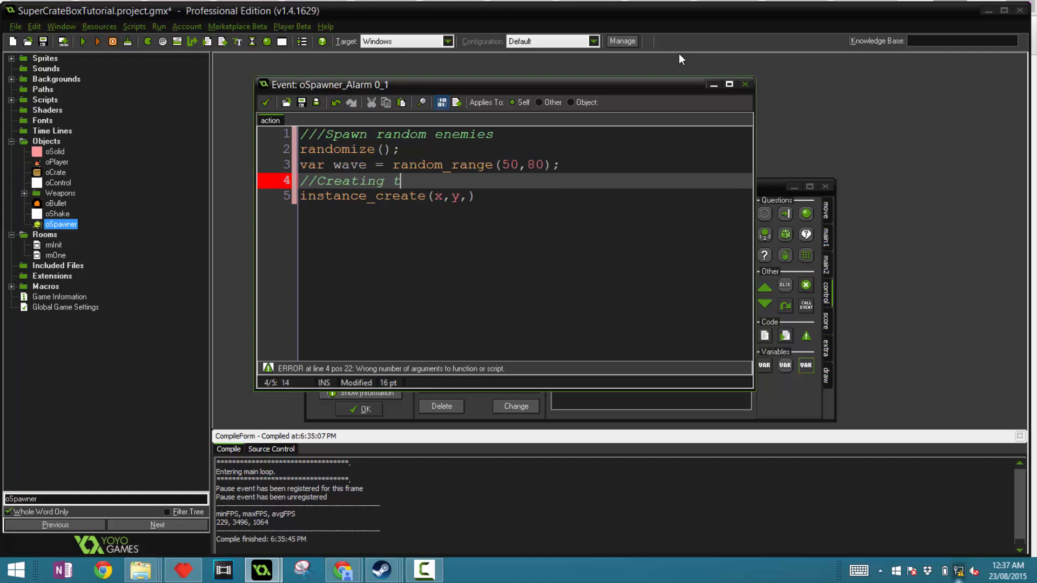
text(he)
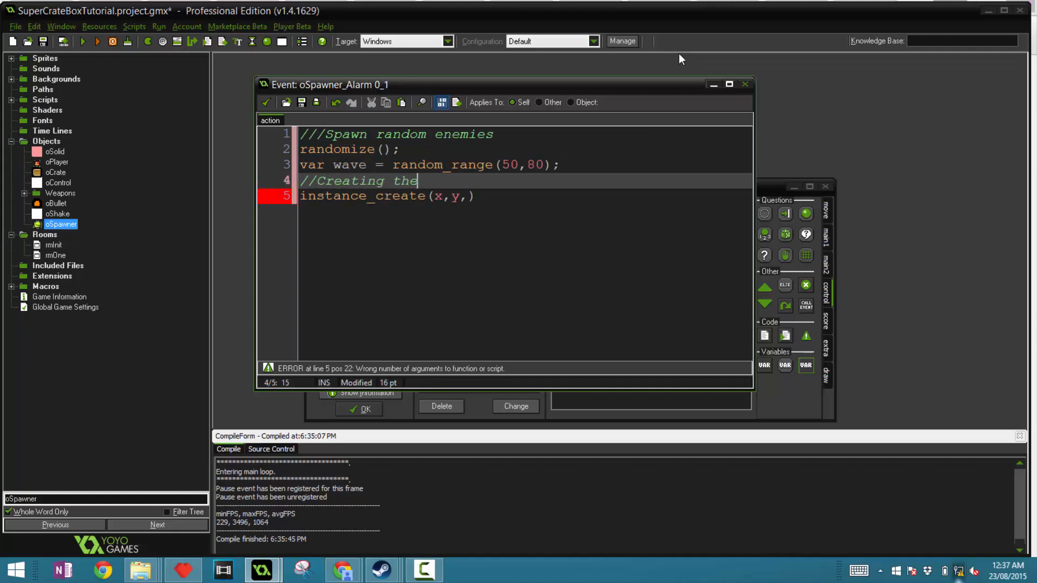
text(enemies)
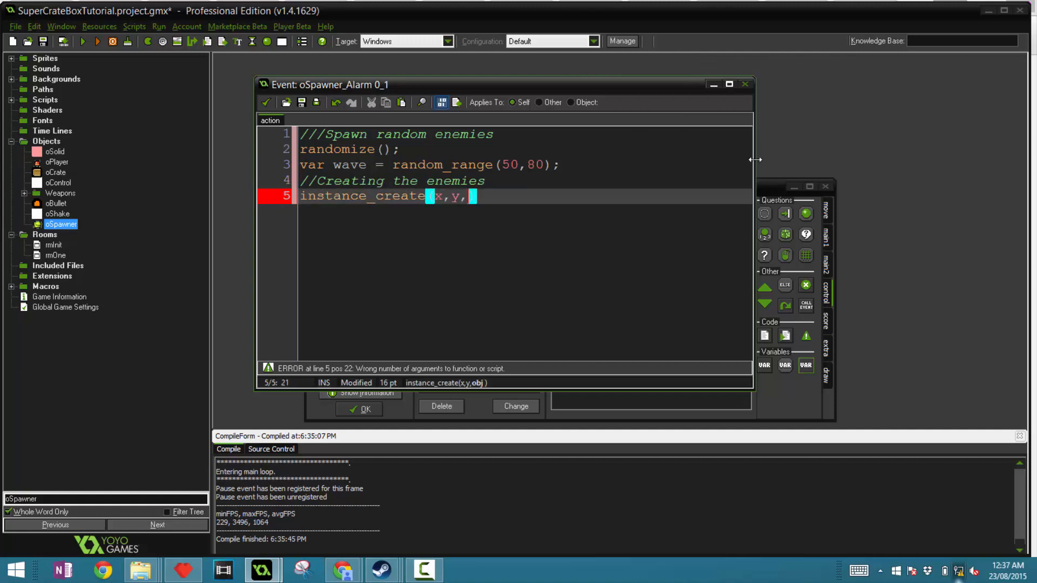
Make the created object choose(oSmallMonster, oBigMonster)
text(choose)
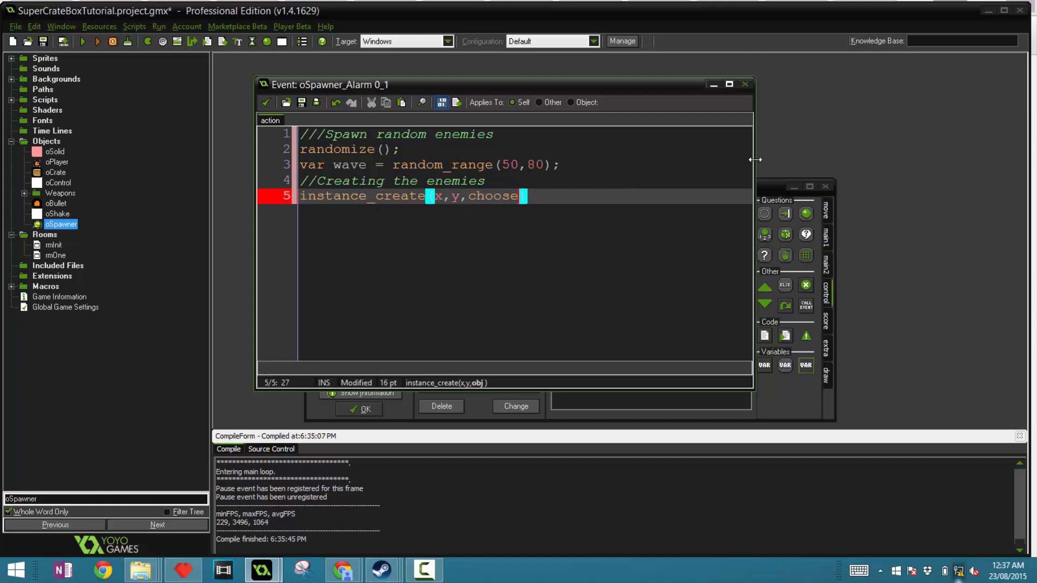
text(()
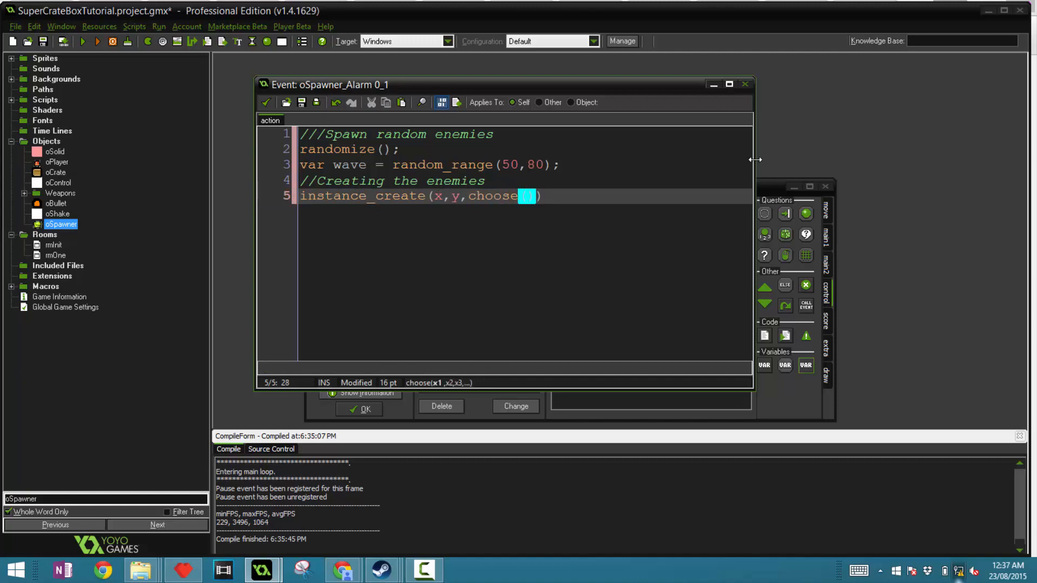
text(oS)
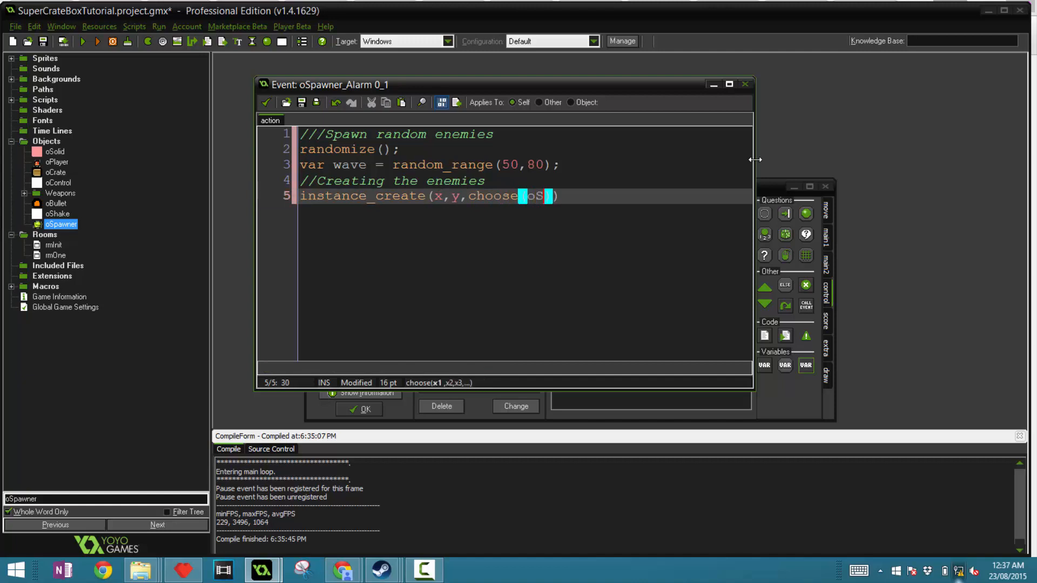
text(mal)
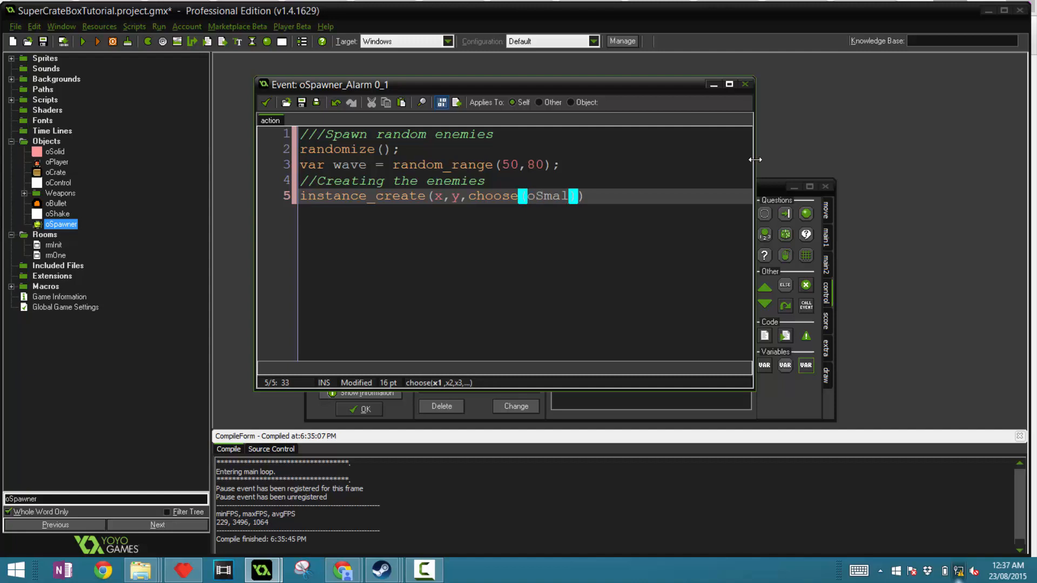
text(Monster)
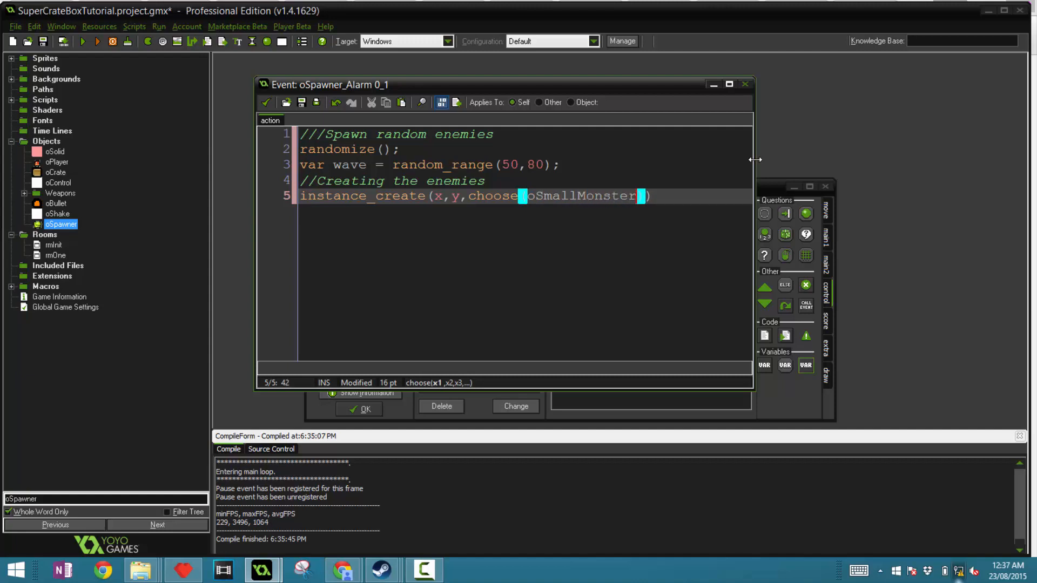
text(, o)
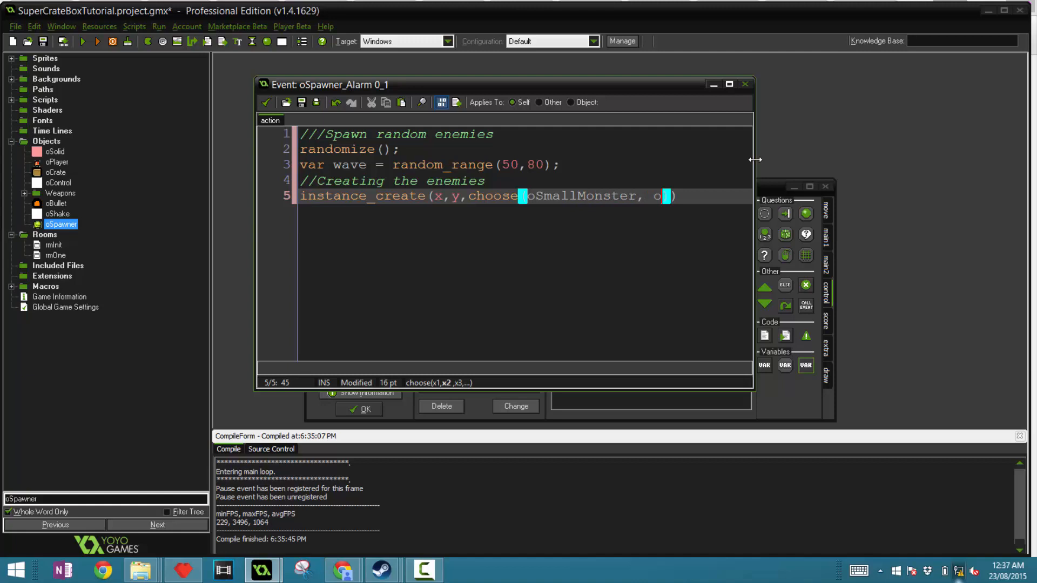
text(BigMonster,)
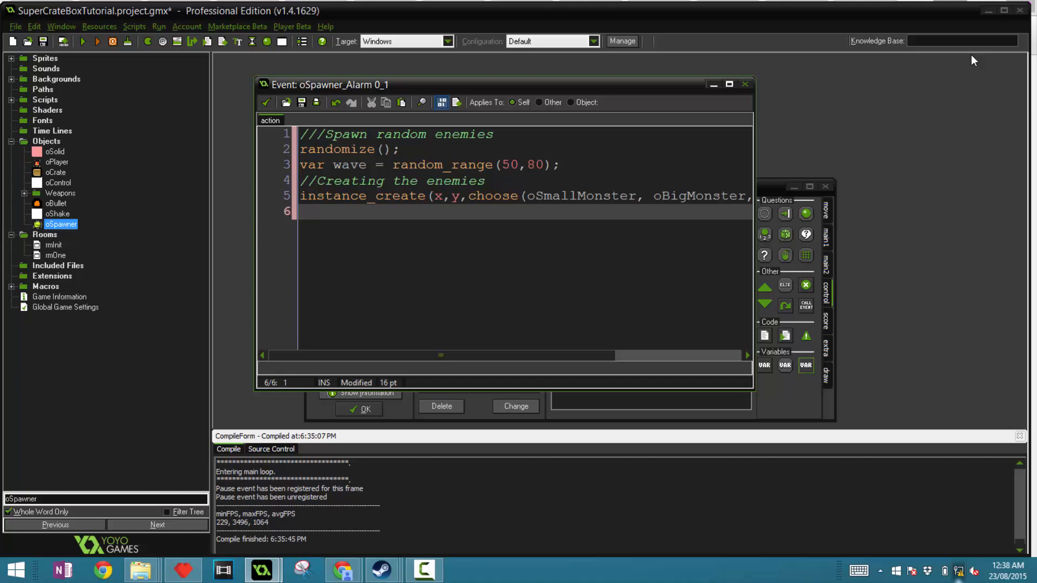
Add alarm[0] = wave; so the alarm restarts after spawning
text(alarm[0])
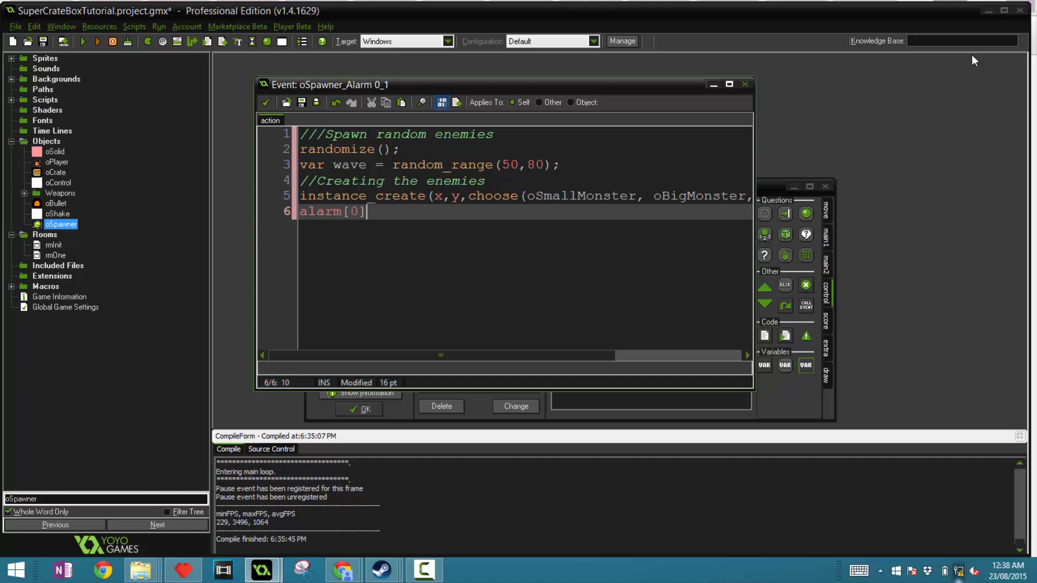
text(= wave;)
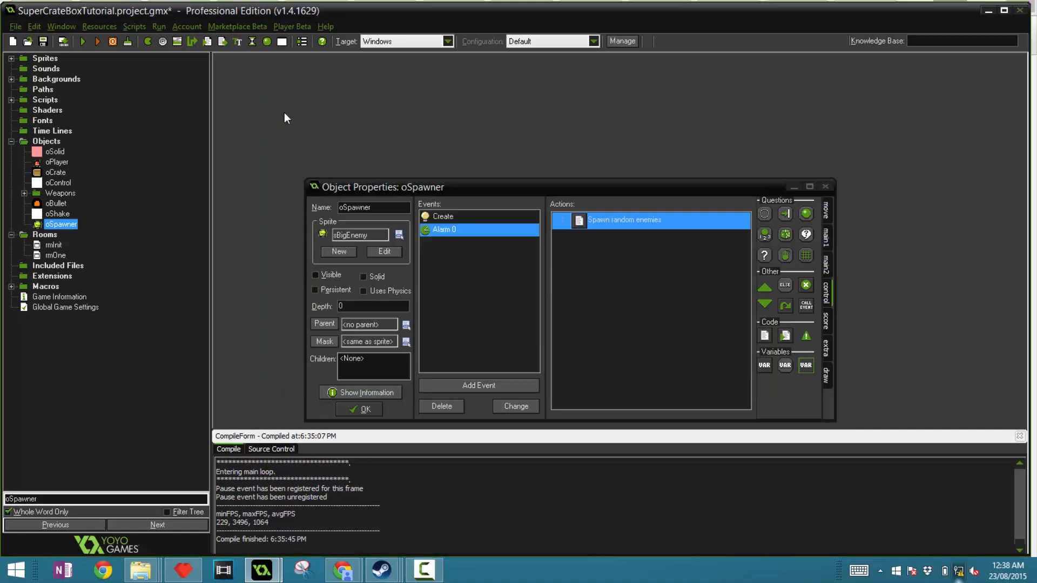
mouse_move(289, 124)
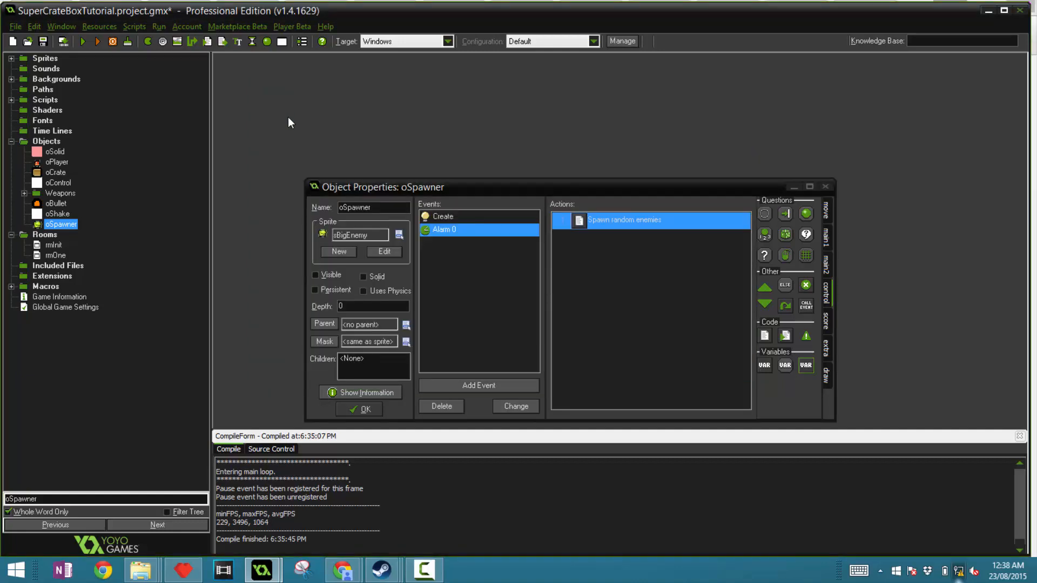
Close oSpawner and place an oSpawner instance at the top centre of rmOne
click(359, 409)
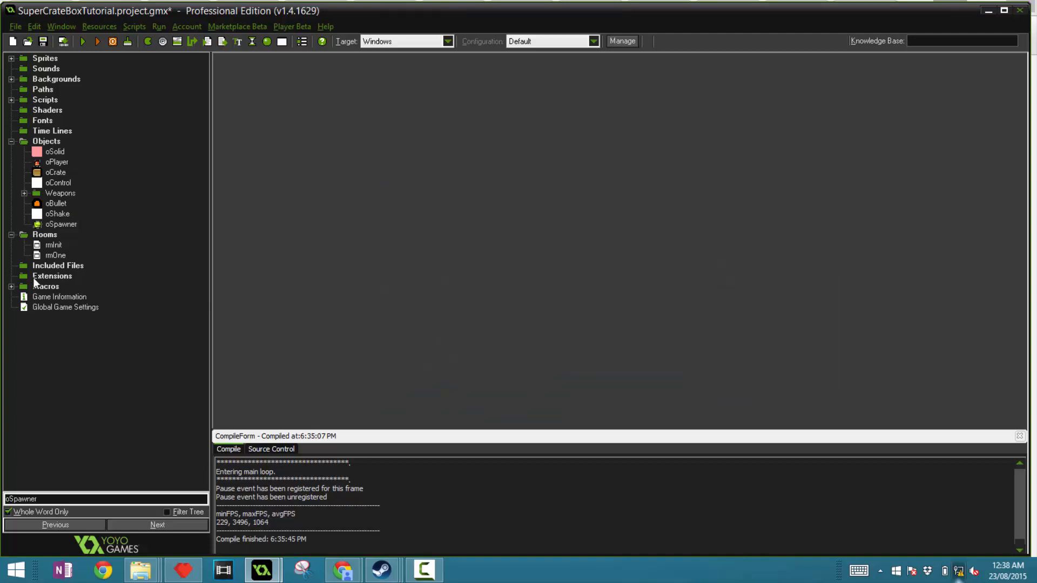
double_click(55, 256)
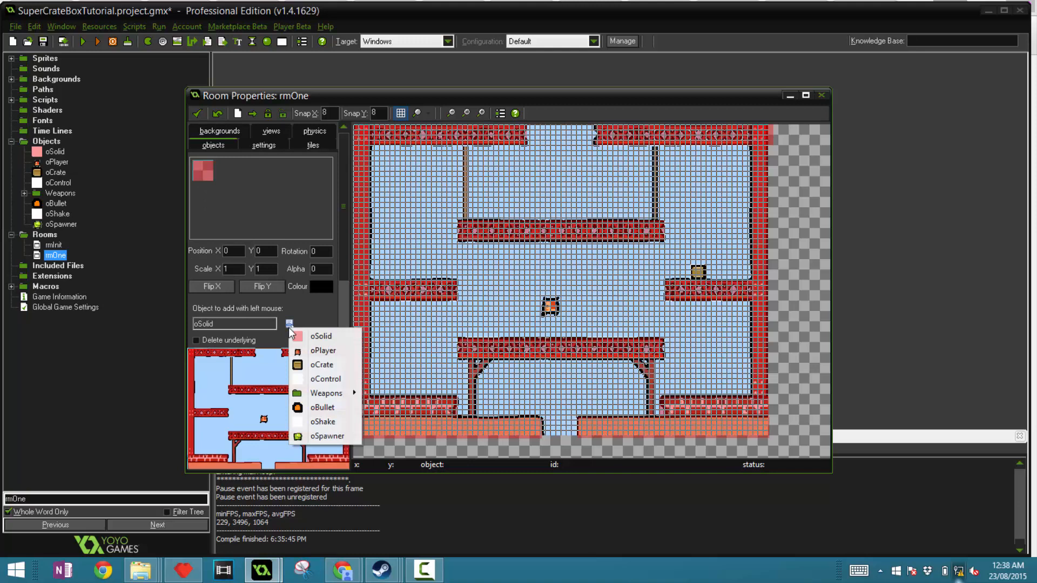
mouse_move(326, 435)
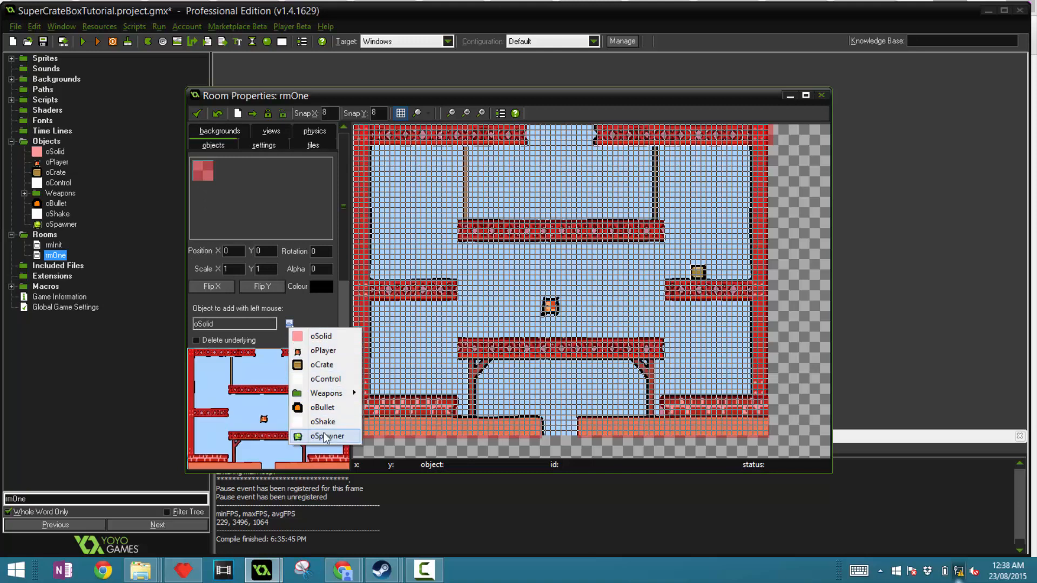
click(327, 435)
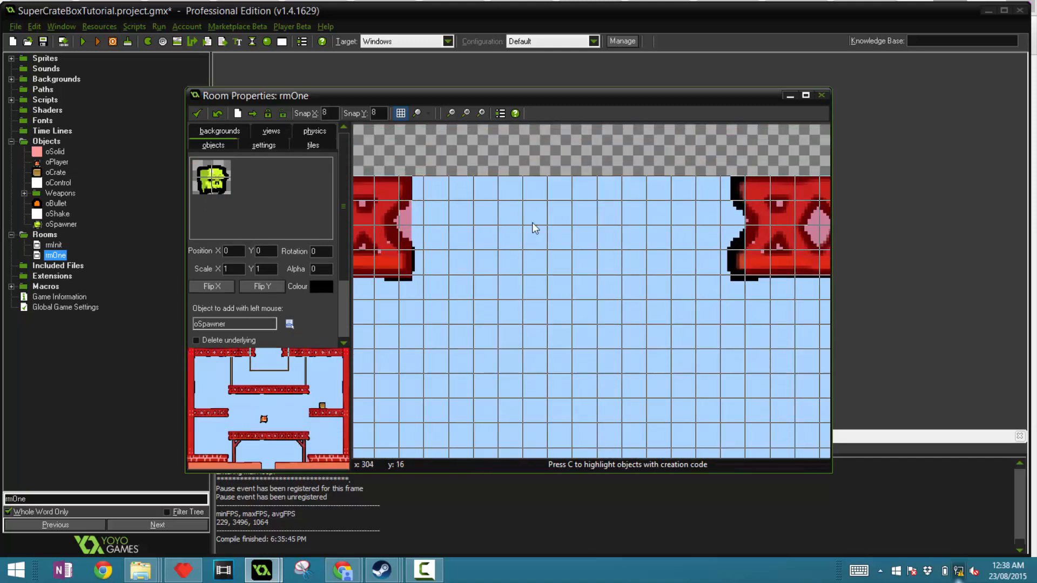
click(575, 192)
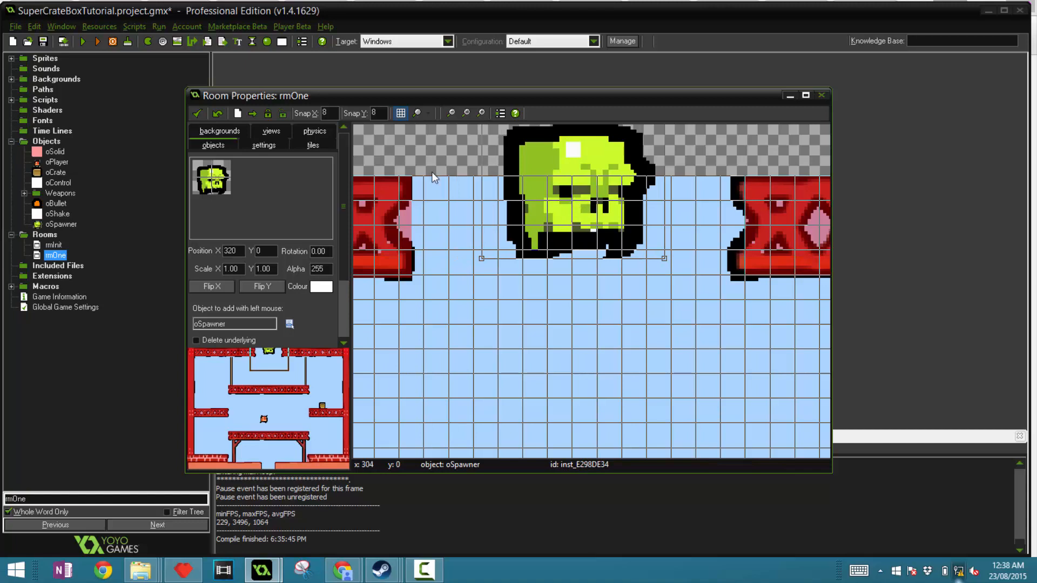
mouse_move(111, 182)
text(oEnemy)
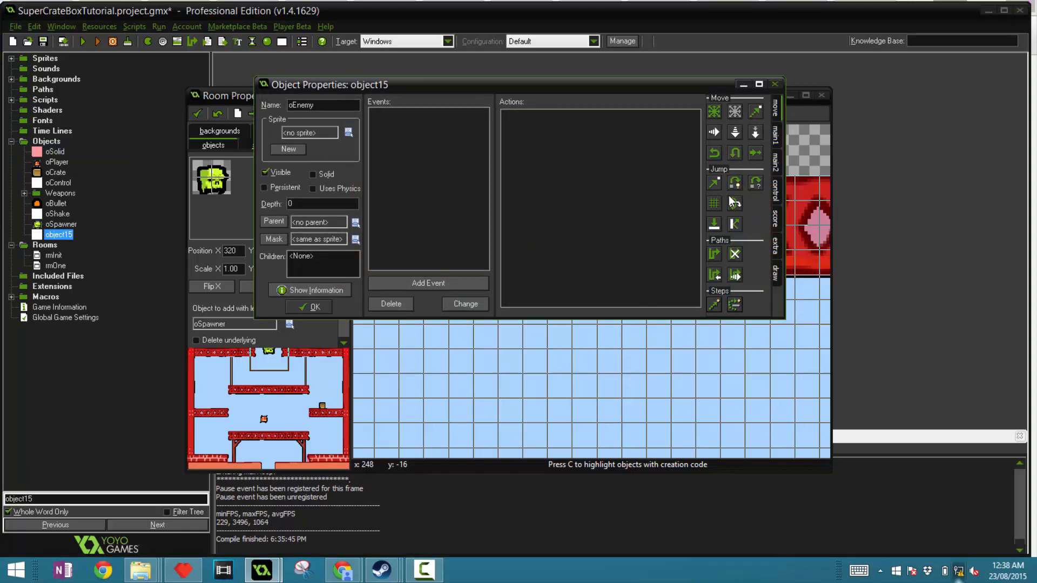
mouse_move(707, 315)
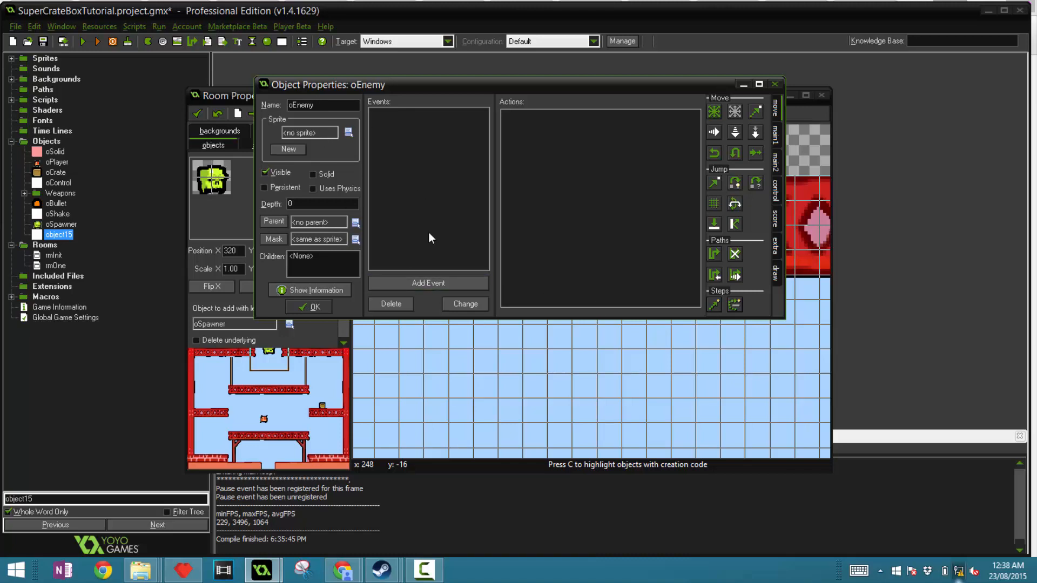
Give the new oEnemy object a Create event
click(427, 283)
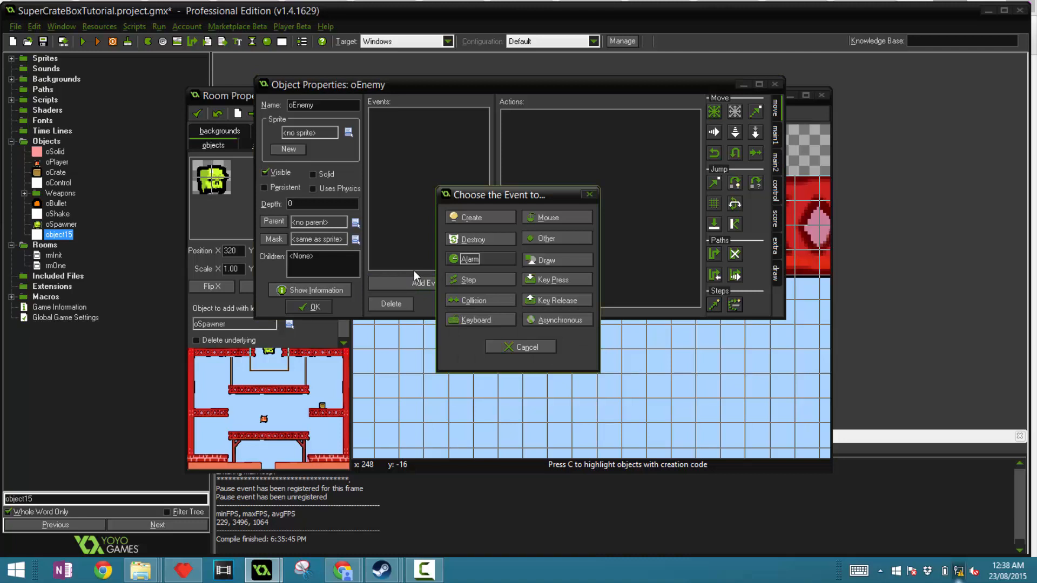
click(473, 217)
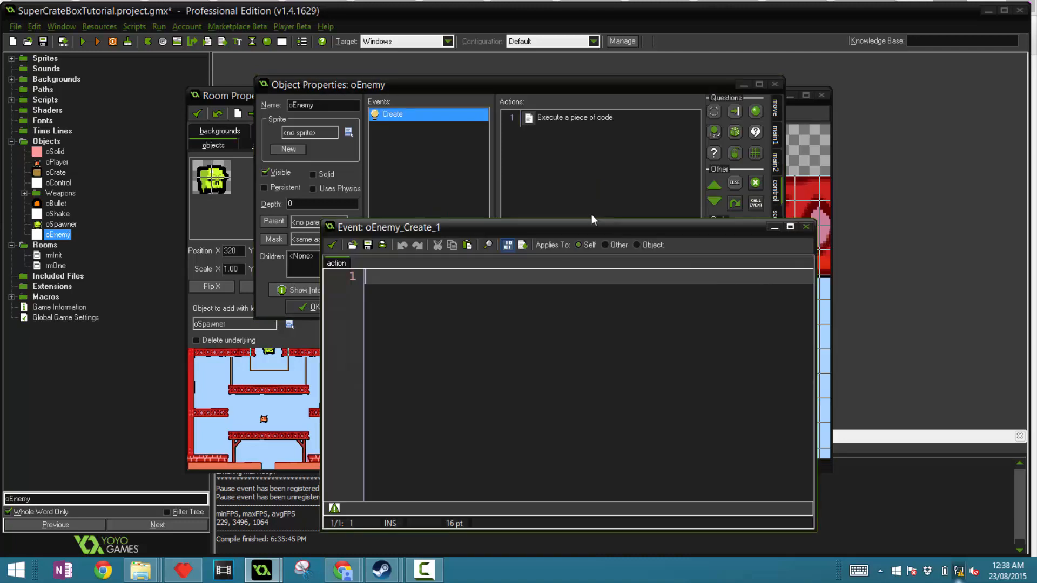
Comment the Create event's code action as ///Init
click(574, 118)
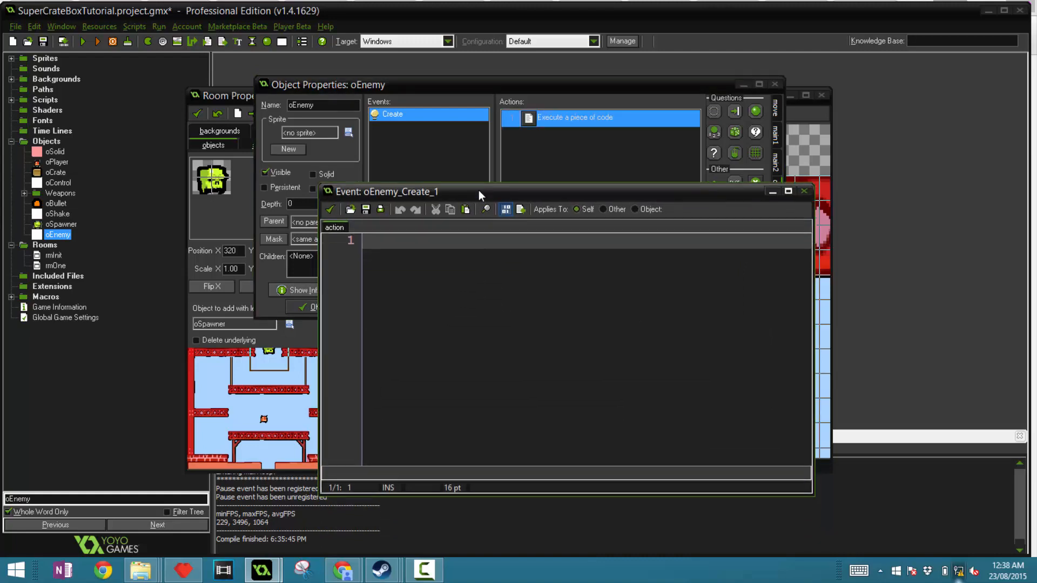
mouse_move(687, 183)
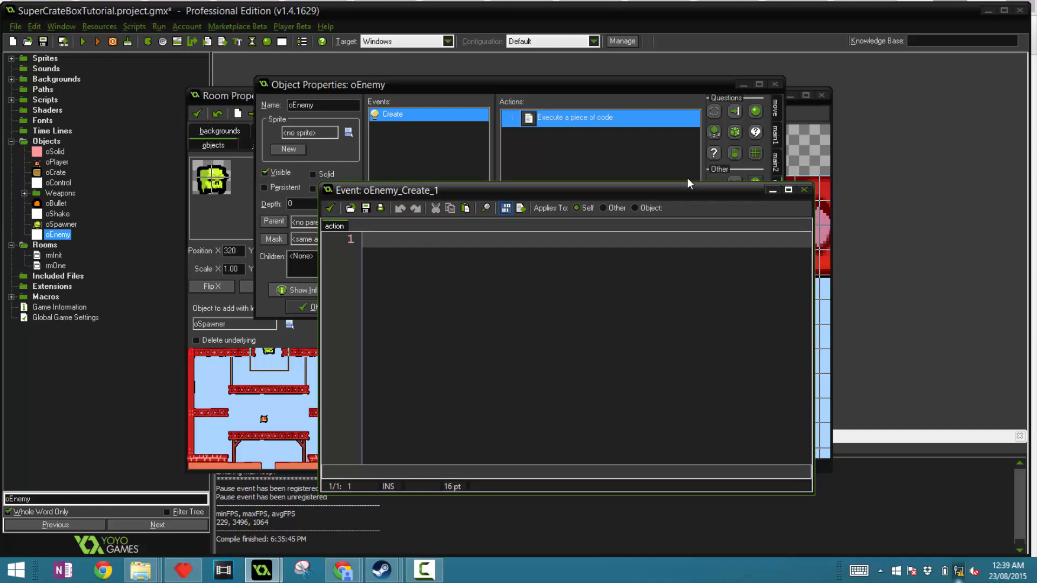
text(///)
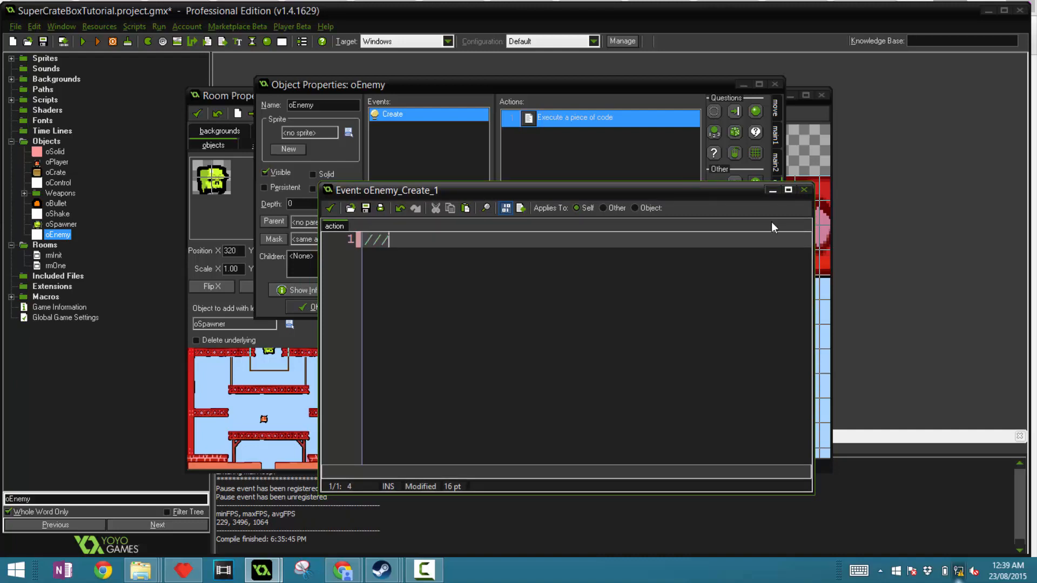
text(Init)
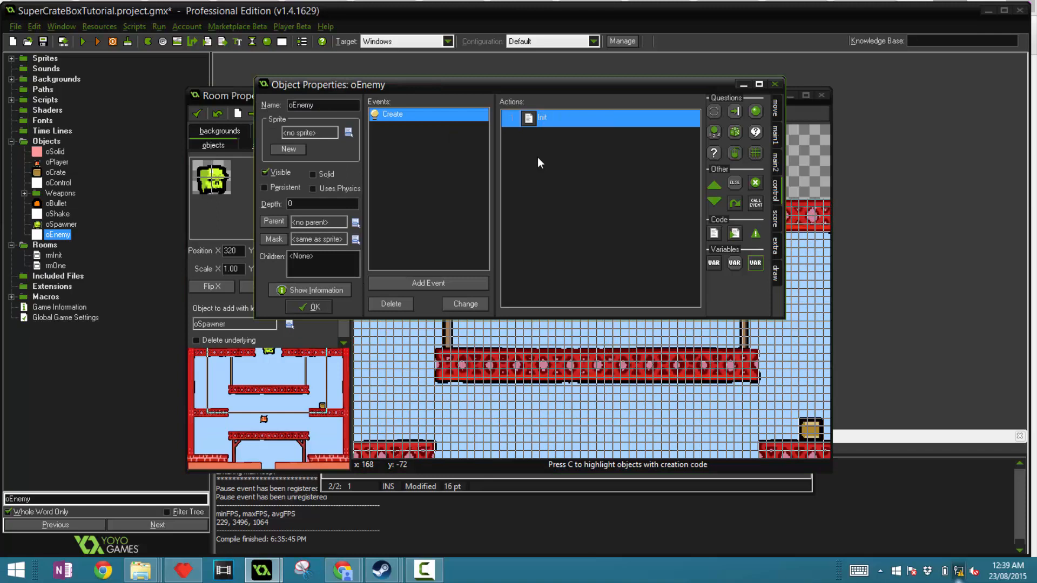
Add randomize() and dir = choose(-1, 1) with a left/right direction comment
double_click(542, 117)
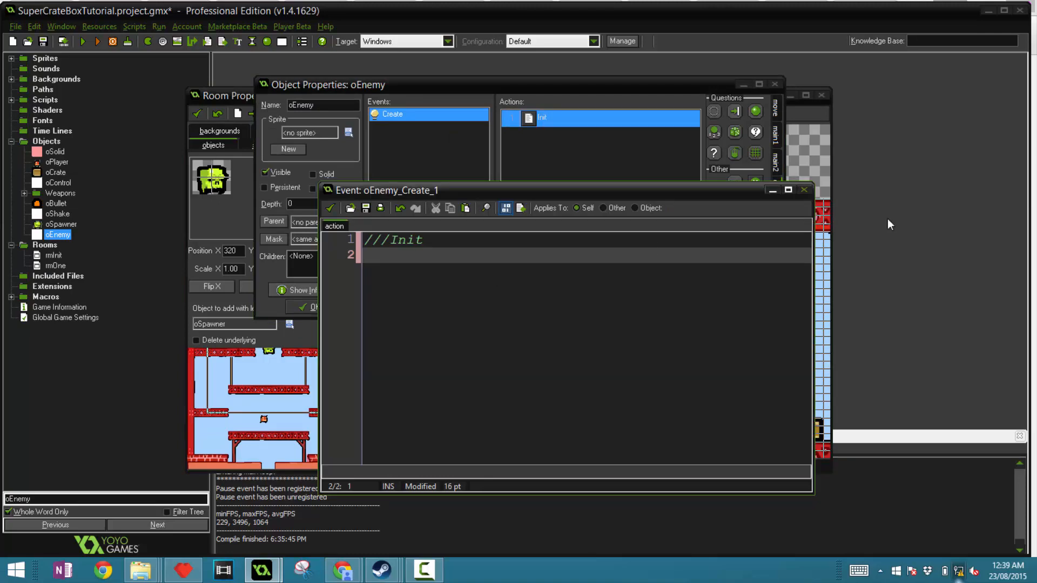
text(random)
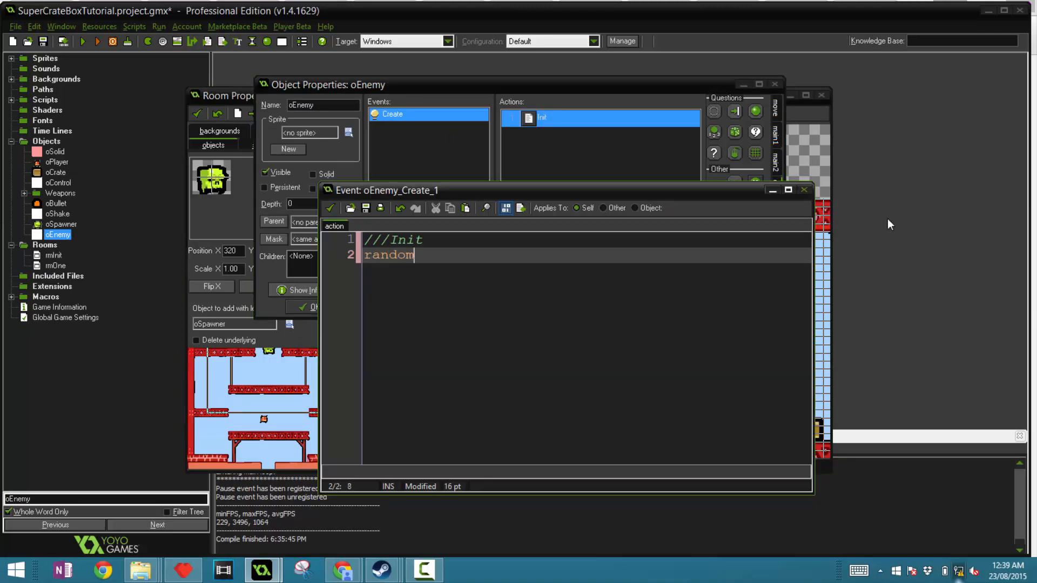
text(ize();)
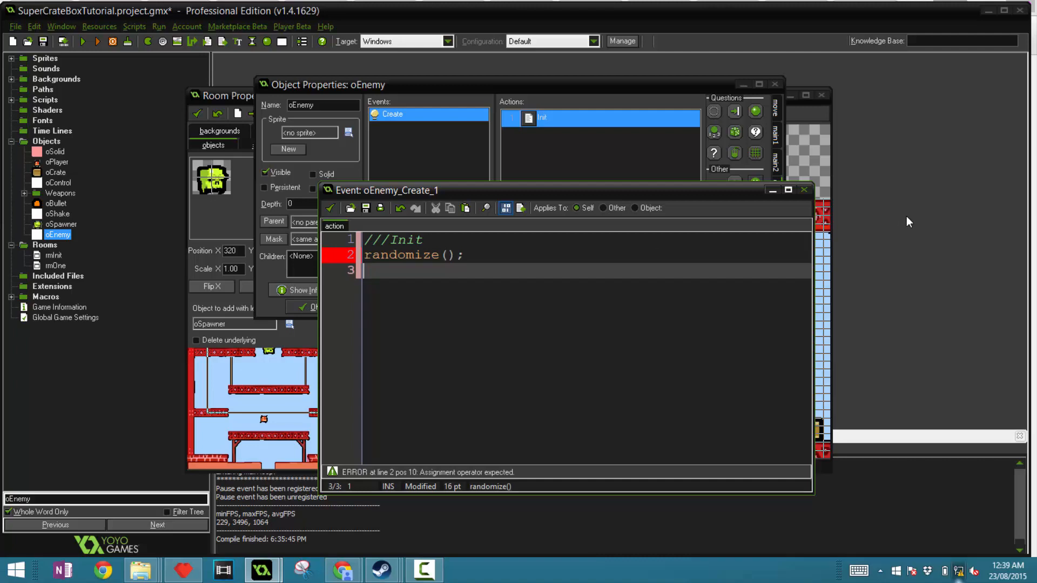
text(dir = choose(-1, 1);)
text(//)
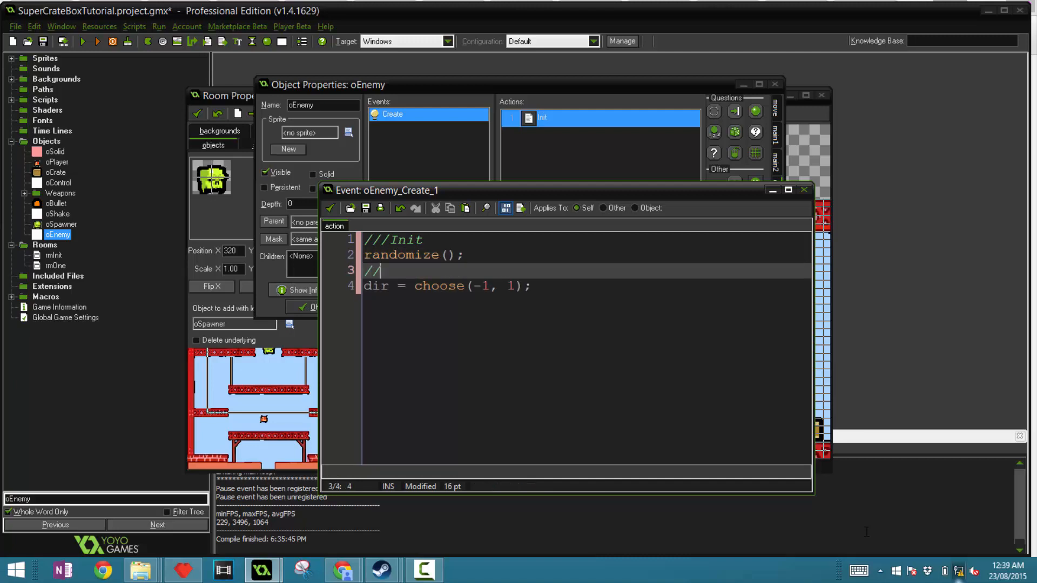
text(-1 means left, 1 means right)
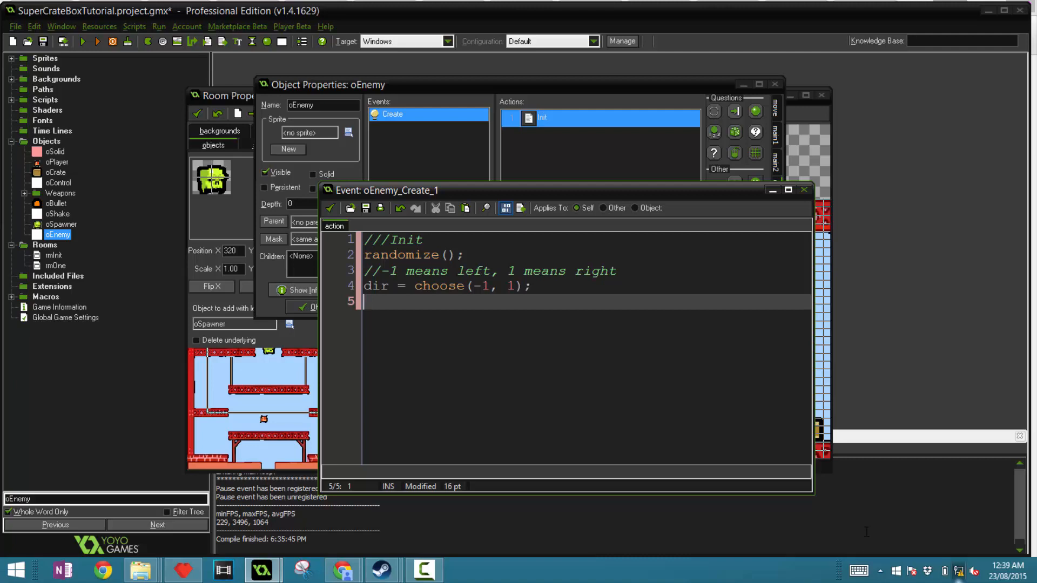
Set spd 6, hspd and vspd 0, grav 1.2, hp 2 and image_speed .4
text(spd = 6;)
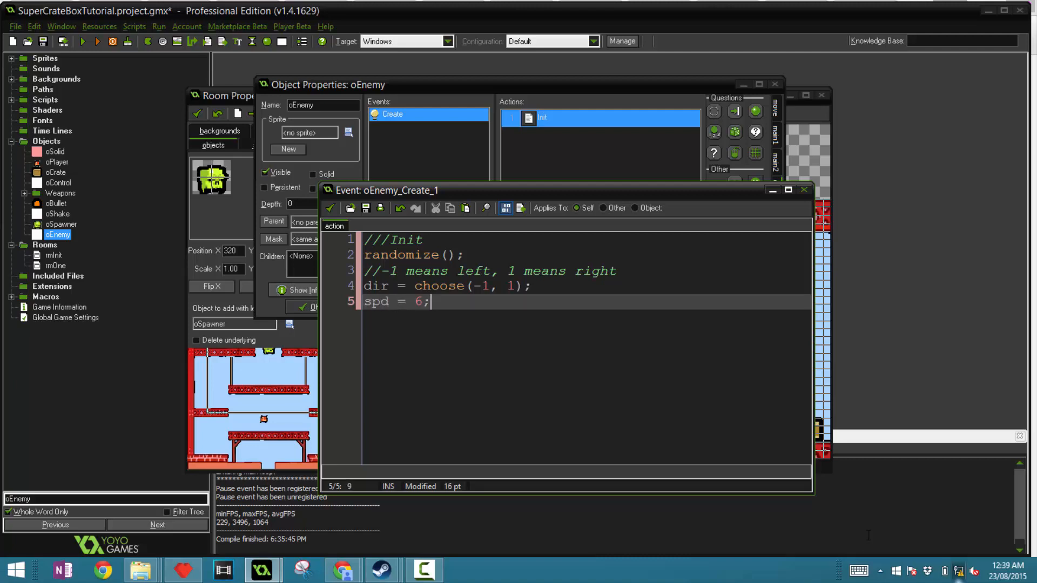
text(hspd = 0;)
text(vs)
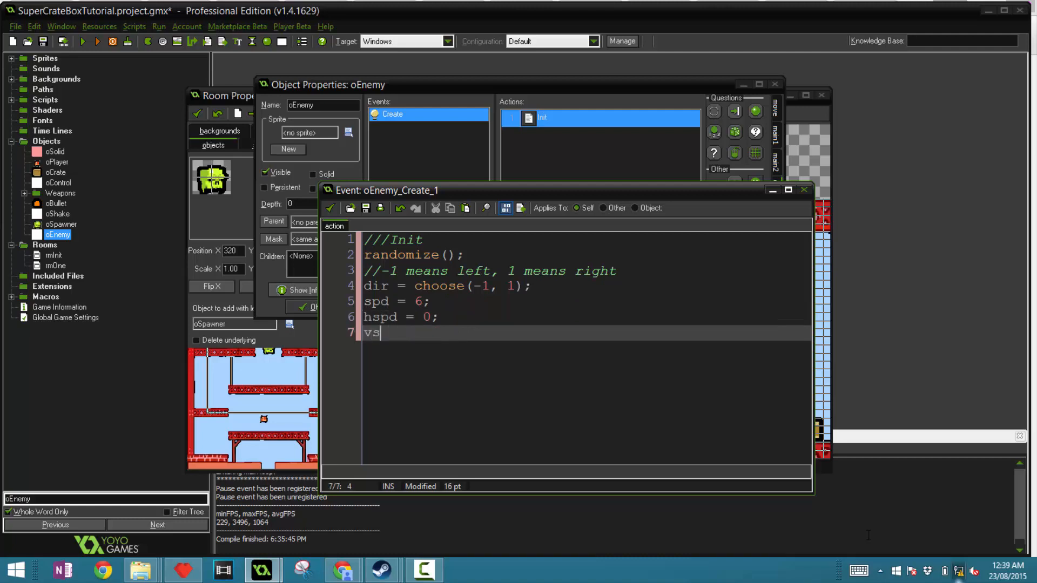
text(pd = 0;)
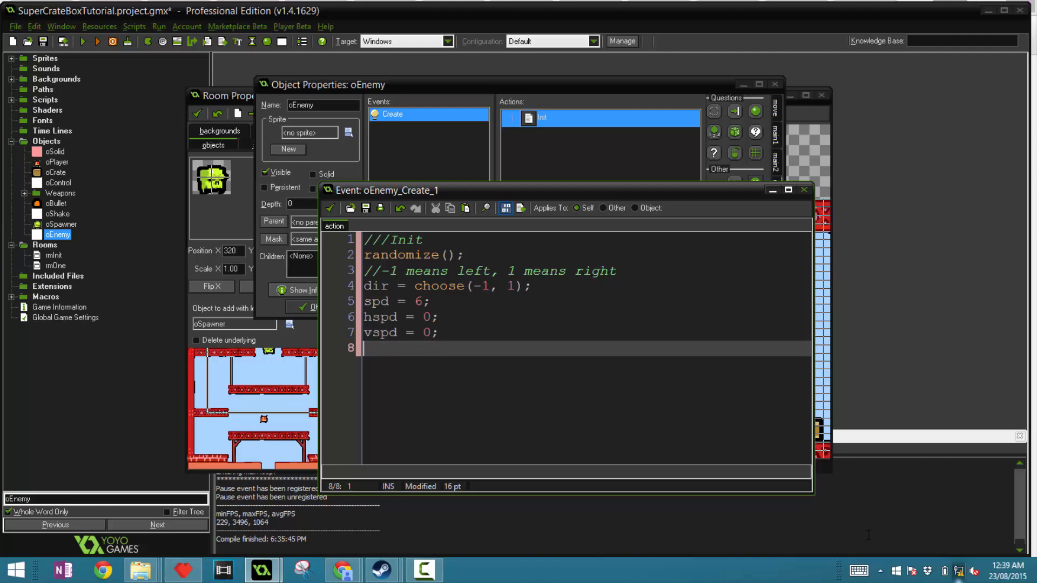
text(grav = 1.2;)
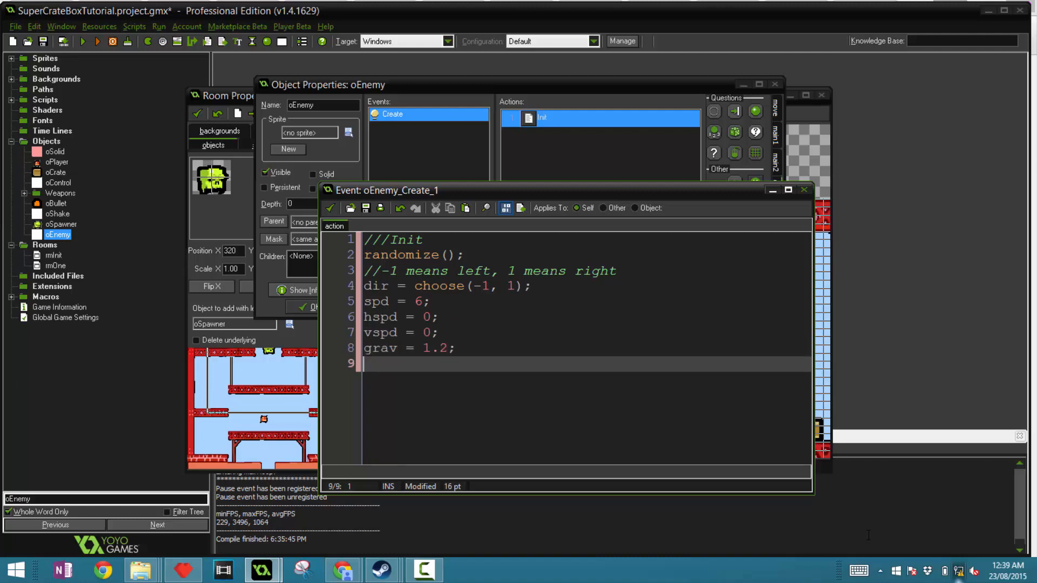
text(hp)
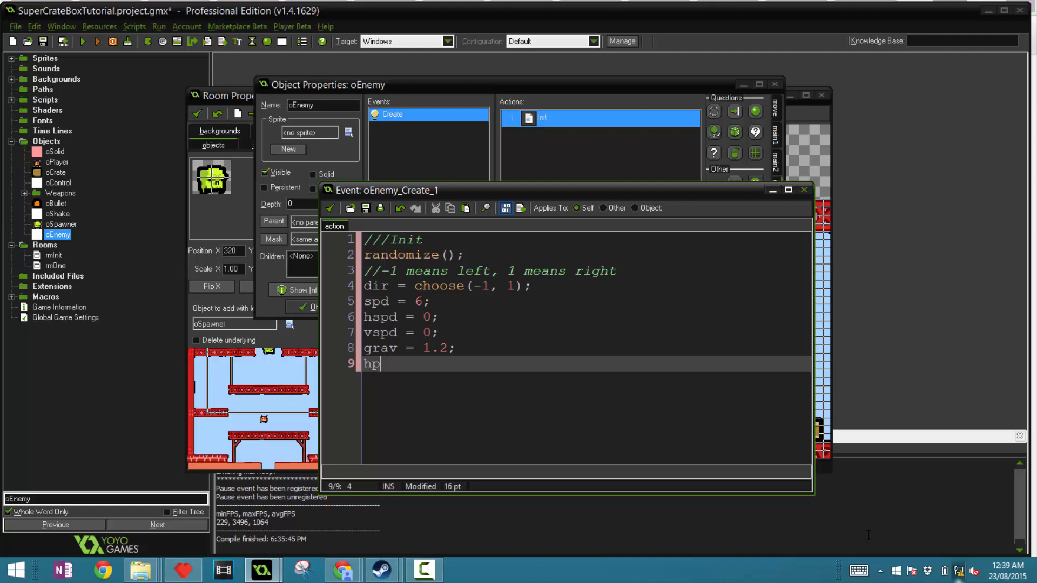
text(= 2;)
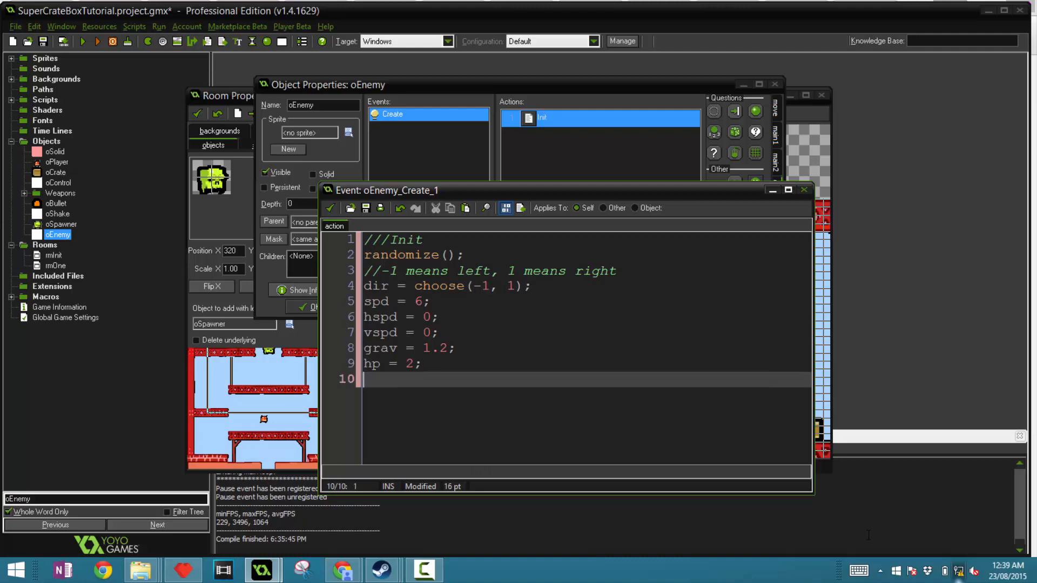
text(image_sp)
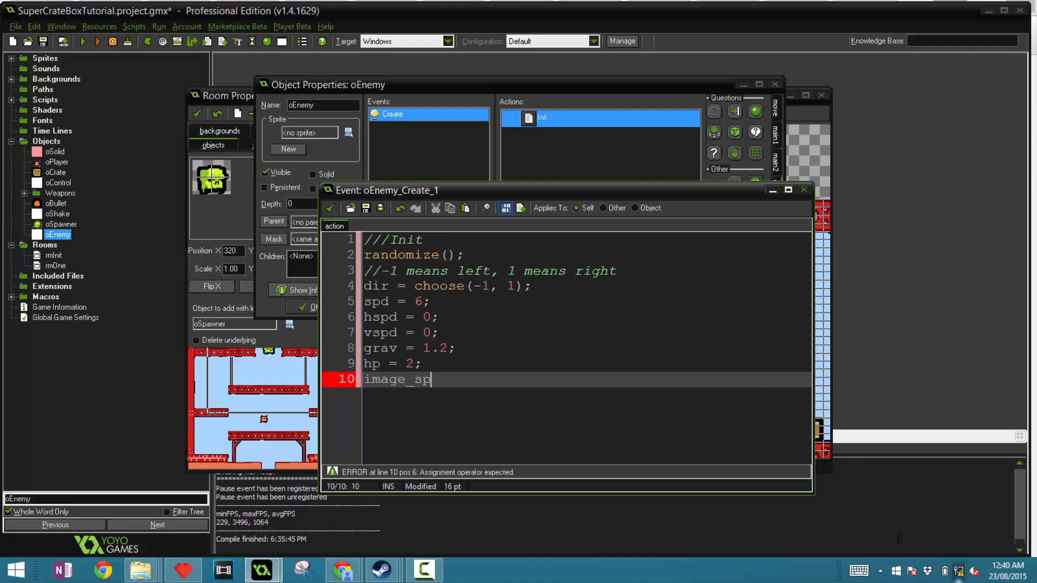
text(eed)
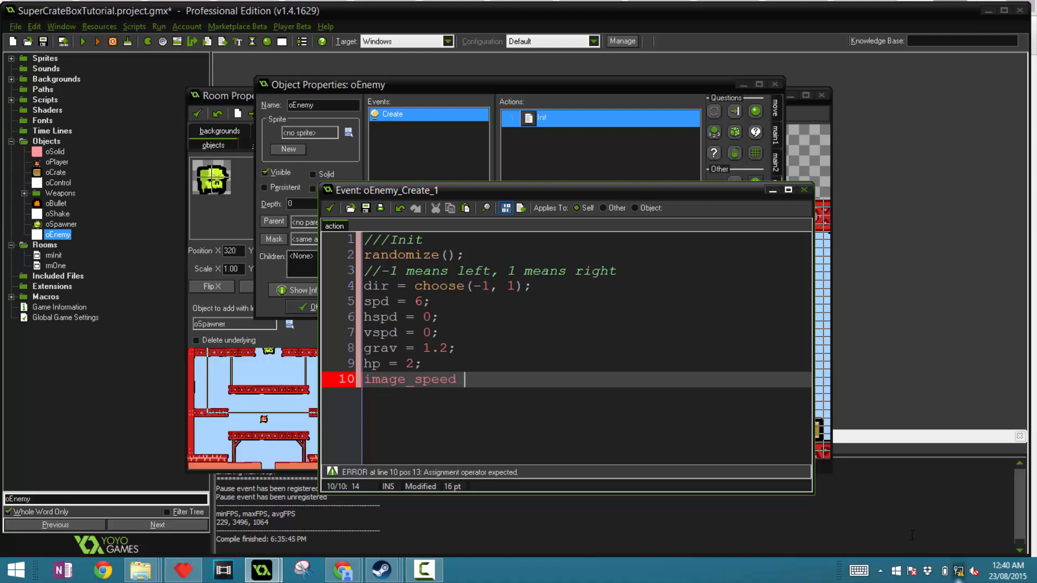
text(= .4;)
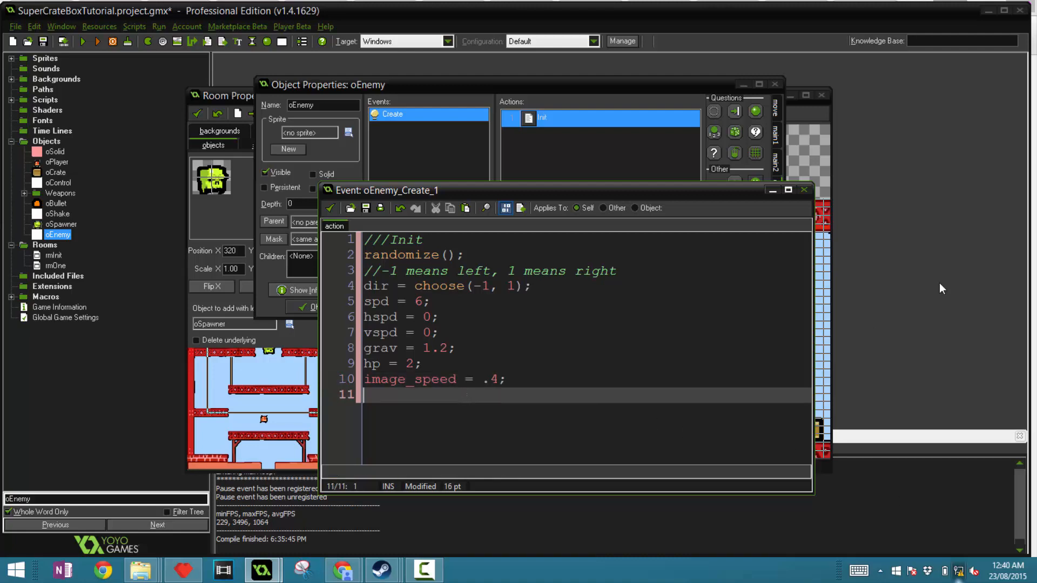
Add a //Rage Variables comment and rage = false; to oEnemy's Init code
text(/)
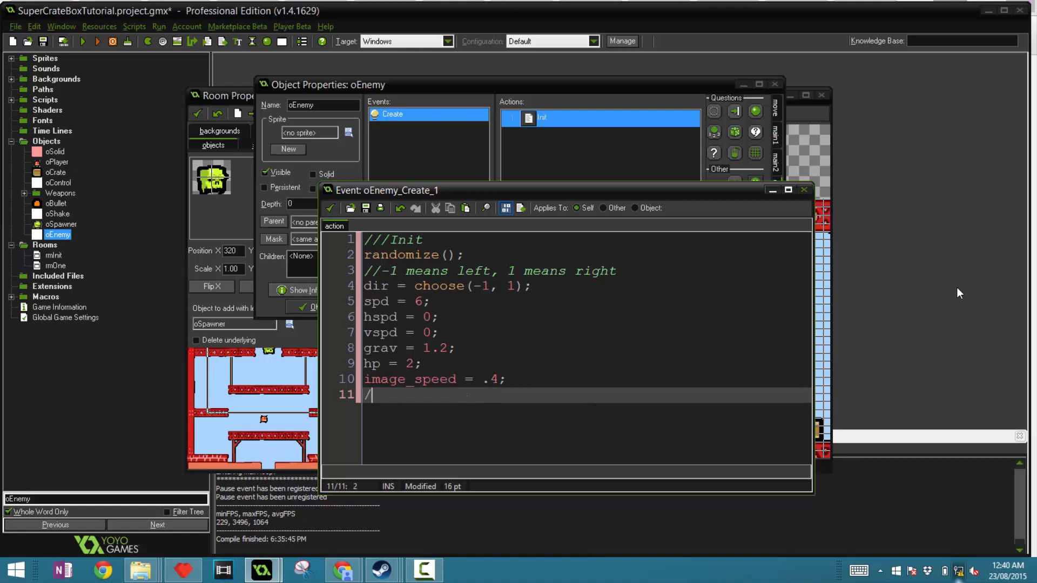
text(/Rage Va)
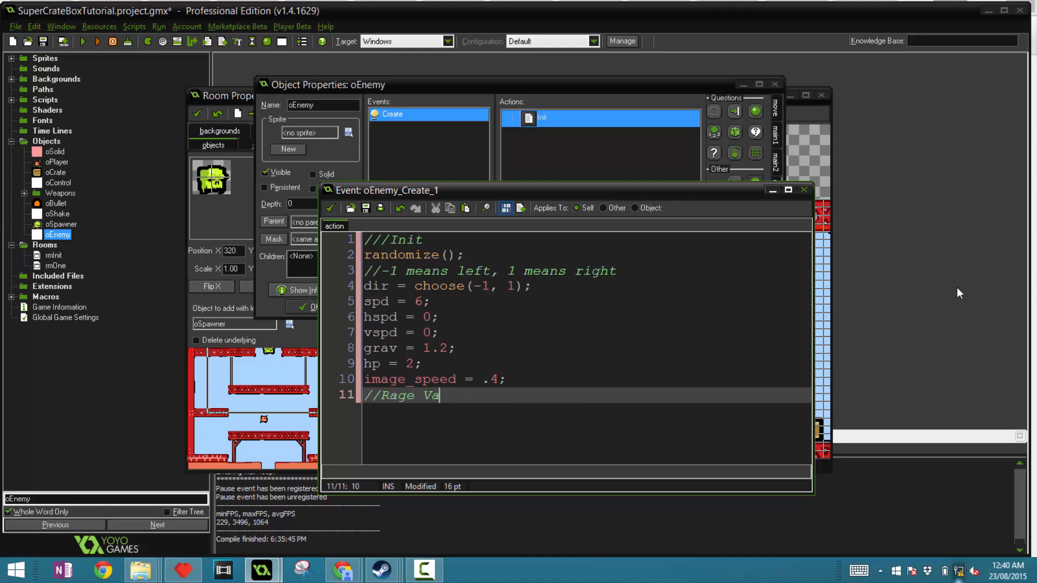
text(riables)
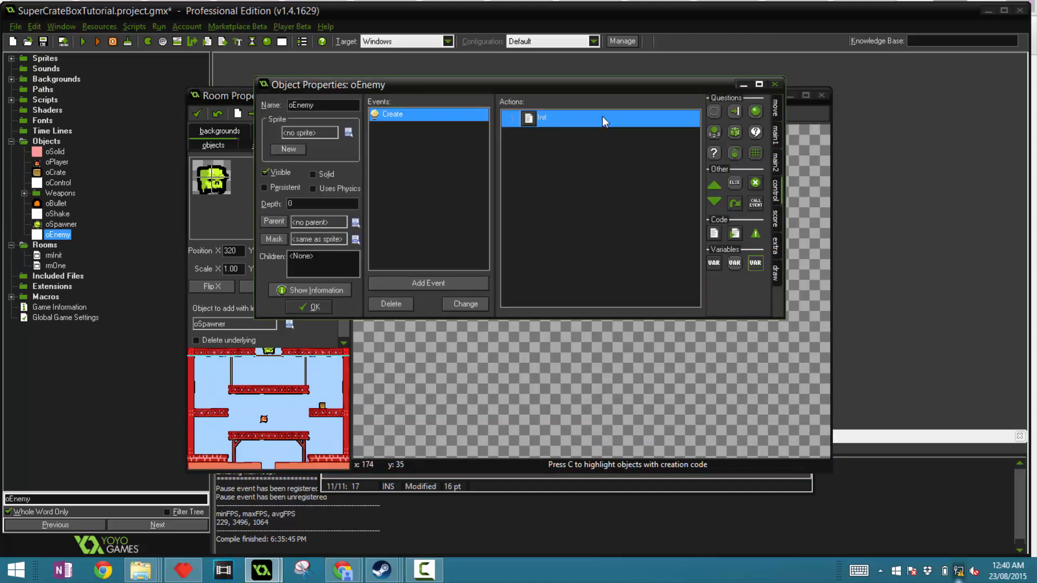
double_click(542, 118)
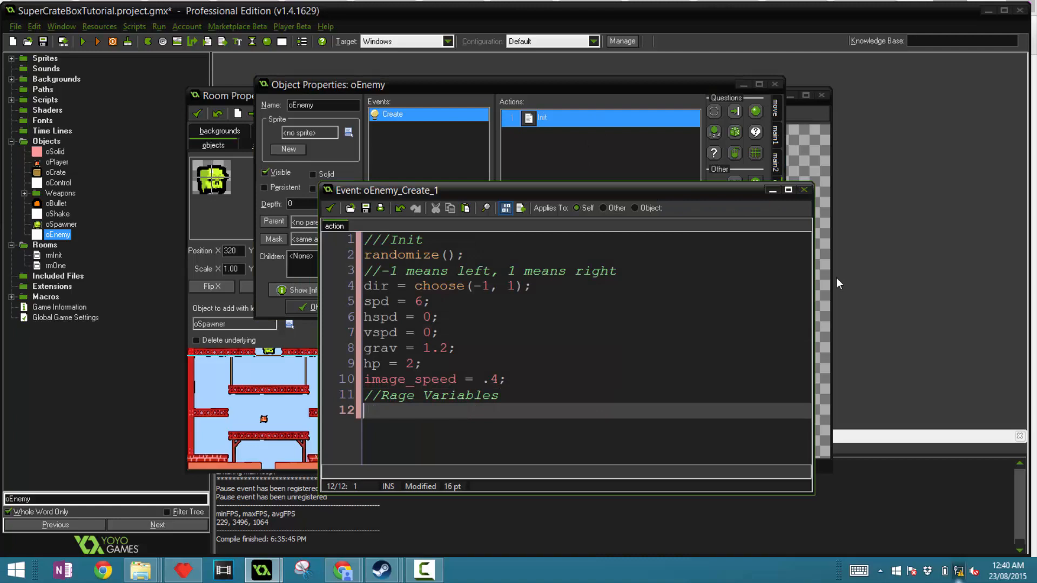
text(rage)
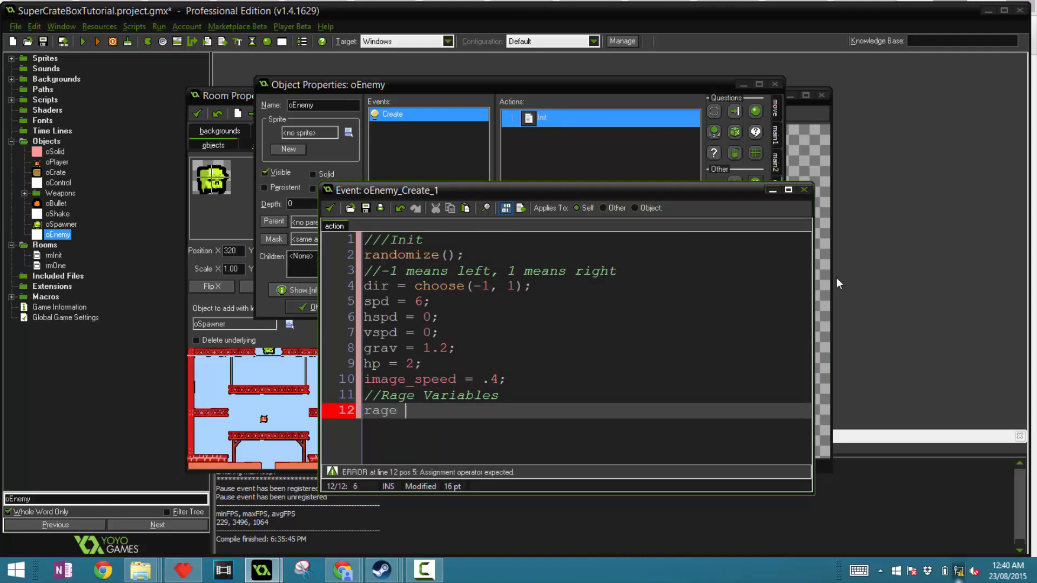
text(= false;)
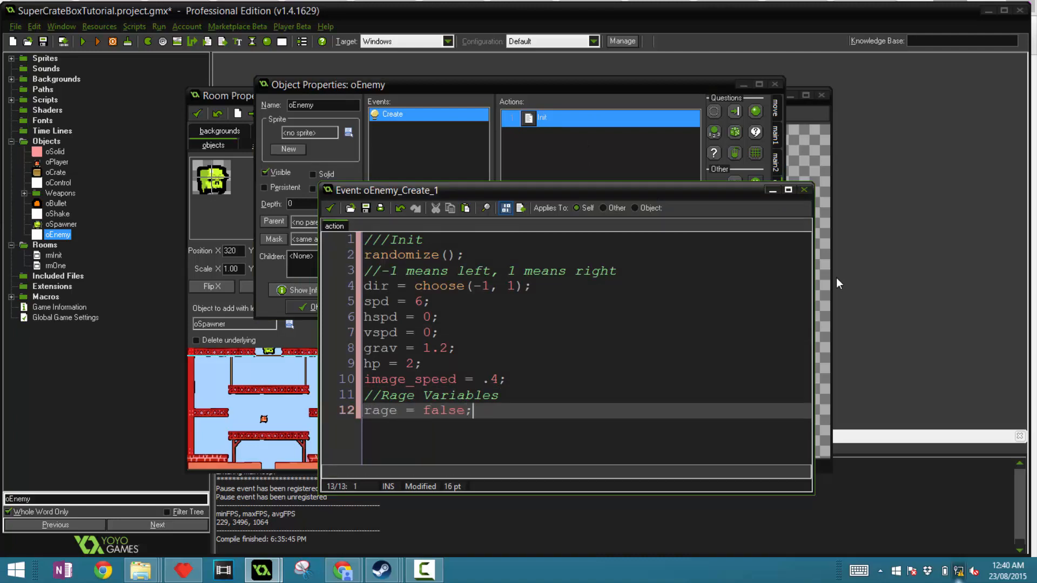
Add rage_spd = 10 and rage_sprite = sRageSmallEnemy
text(rage_spd = 10)
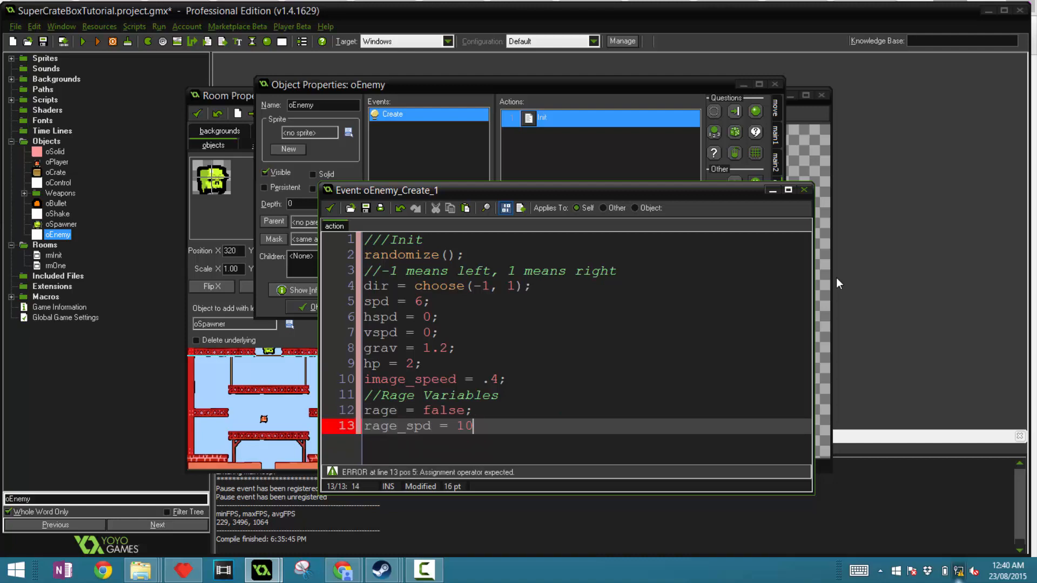
text(;)
text(rage_sprite)
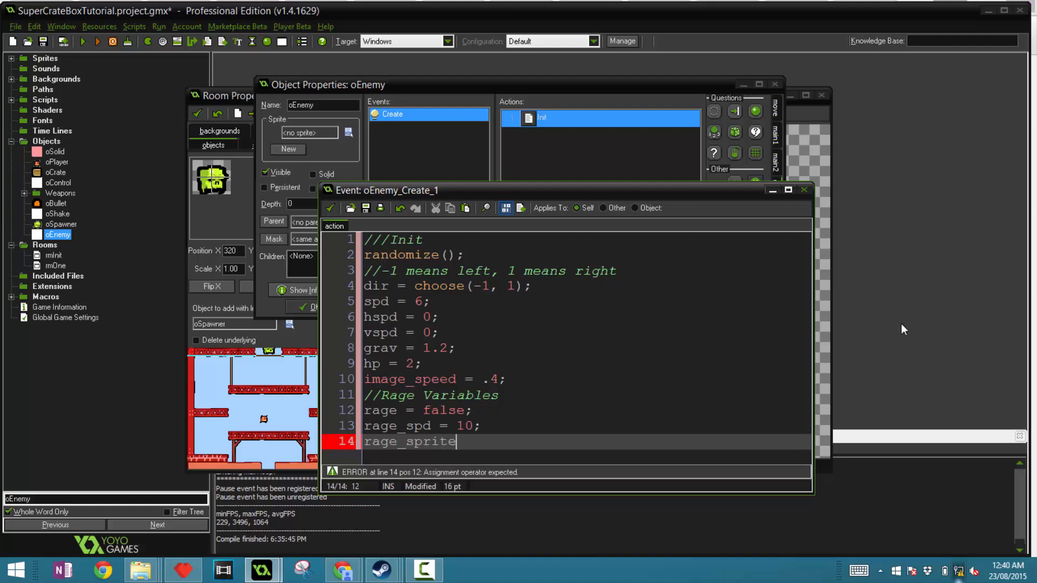
text(=)
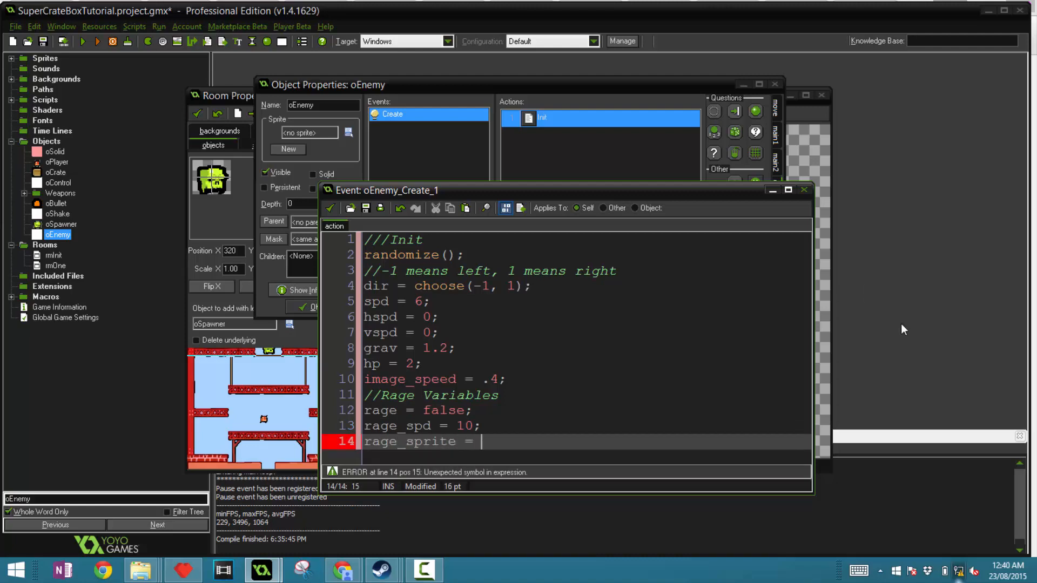
text(sSS)
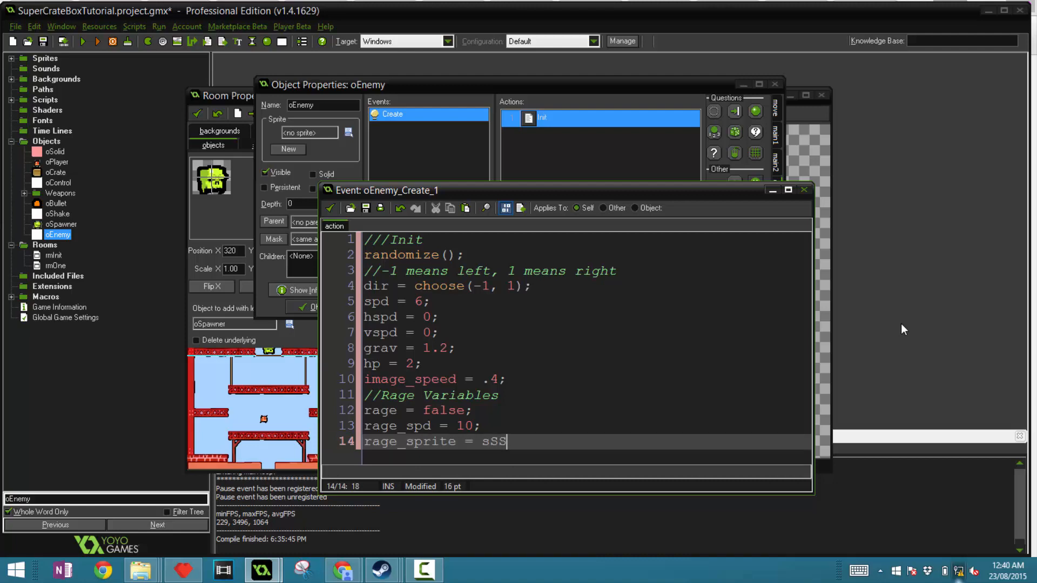
text(mallMonste)
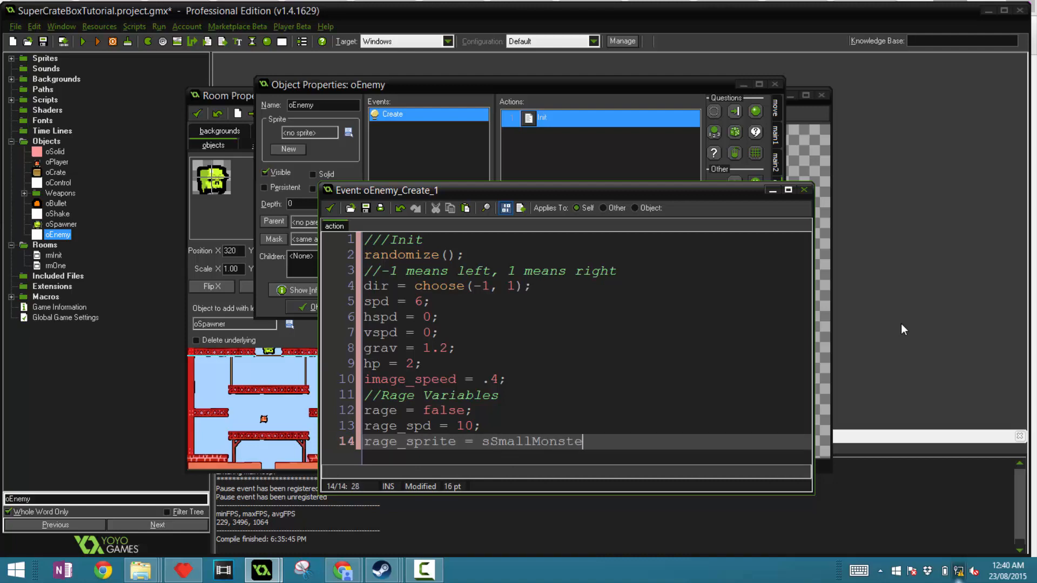
text(Ra)
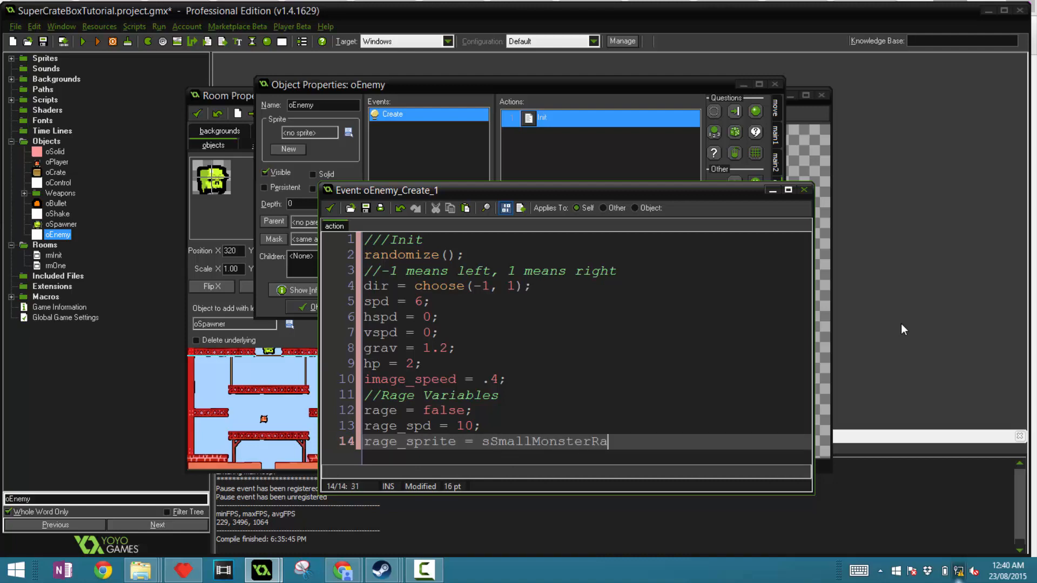
text(ge)
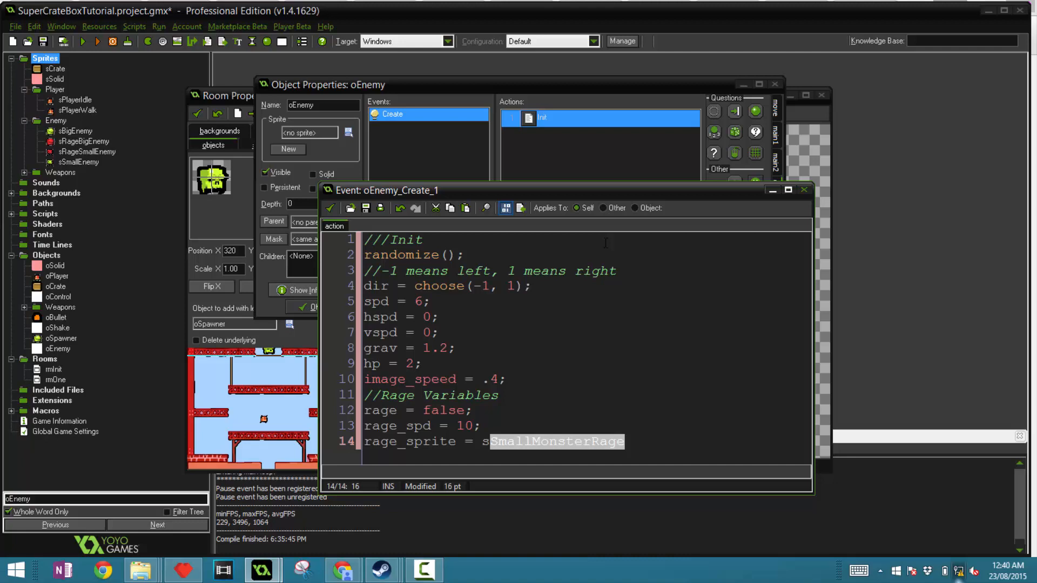
text(sRageSM)
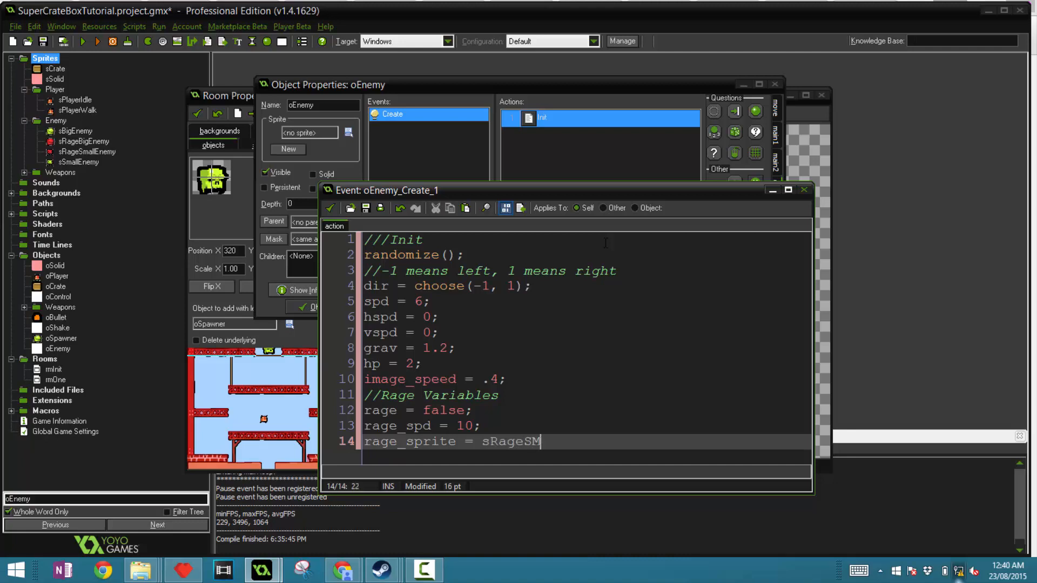
text(all)
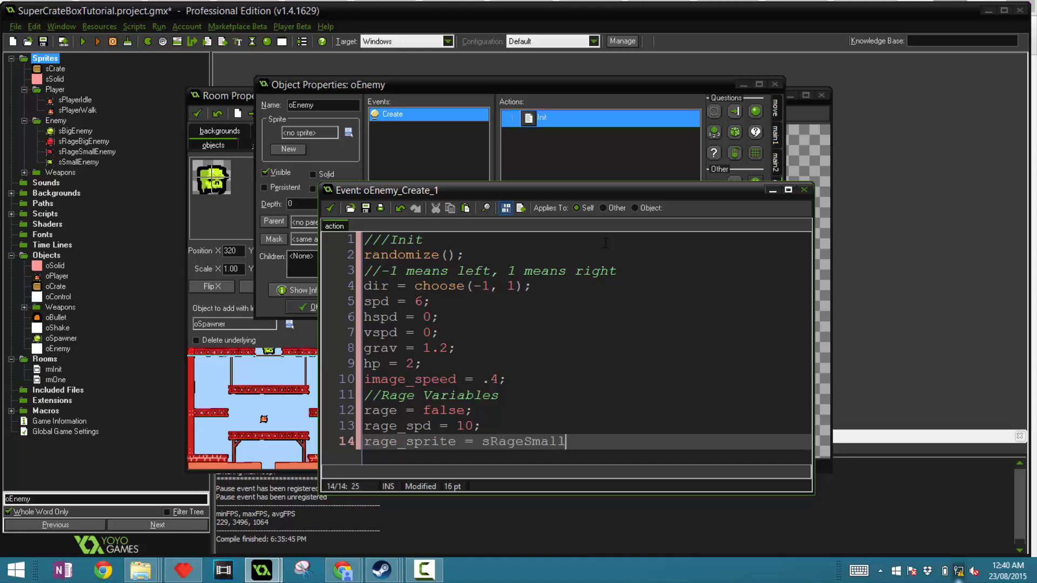
text(Enemy;)
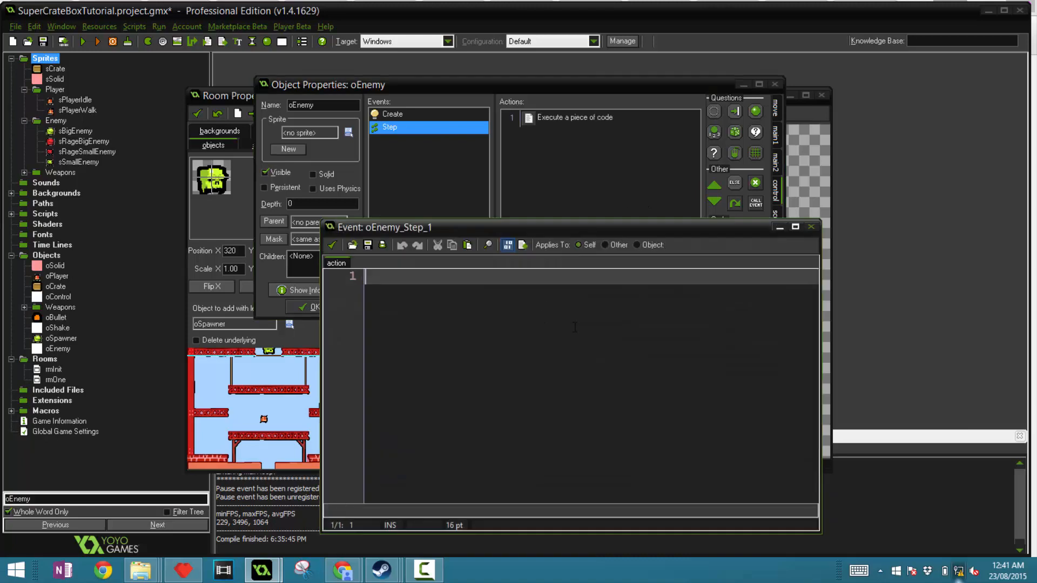
Add a ///Rage comment and the condition if (y >= room_height) to oEnemy's Step code
text(///)
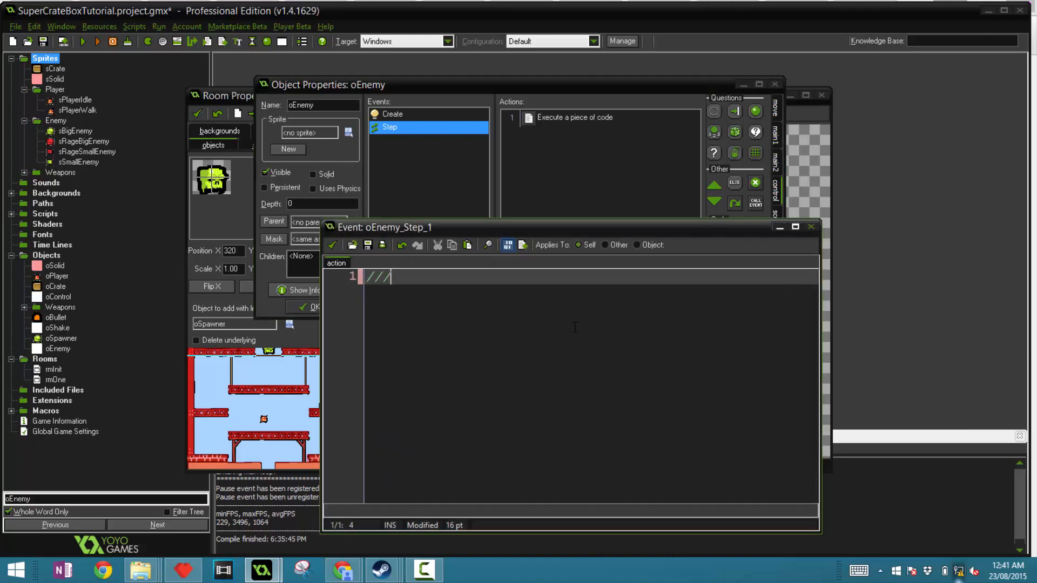
text(age Mode)
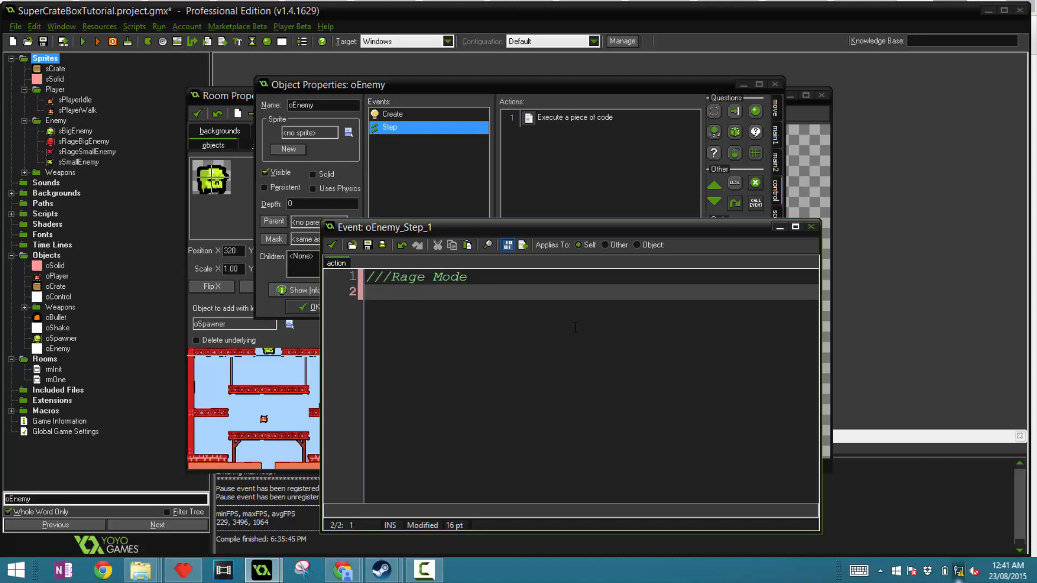
text(if ())
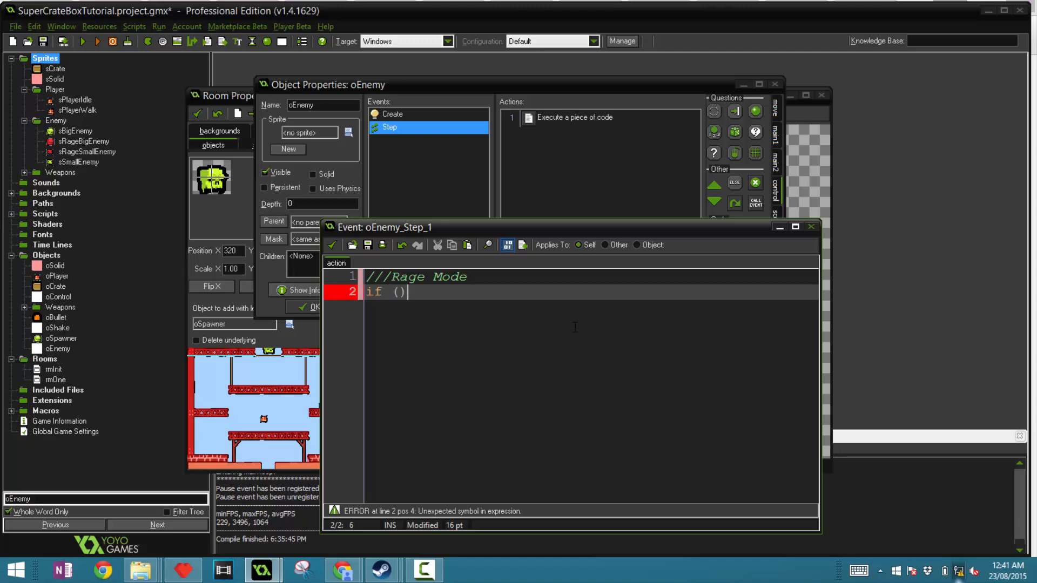
text(y)
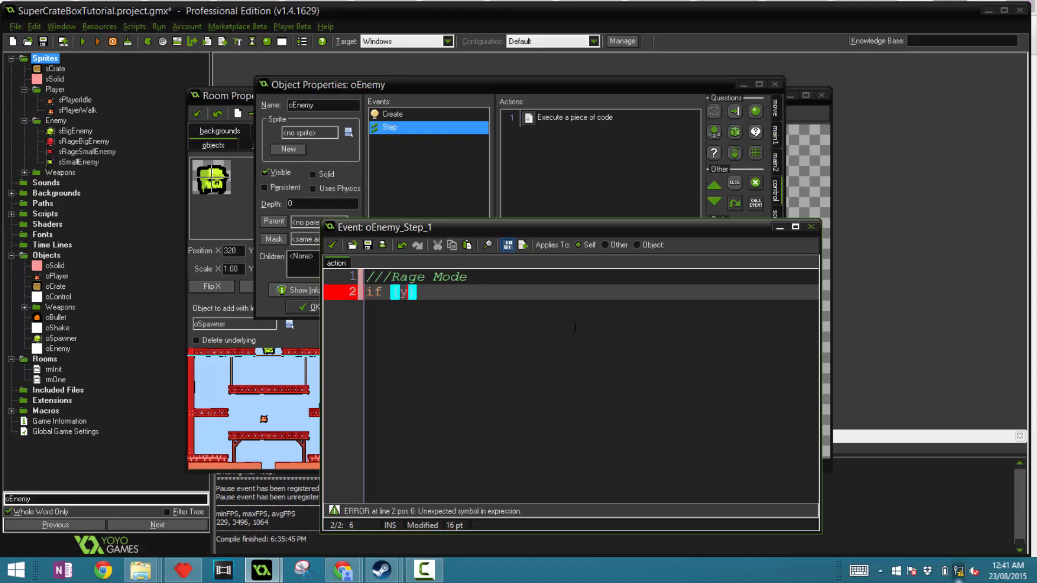
text(>)
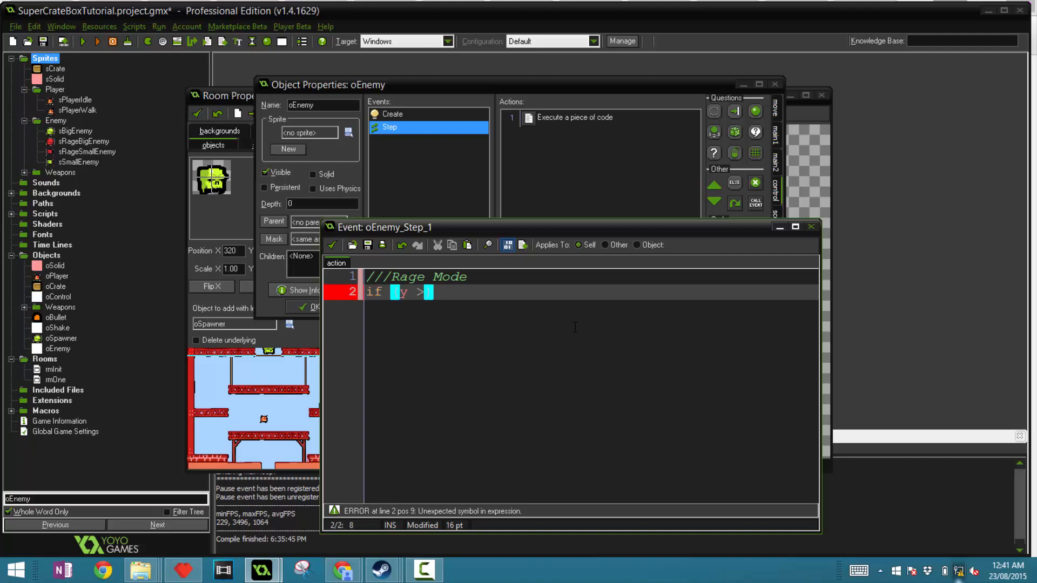
text(= room_)
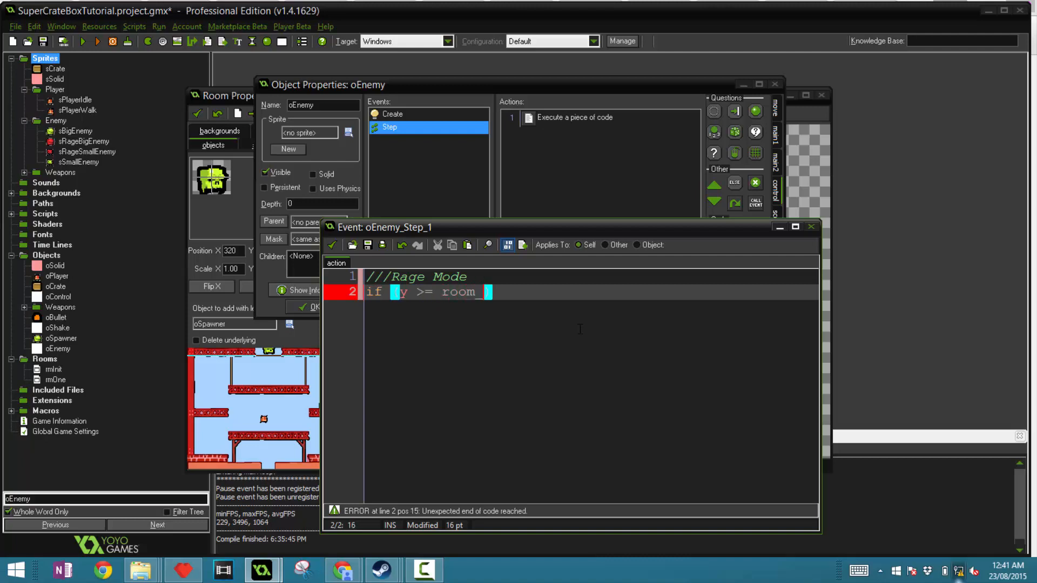
text(height)
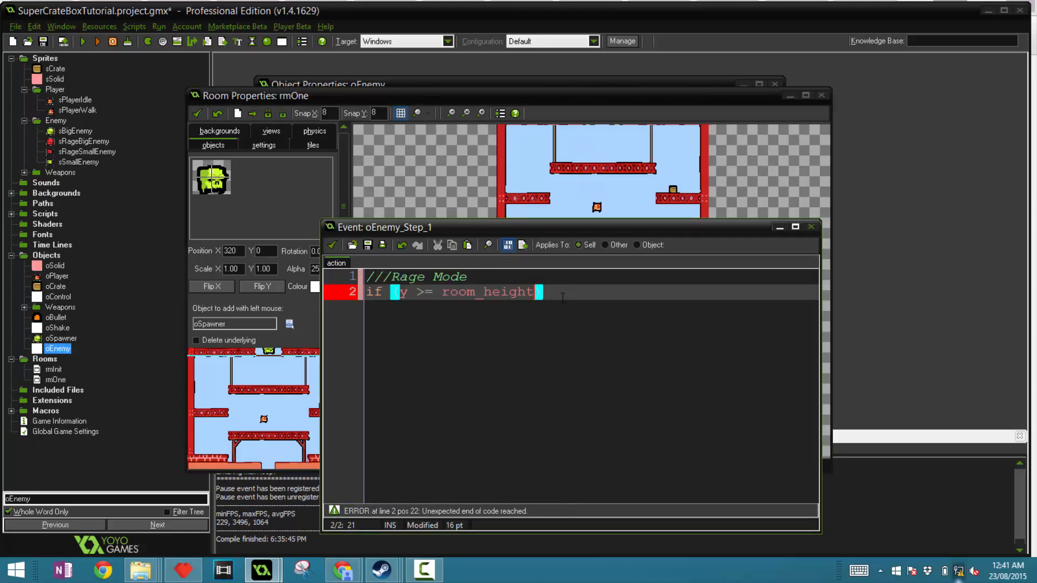
text())
text(x =)
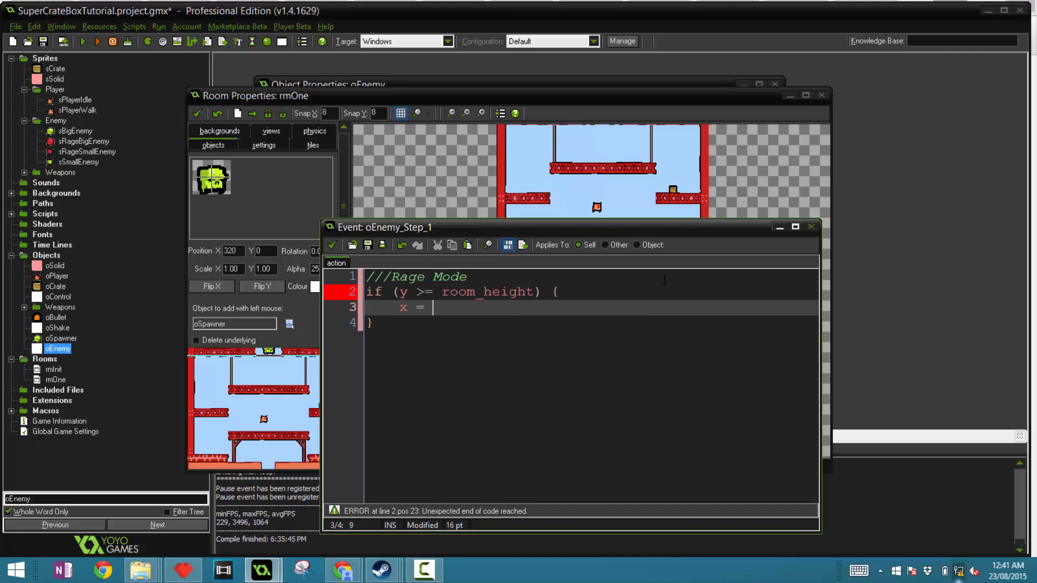
Inside that block, move the enemy to oSpawner's x and y and set rage = true
text(o)
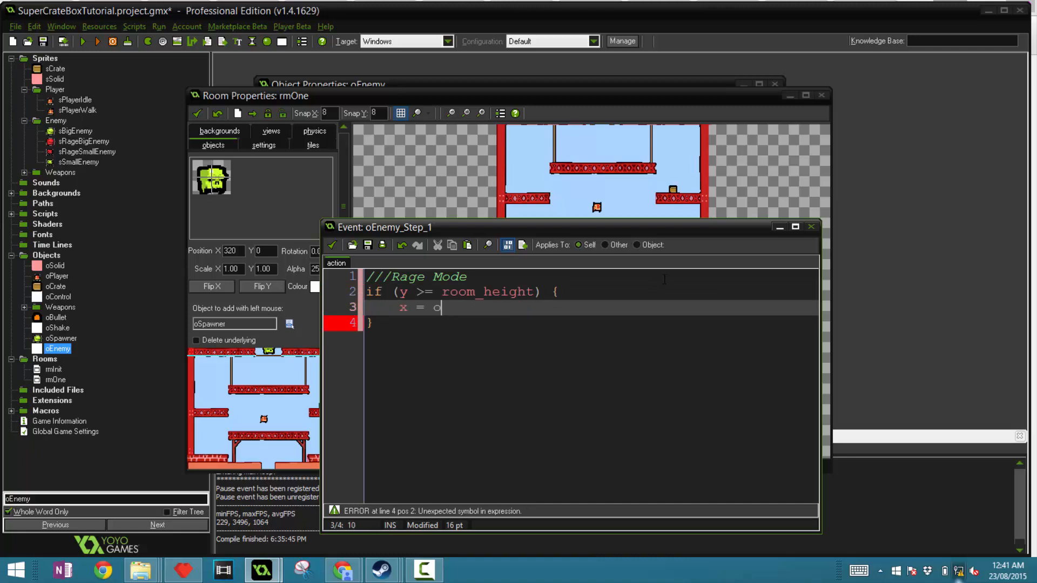
text(Sp)
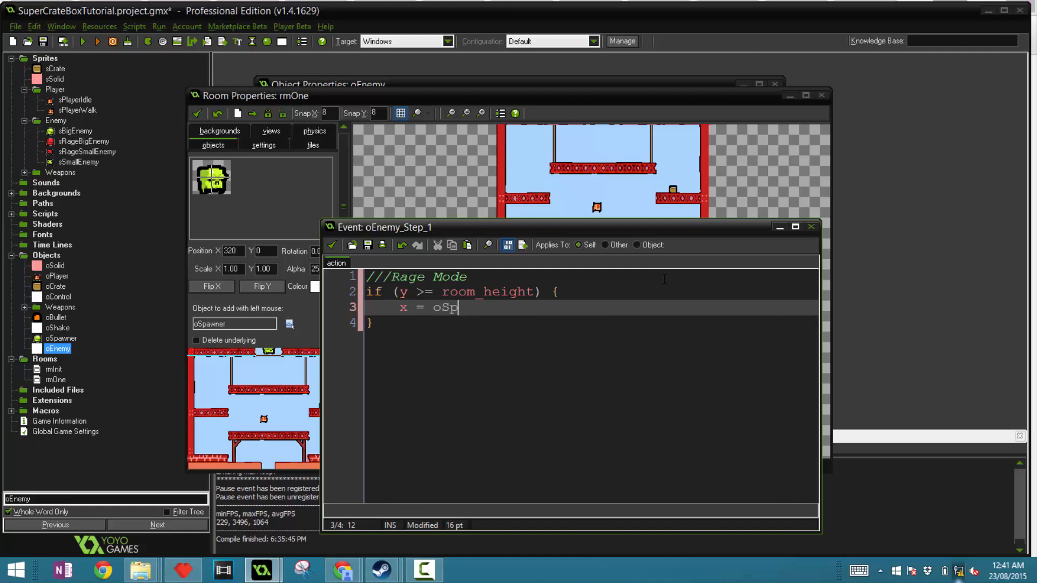
text(aner)
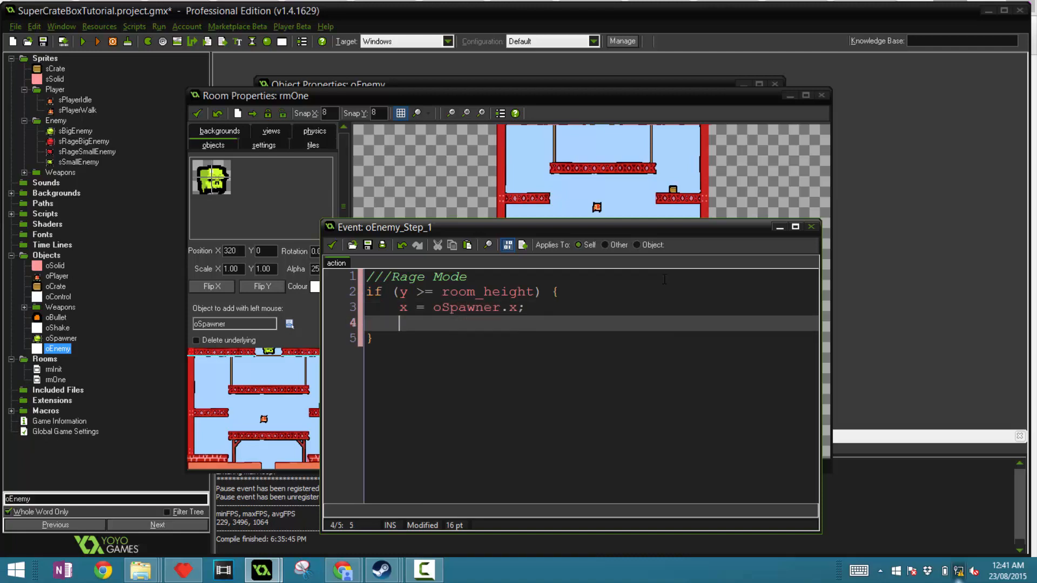
text(y = o)
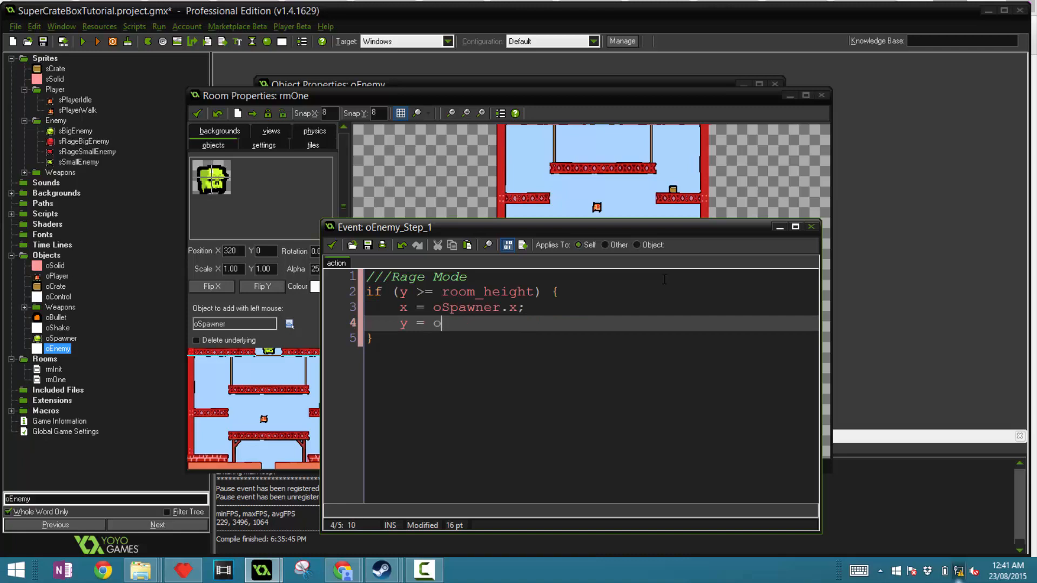
text(Spawner.)
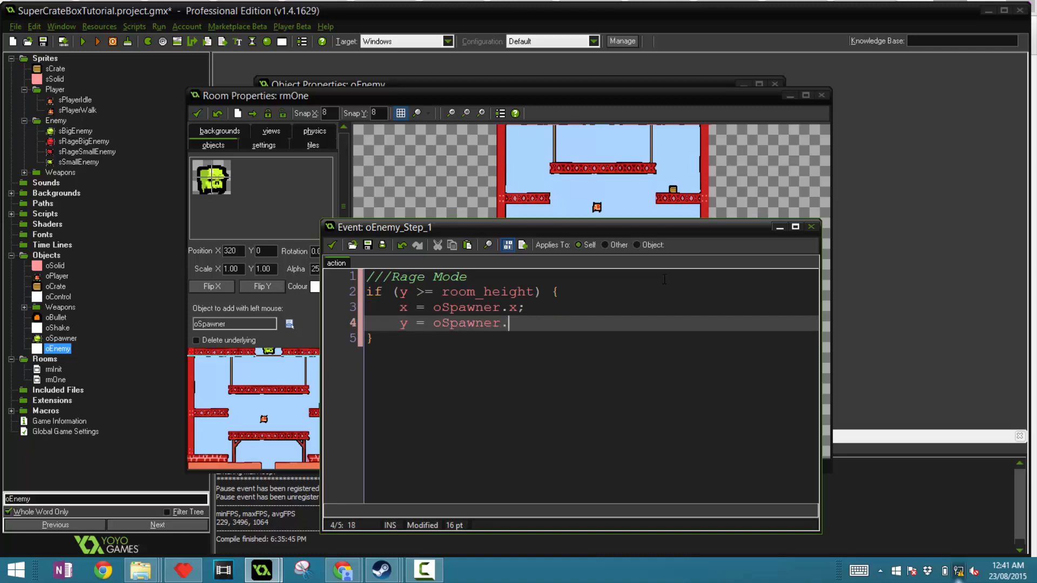
key(Return)
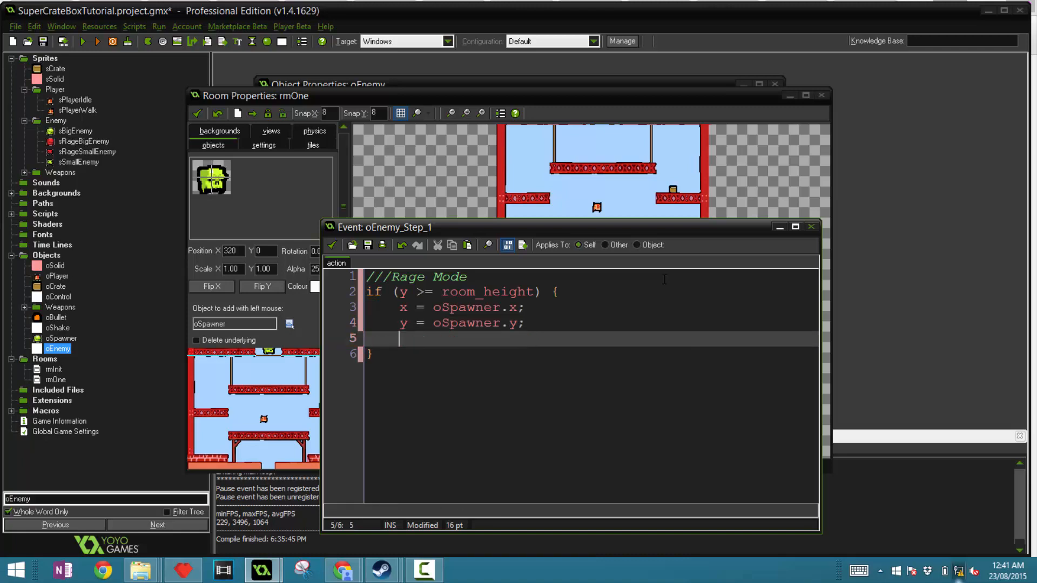
text(rage =)
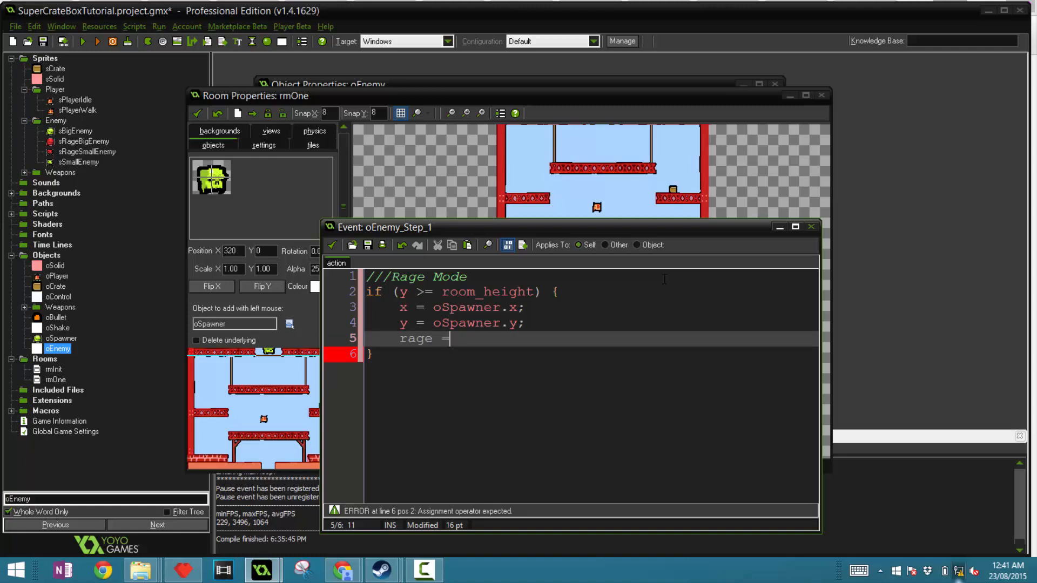
text(true;)
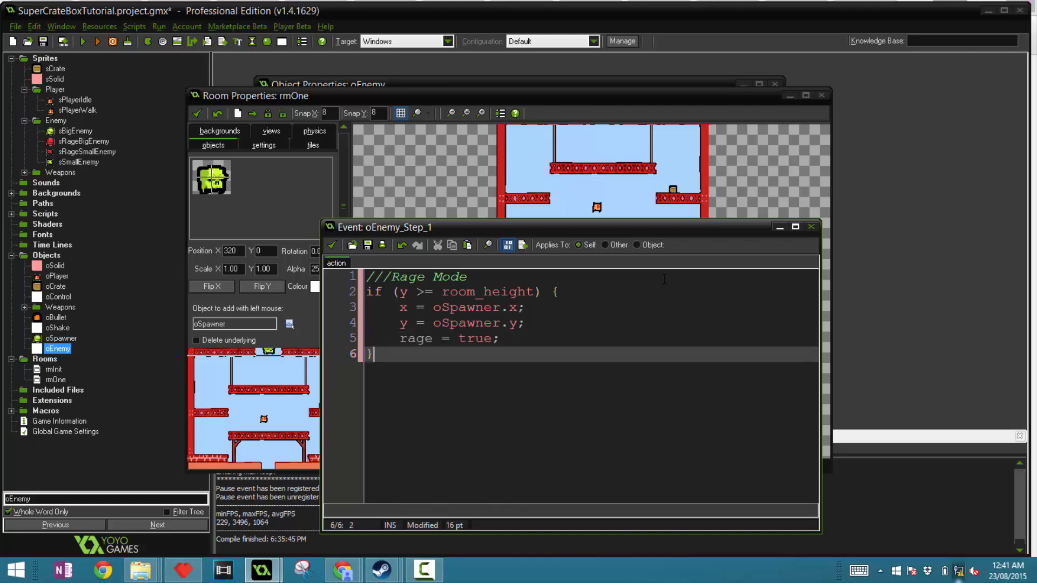
Add if (rage == true) { spd = rage_spd; sprite_index = rage_sprite; } below the respawn block
text(if ()
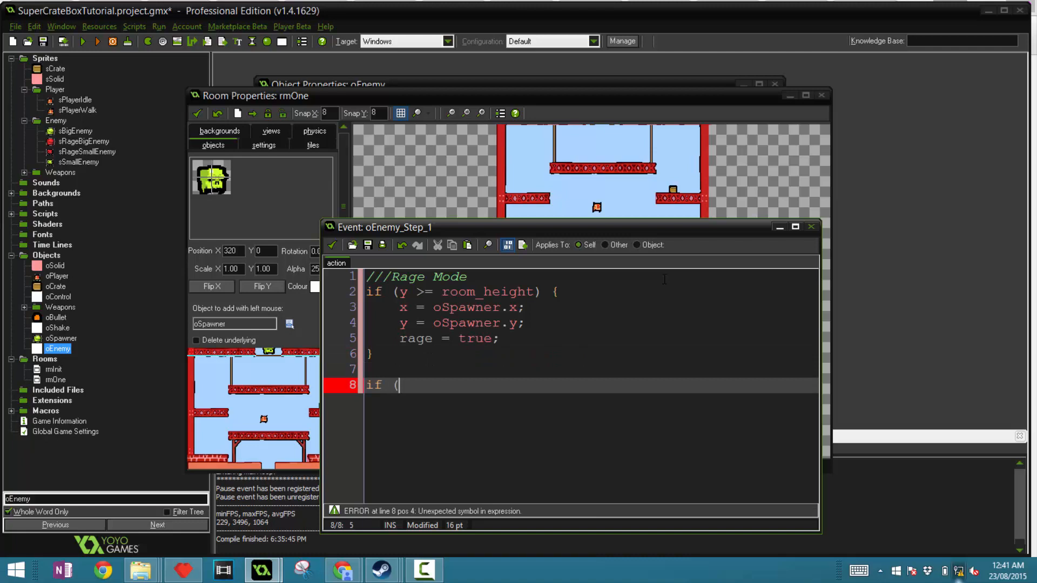
key(Backspace)
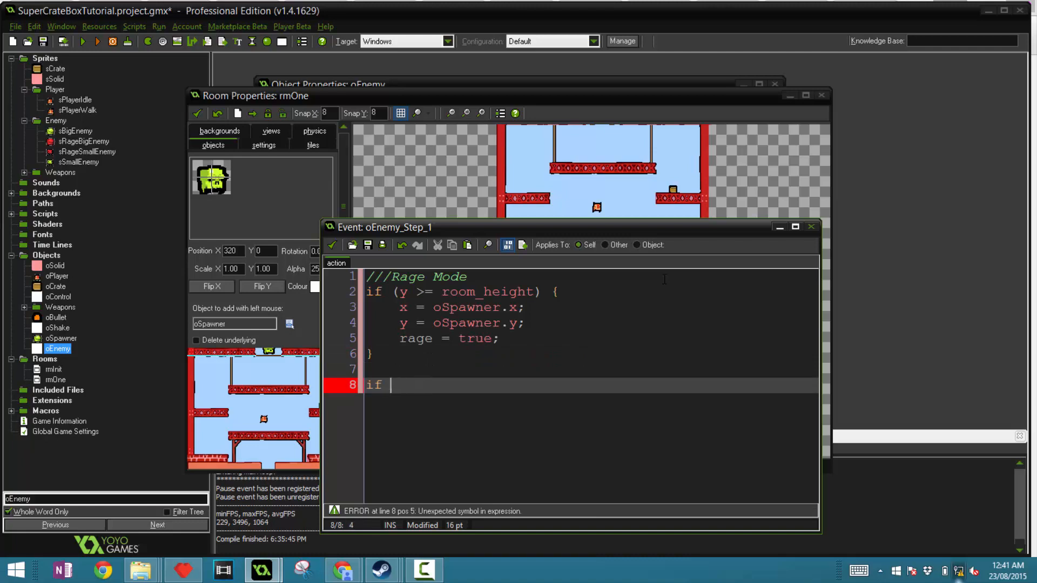
text((rage ==)
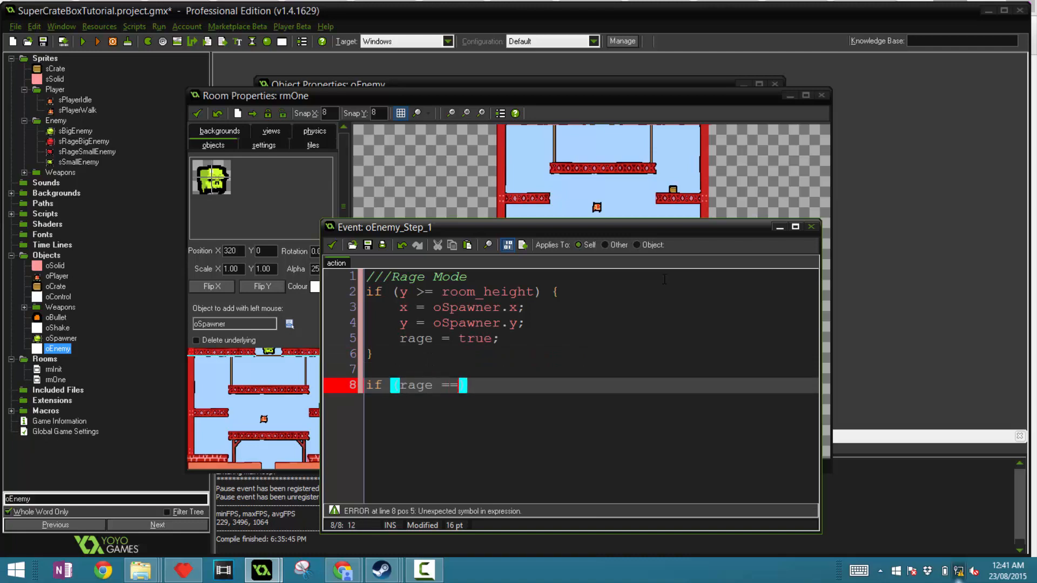
text(true))
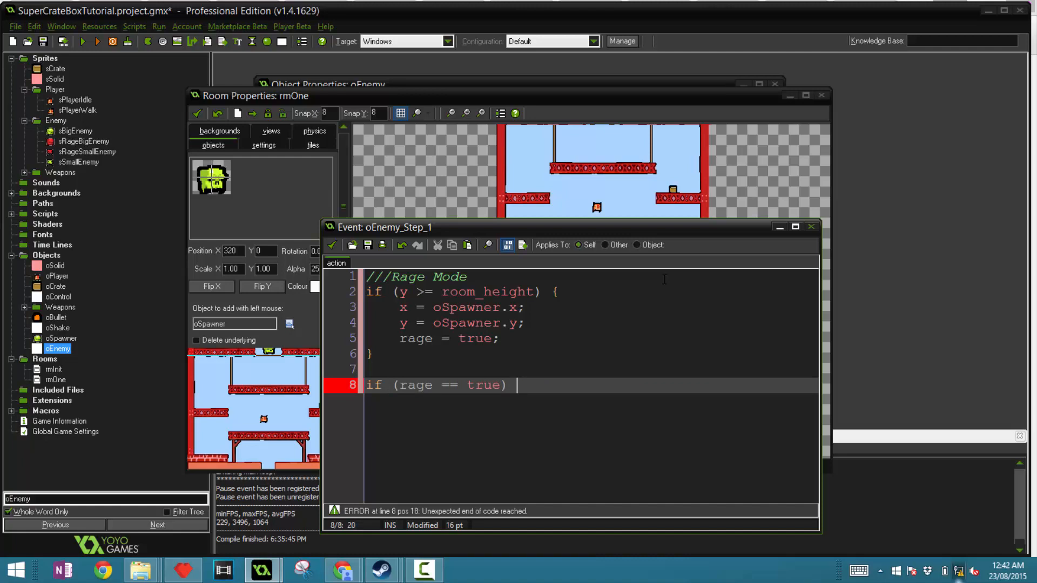
text({)
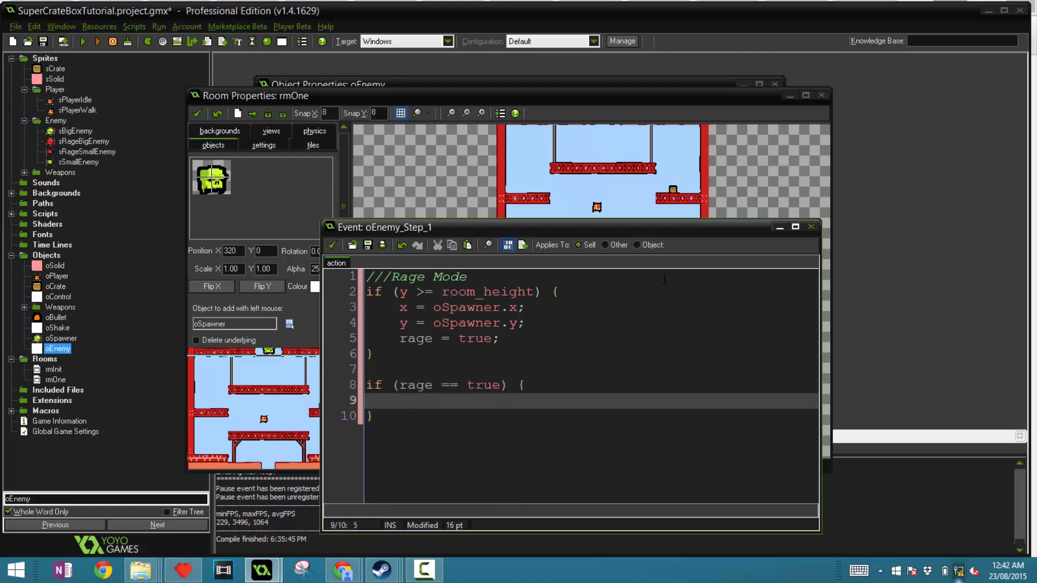
text(spd)
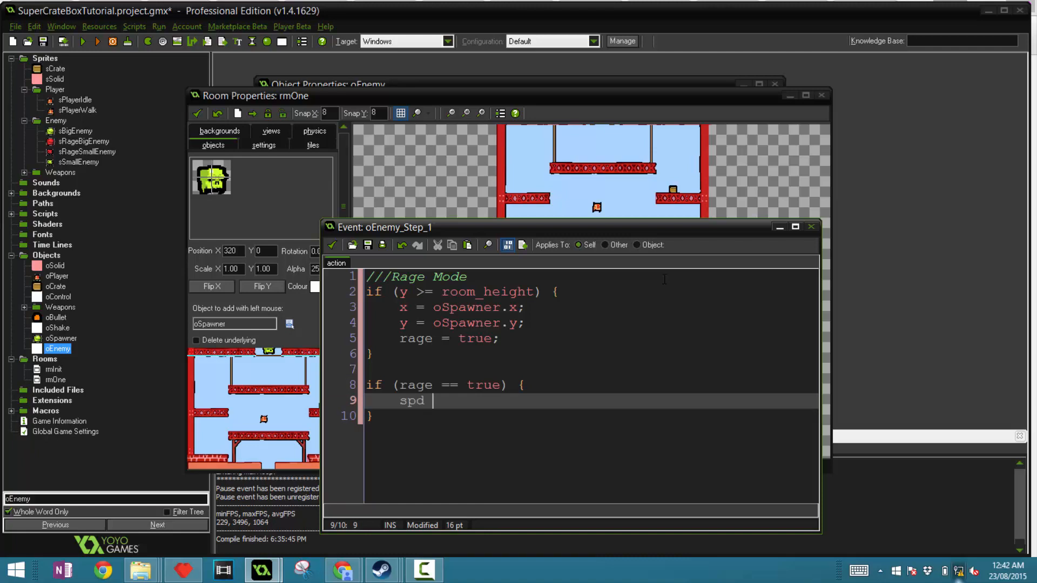
text(= rage_spd;)
text(spr)
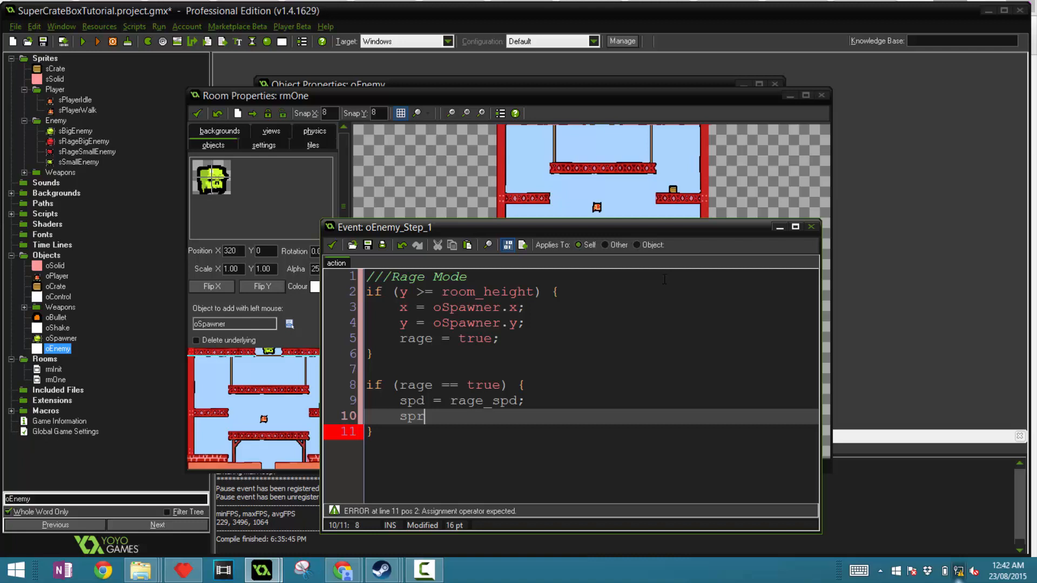
text(ite_index)
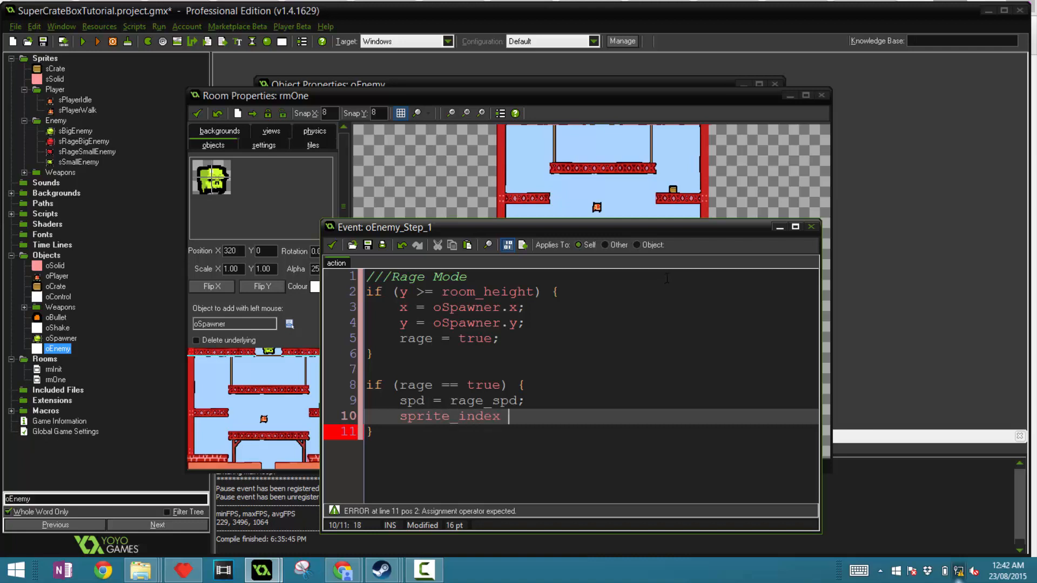
text(=)
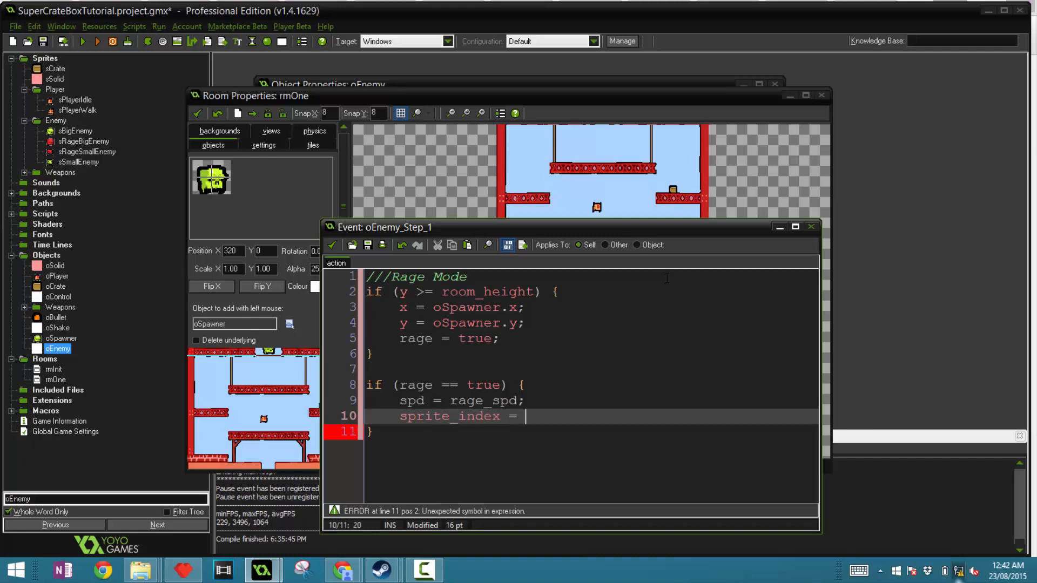
text(rage_sp)
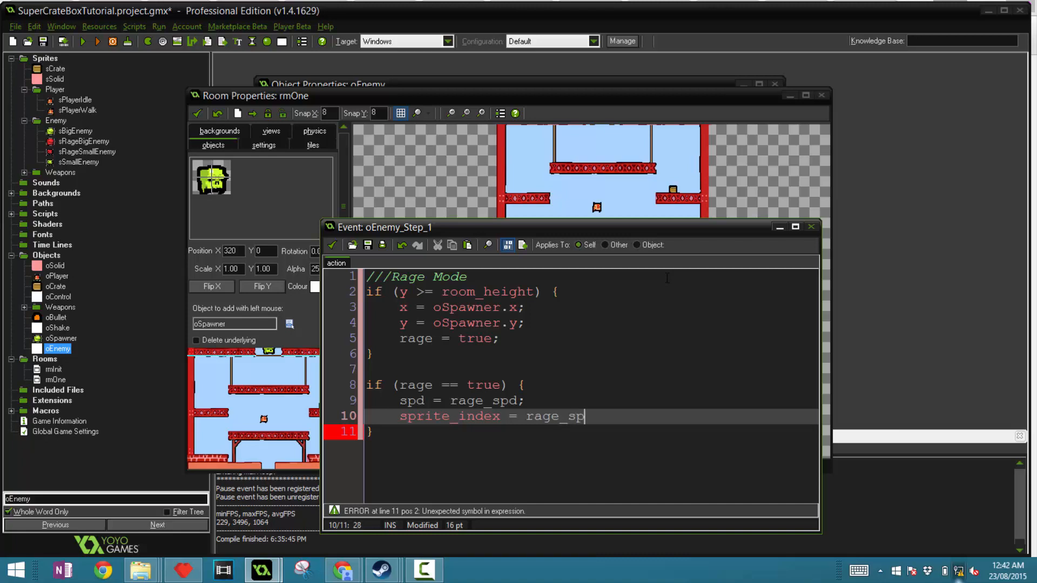
text(rite;)
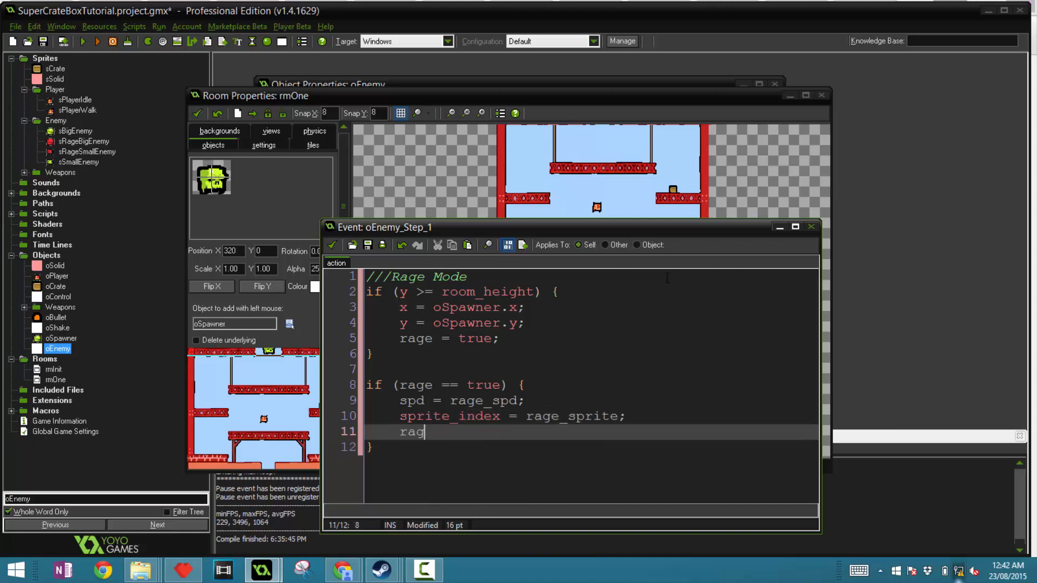
text(e = false;)
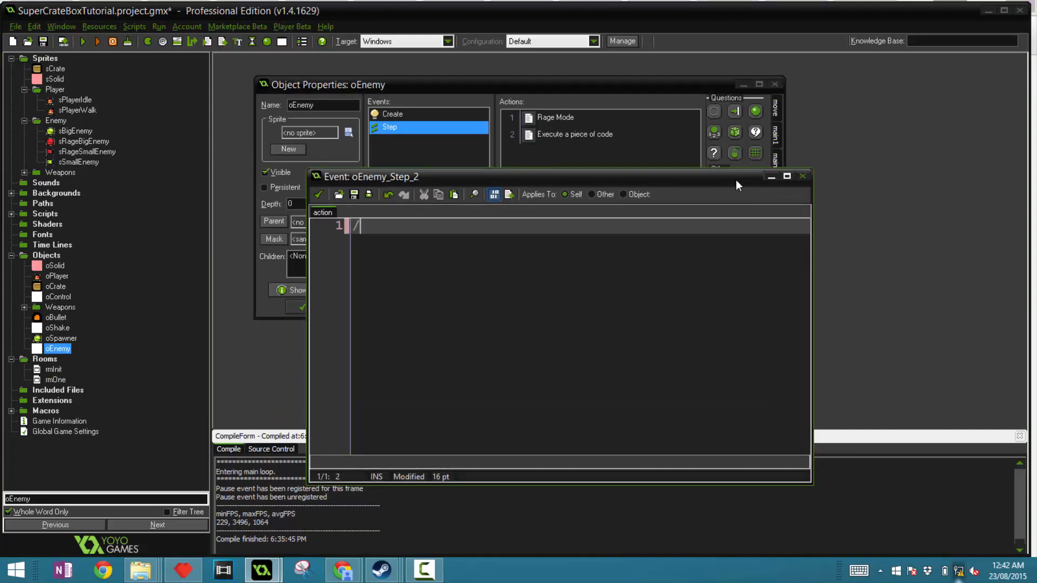
Write the //Scaling code: image_xscale = -1 when dir is -1, else image_xscale = 1
text(//Scal)
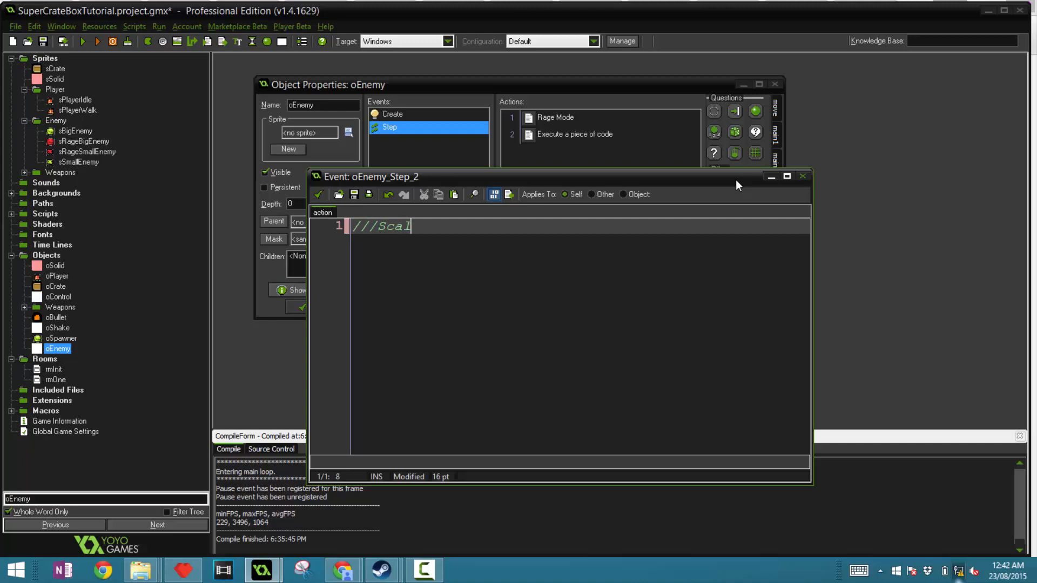
text(ing)
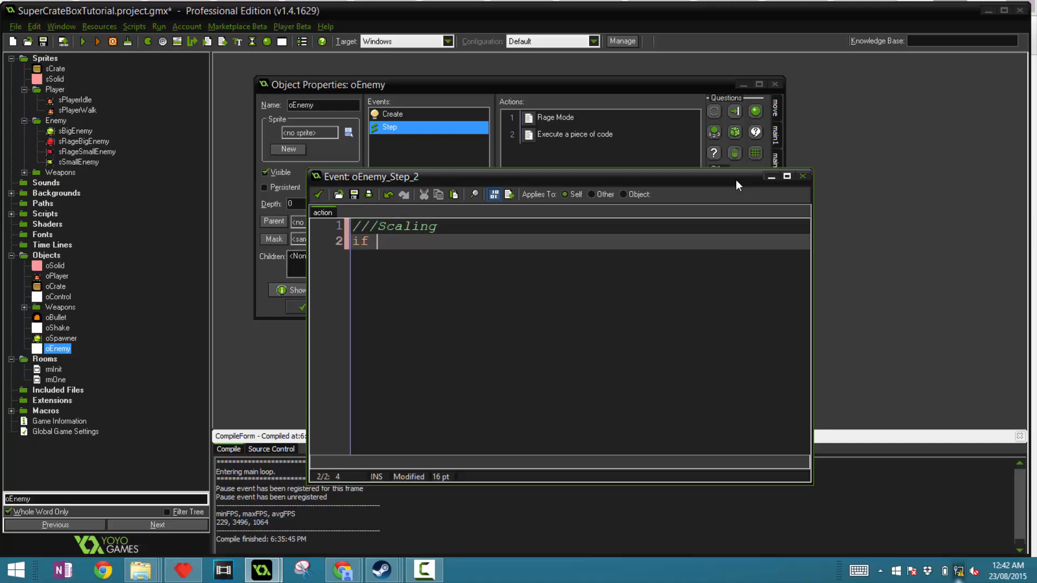
text(dir =)
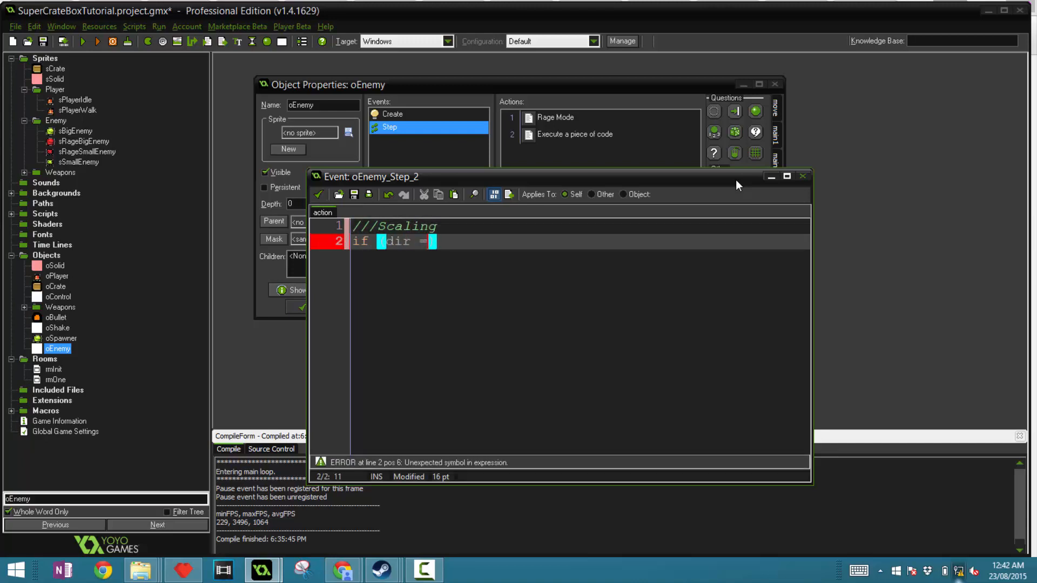
text((dir = -1))
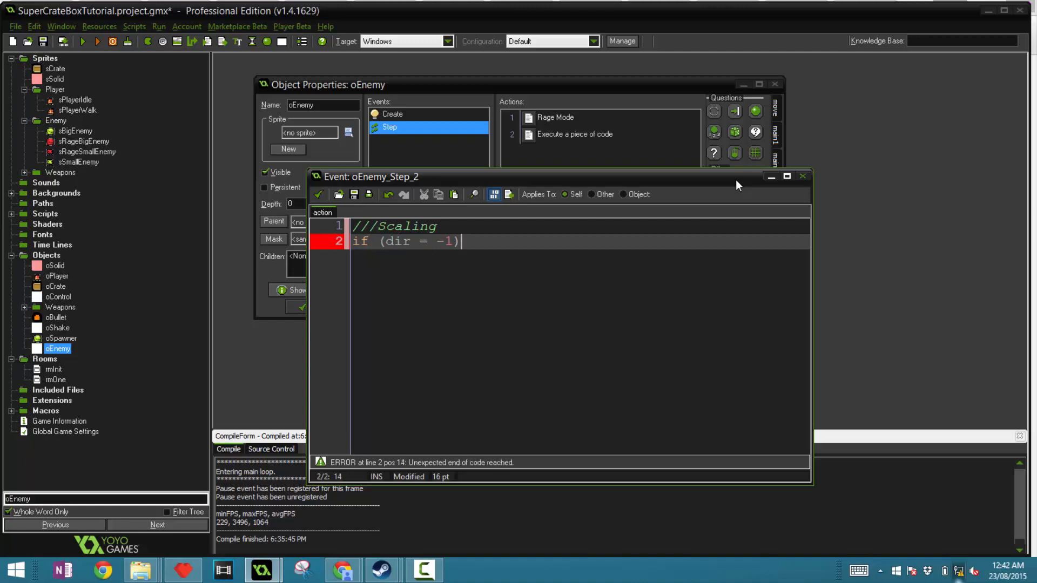
text(image_)
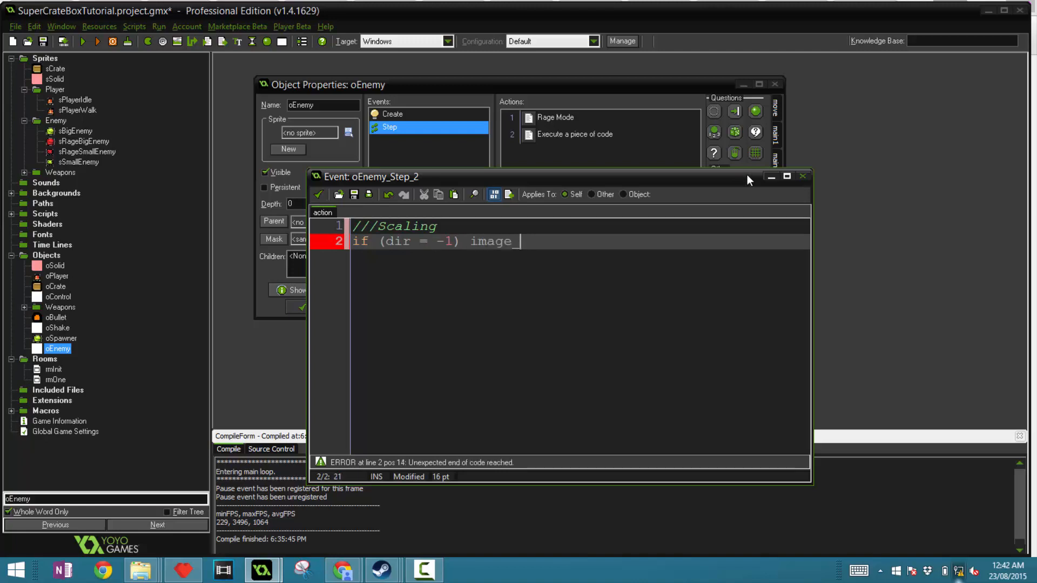
text(xscale = -1;)
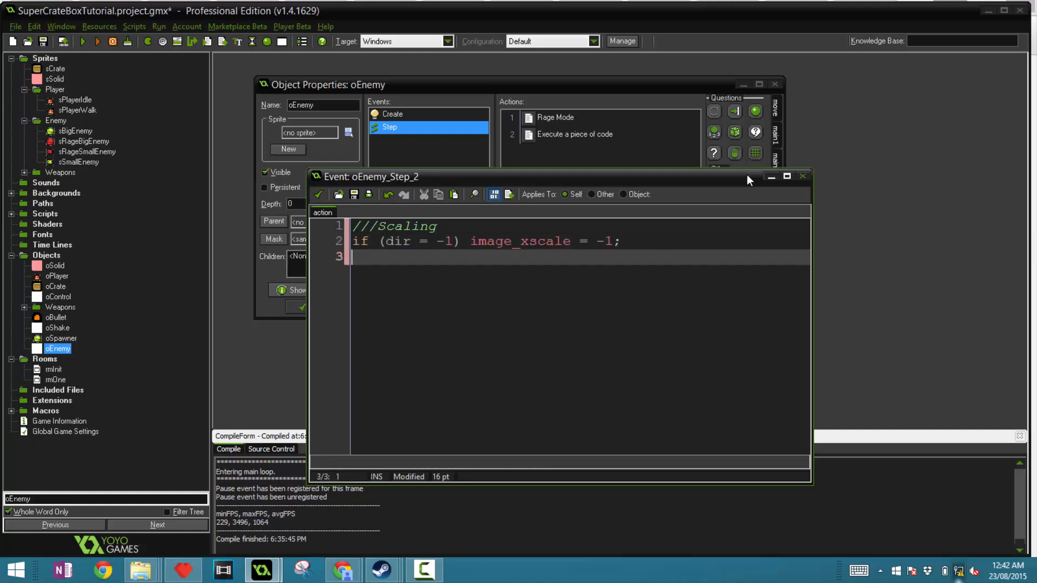
text(else imag)
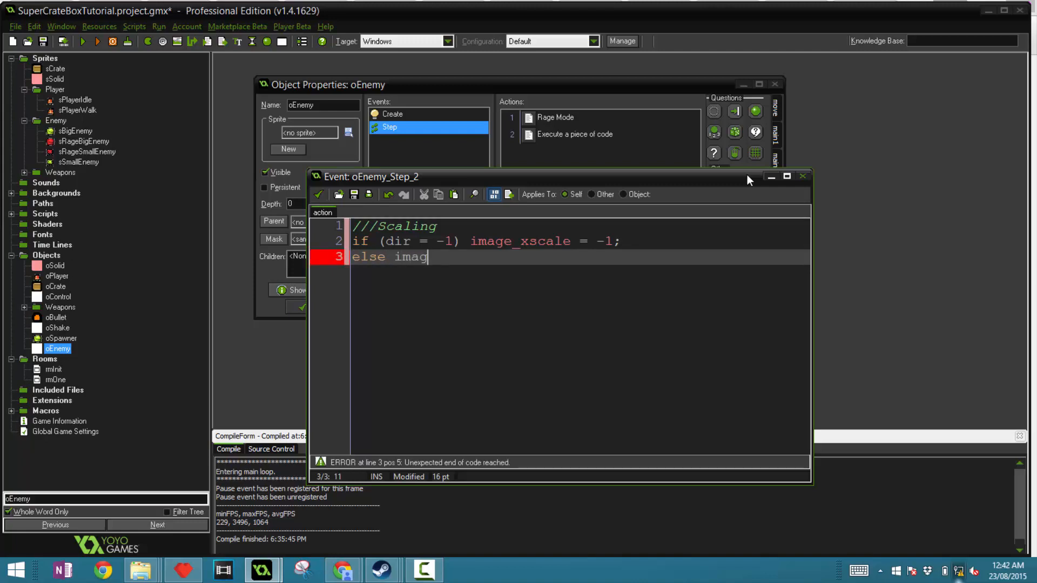
text(e_xscale = 1;)
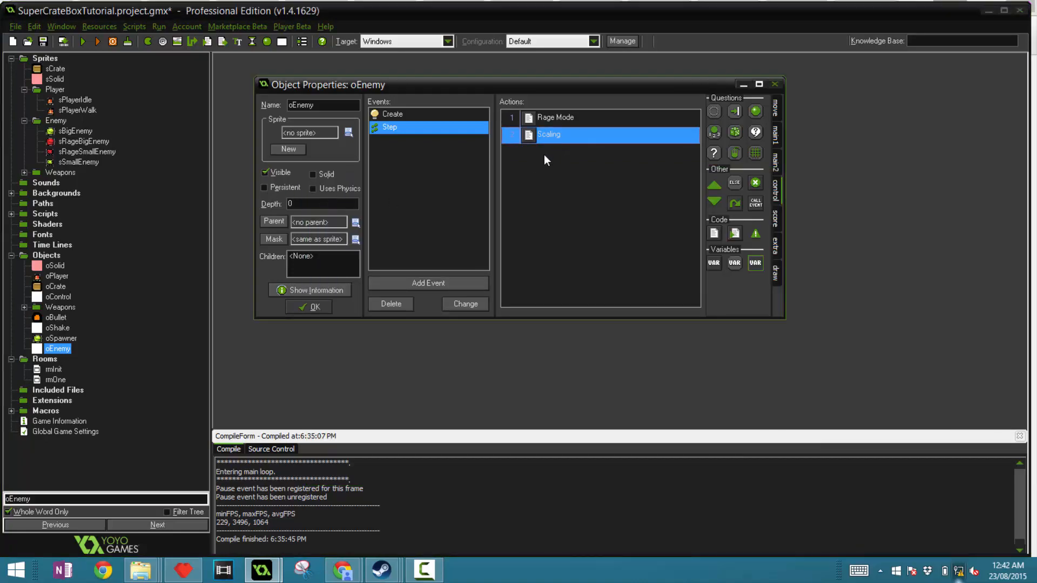
Open the rmOne room from the Rooms resource tree
double_click(55, 379)
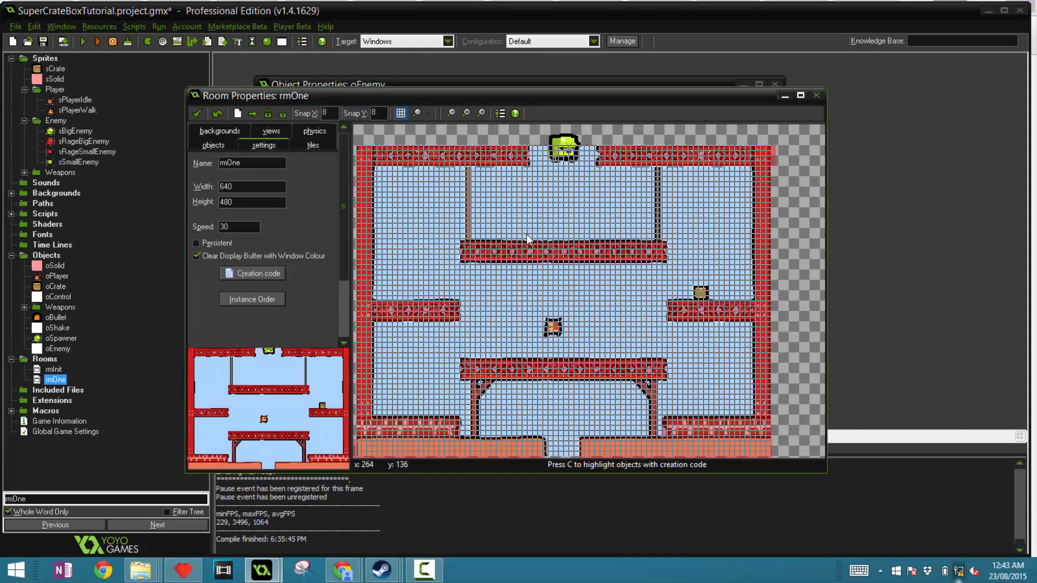
mouse_move(360, 291)
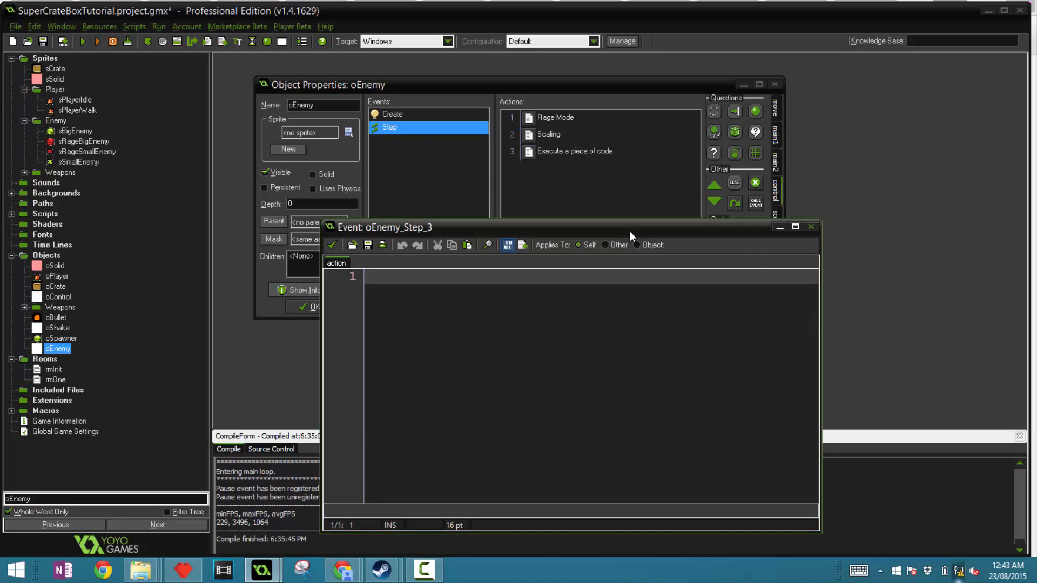
Write the ///Collisions code setting hspd = dir*spd and vspd += grav, plus a Horizontal Collisions comment
text(///Collsion)
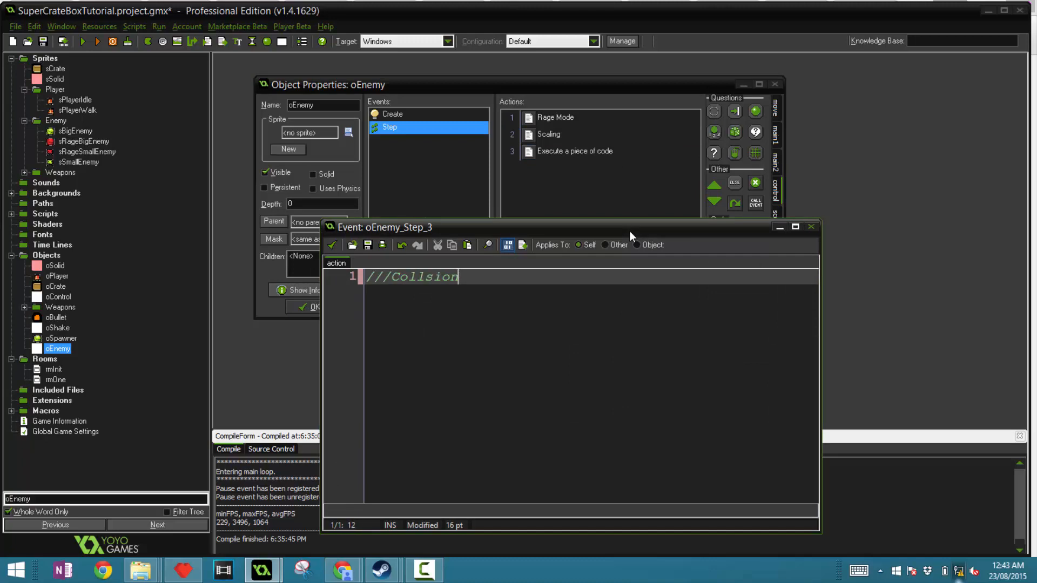
key(BackSpace)
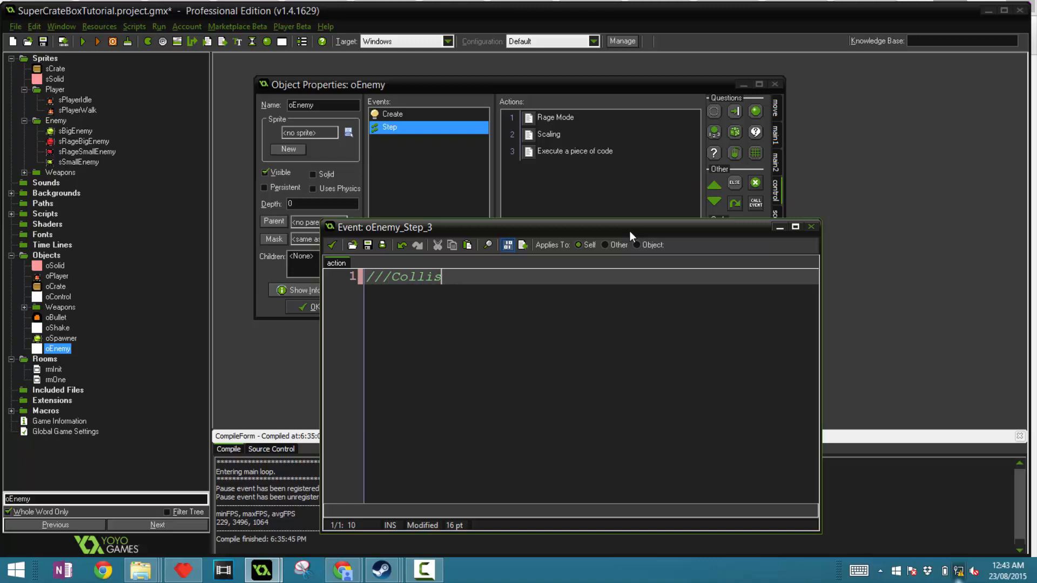
text(ions)
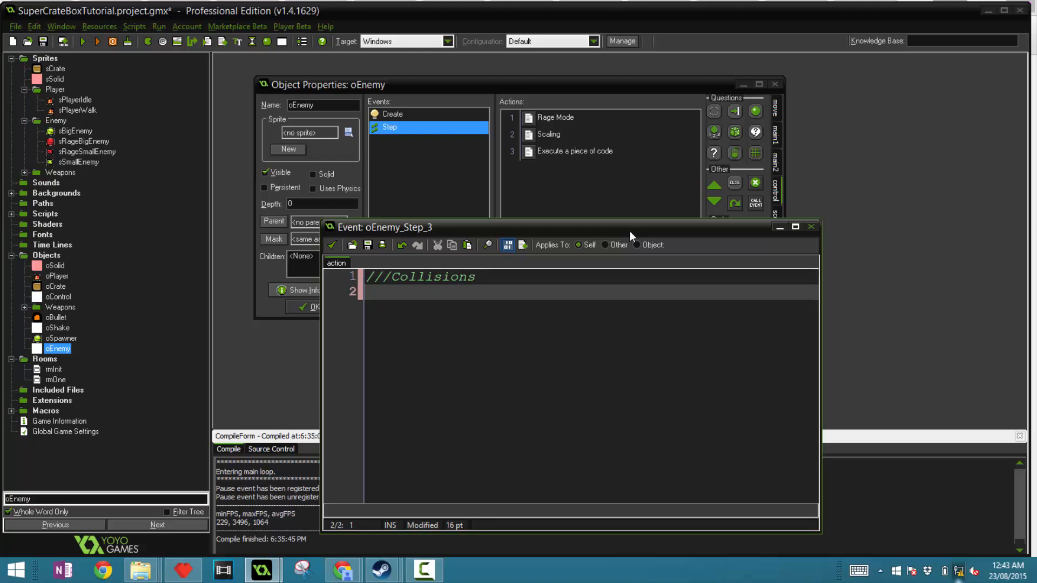
text(hspd = dir)
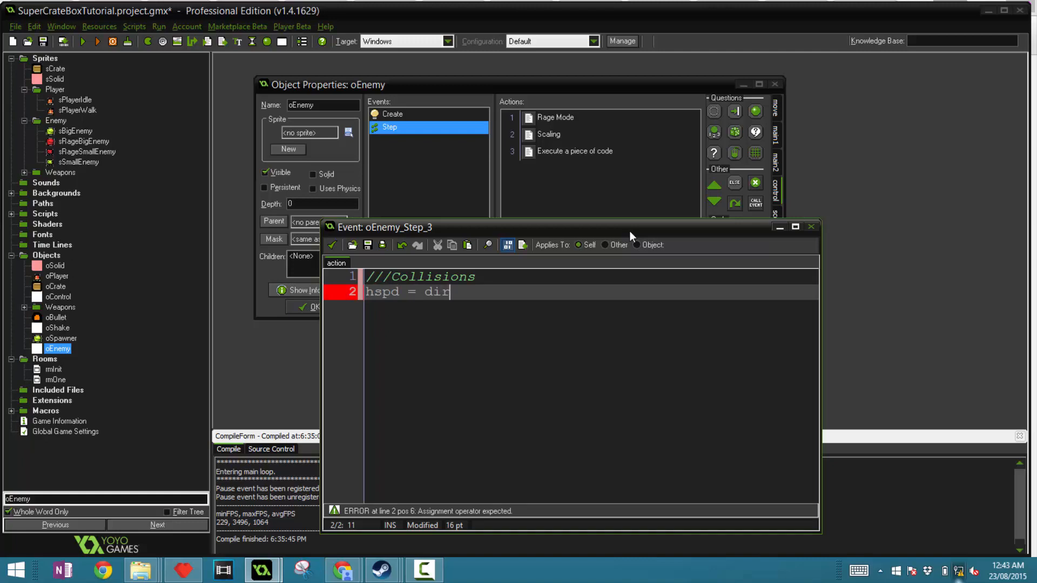
text(*spd;)
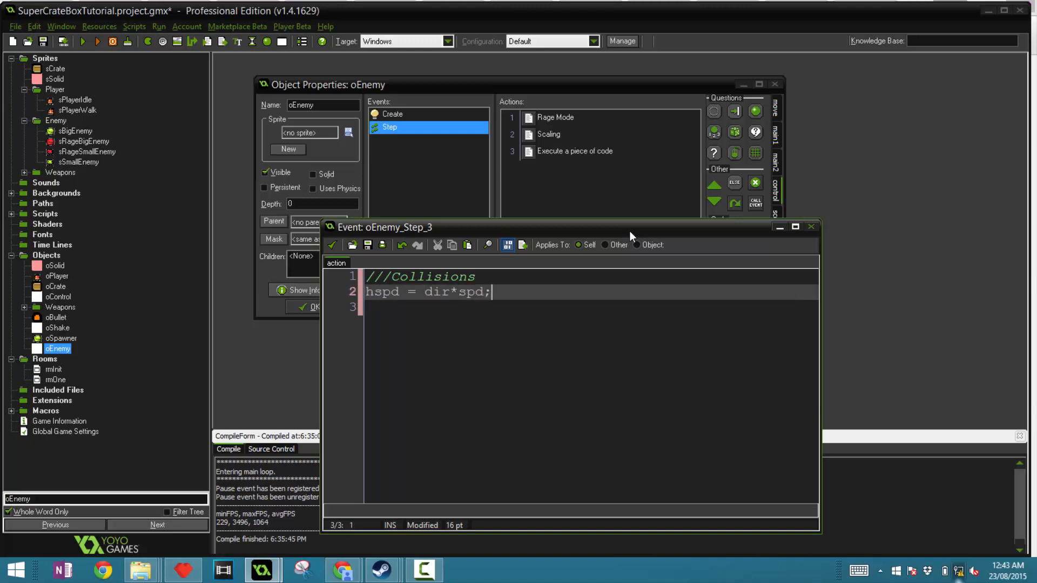
text(vspd +=)
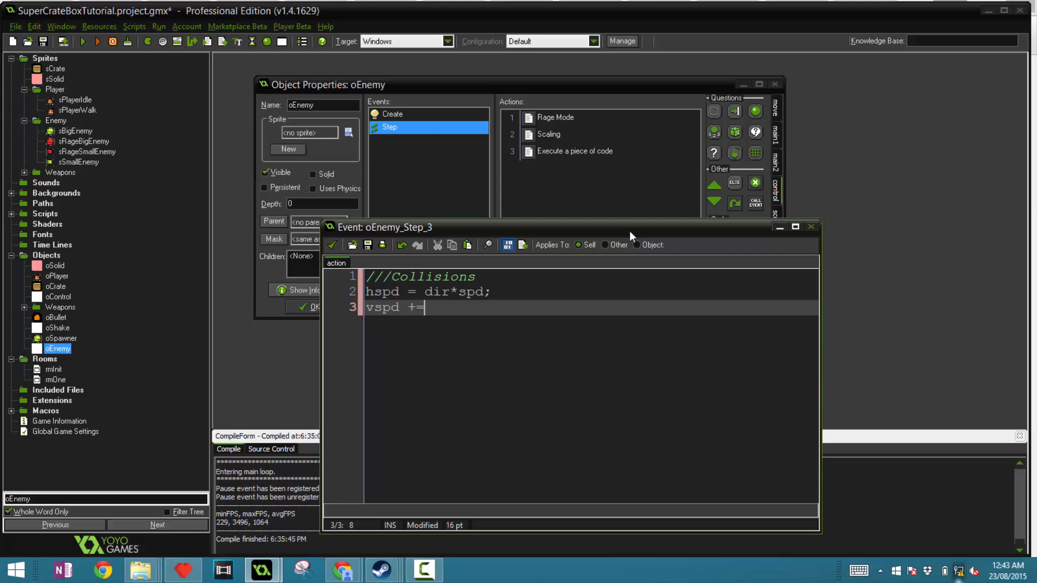
text(grav;)
text(//)
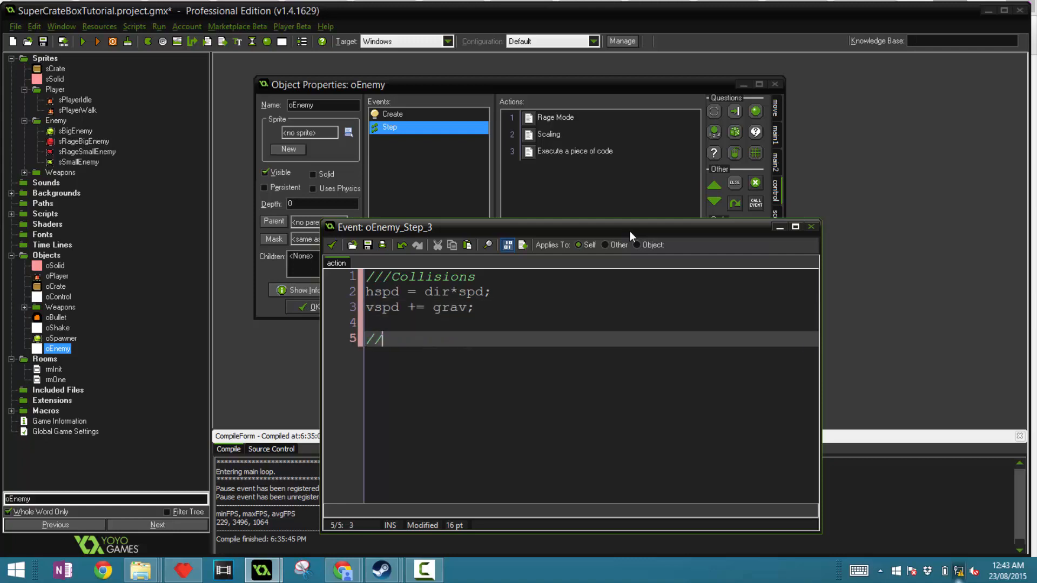
text(H Col)
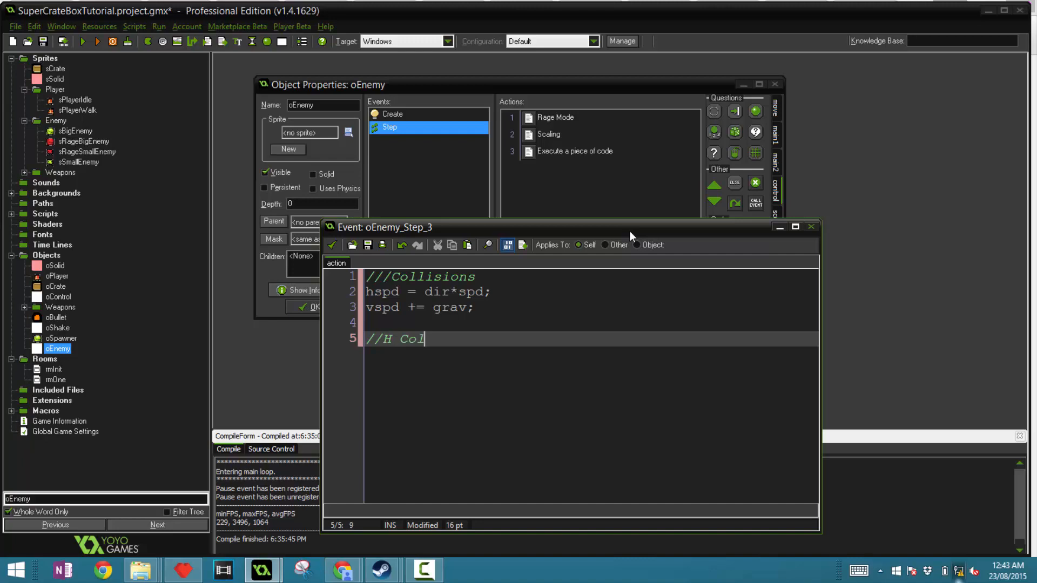
text(lisions)
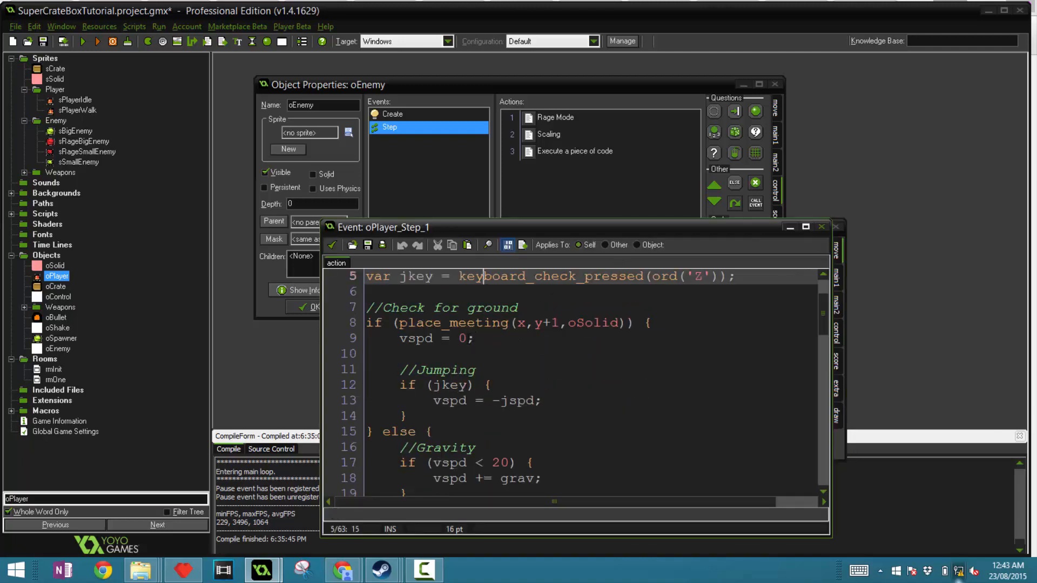
Paste the player's horizontal collision check into oEnemy, adding dir *= -1 with a //Flips Direction comment
scroll(down, 3)
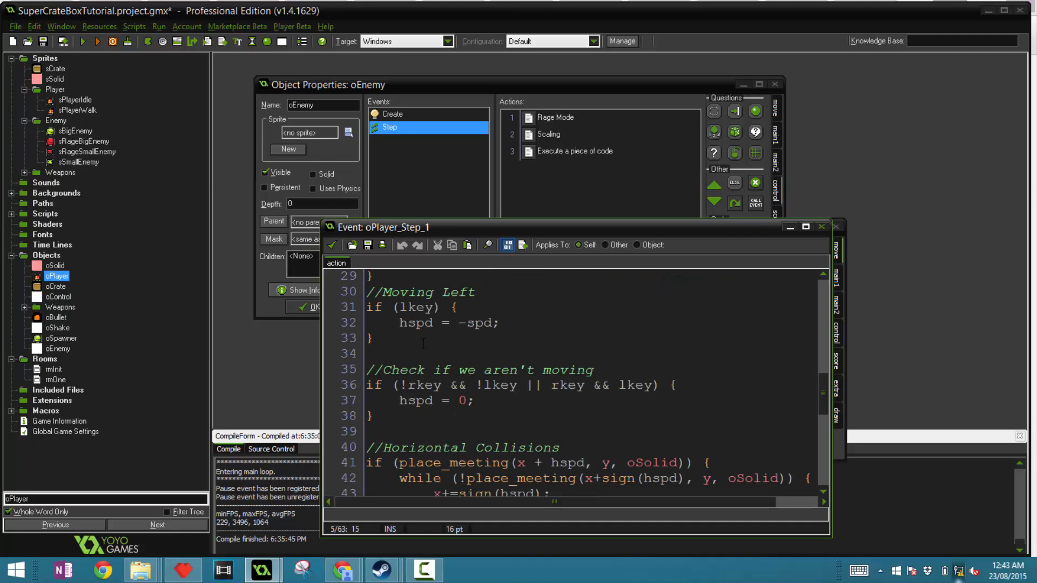
scroll(down, 3)
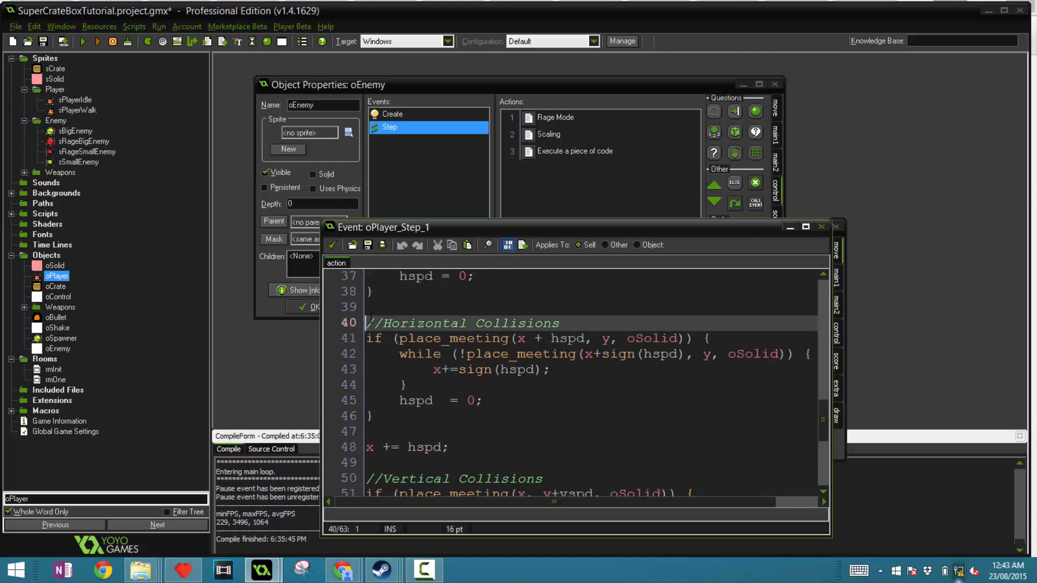
drag(368, 323, 448, 447)
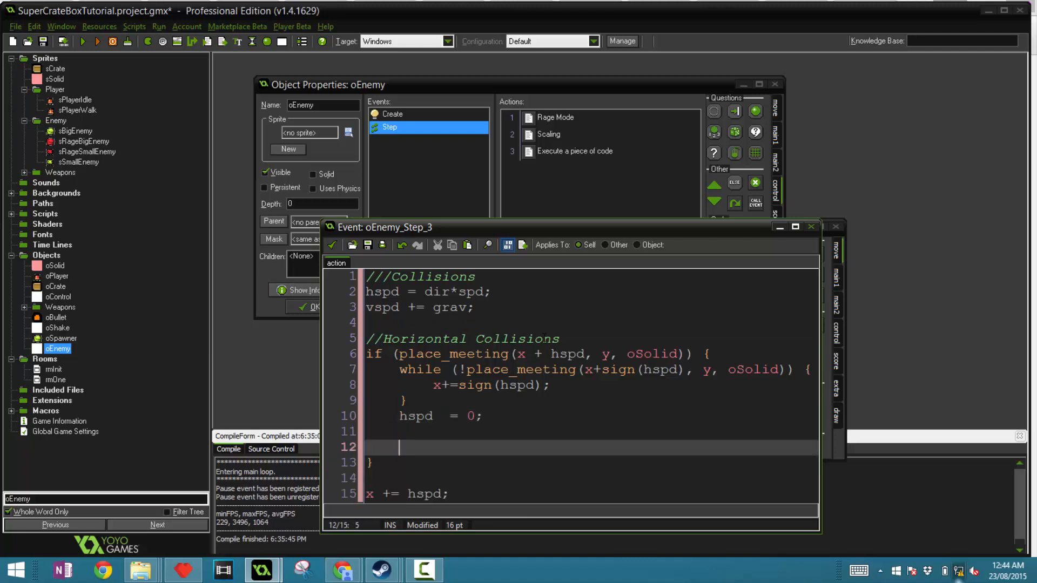
text(dir *= -1;)
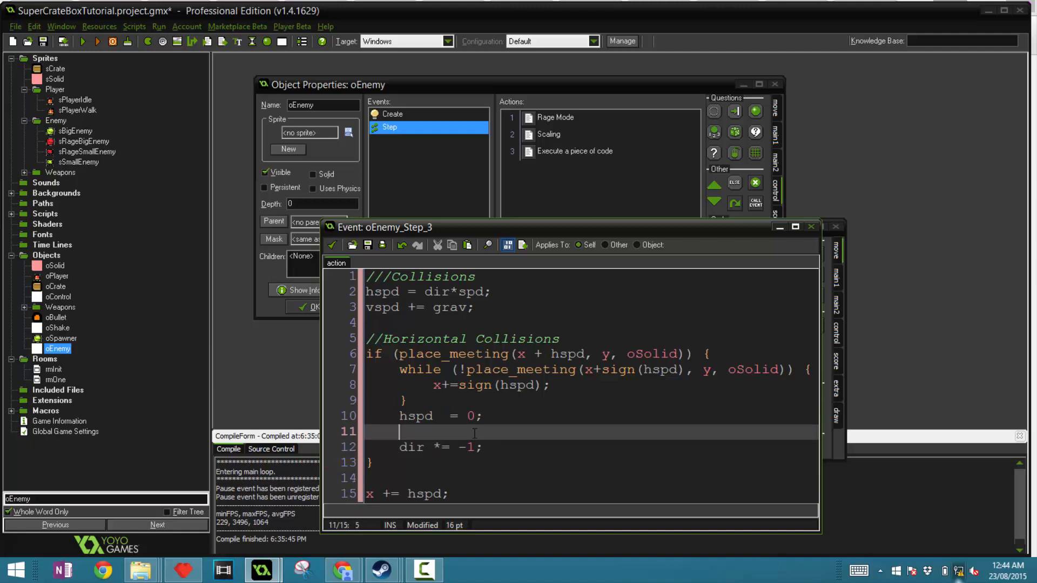
text(//Flips L)
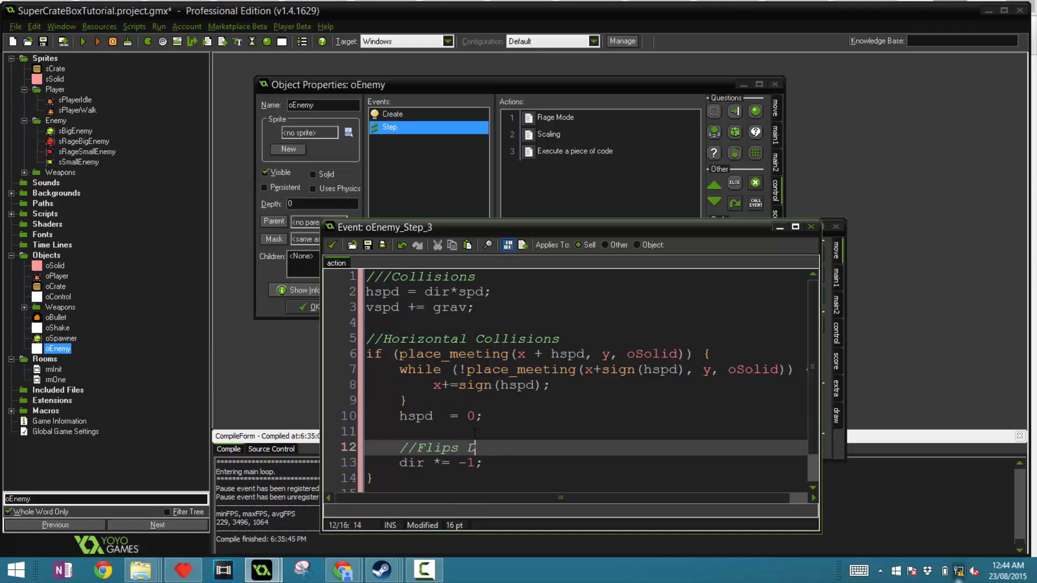
text(irectio)
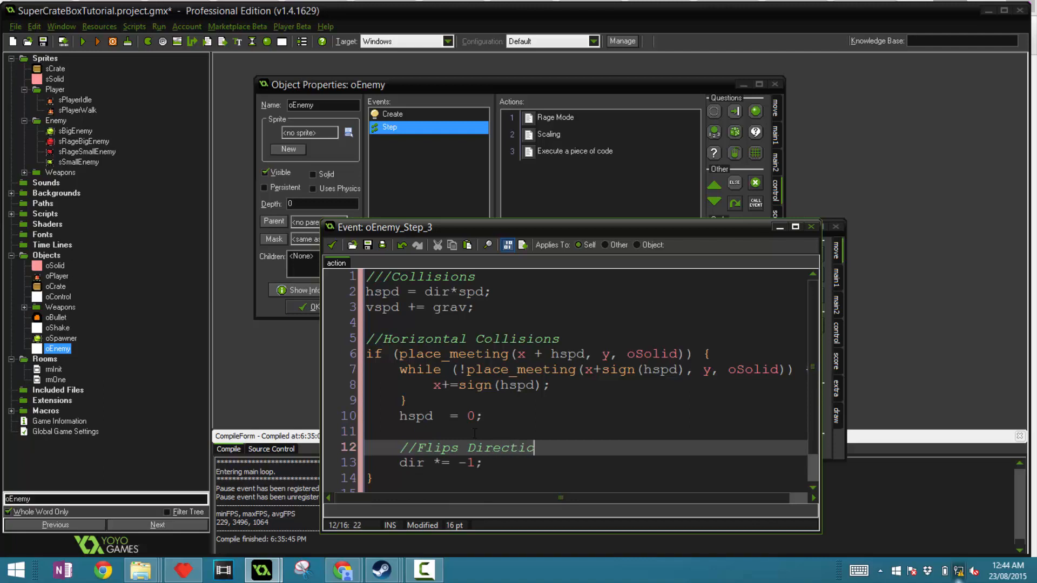
text(n)
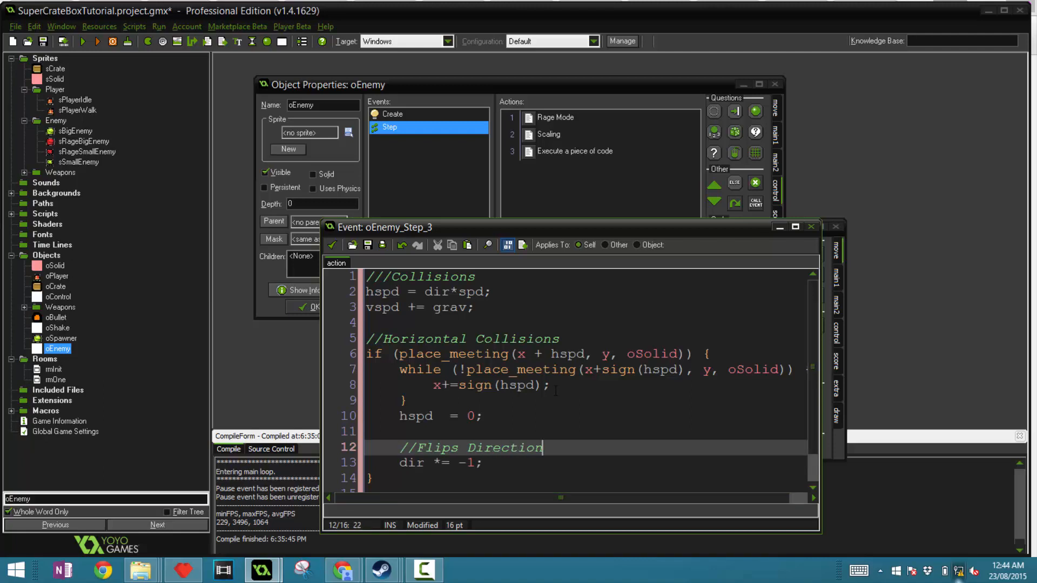
scroll(down, 3)
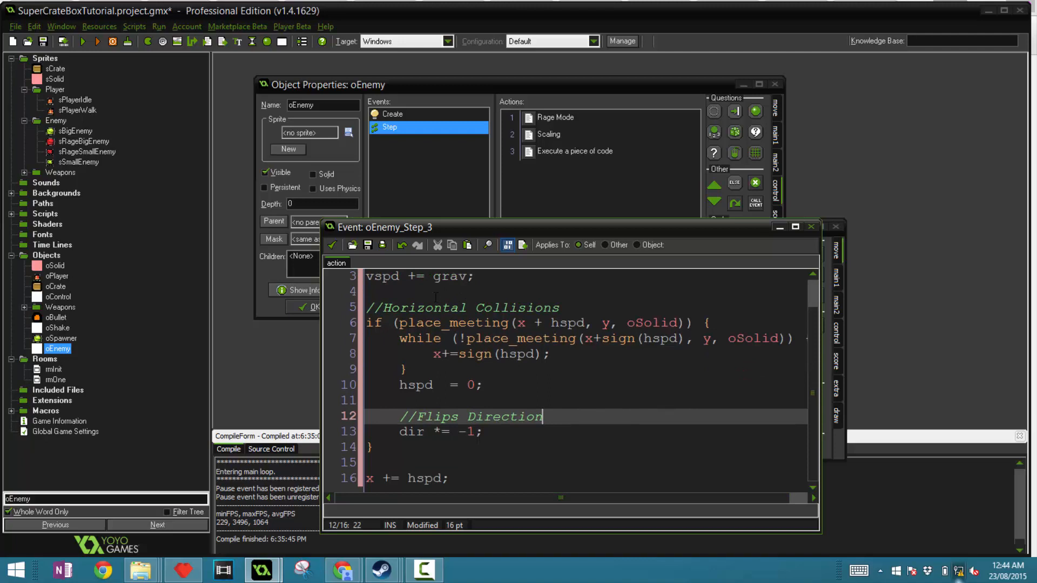
Review oPlayer's movement code, close it, and reopen oEnemy's Collisions code
double_click(59, 276)
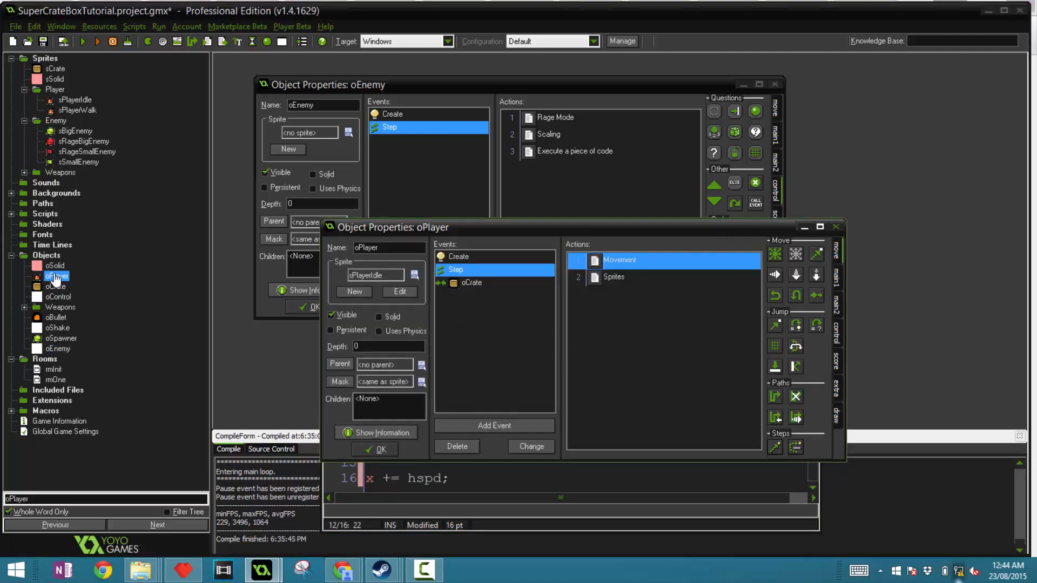
double_click(618, 260)
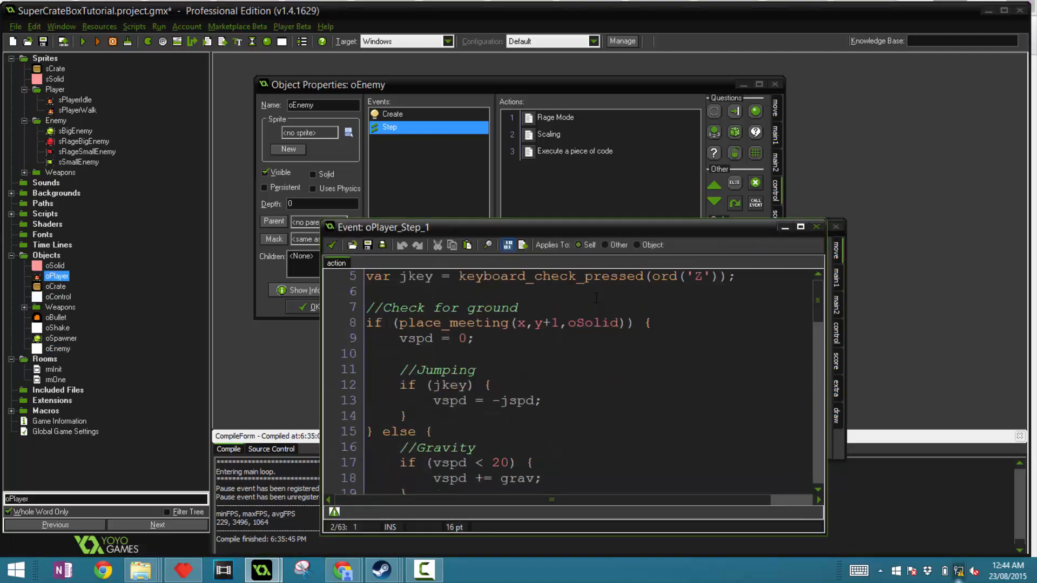
scroll(down, 3)
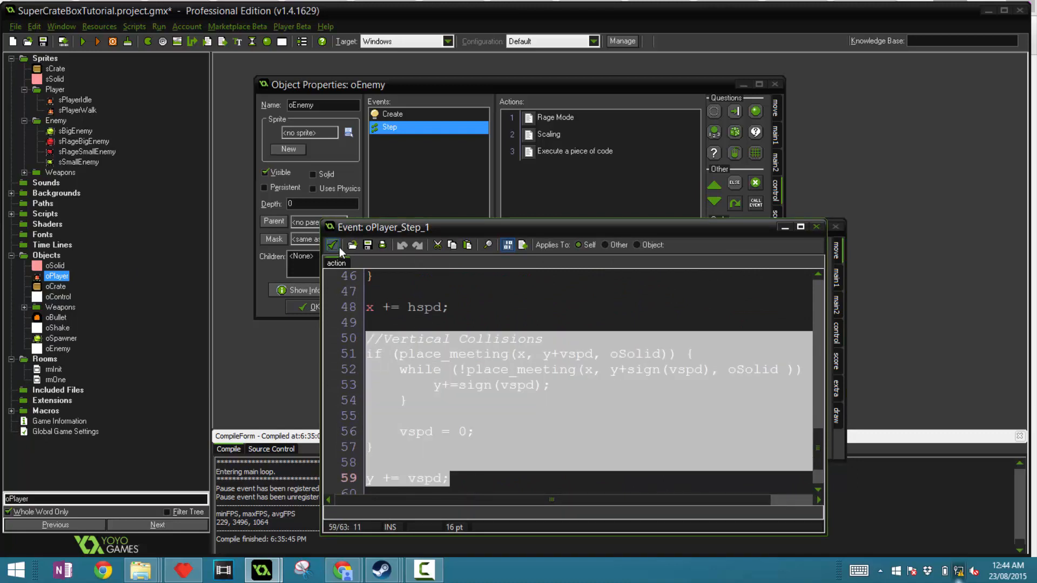
click(56, 348)
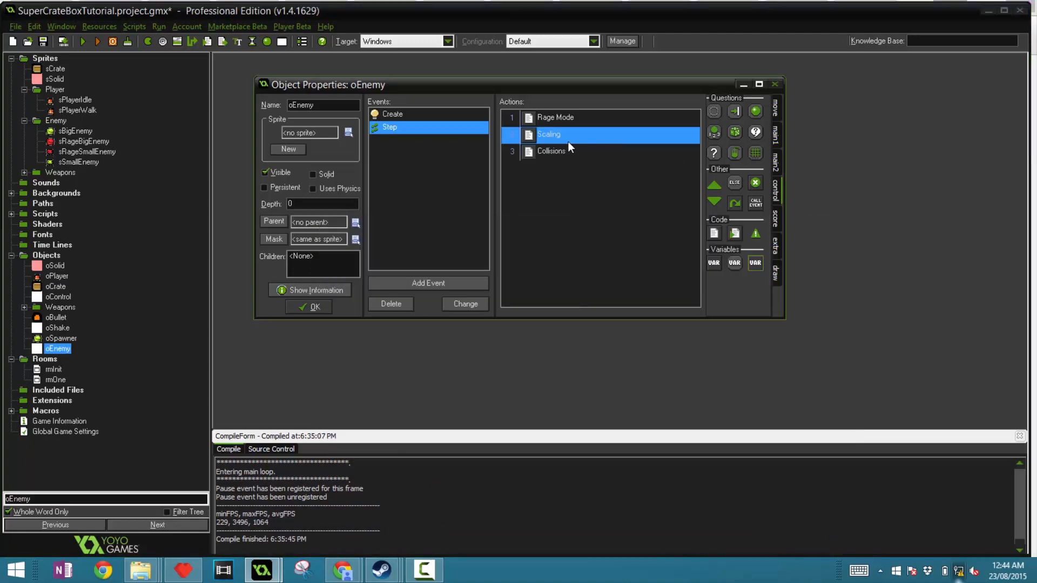
double_click(551, 151)
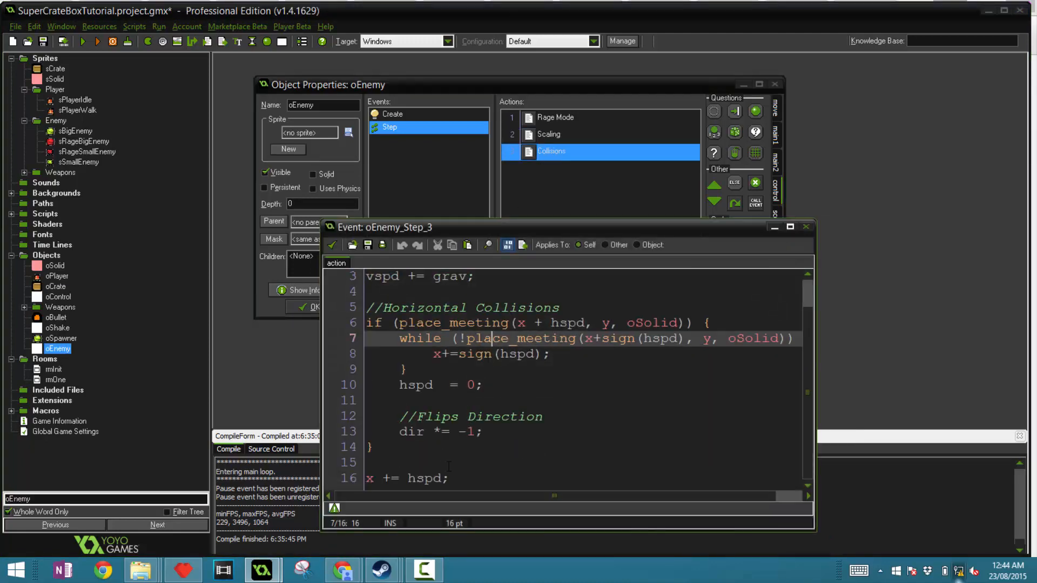
scroll(down, 3)
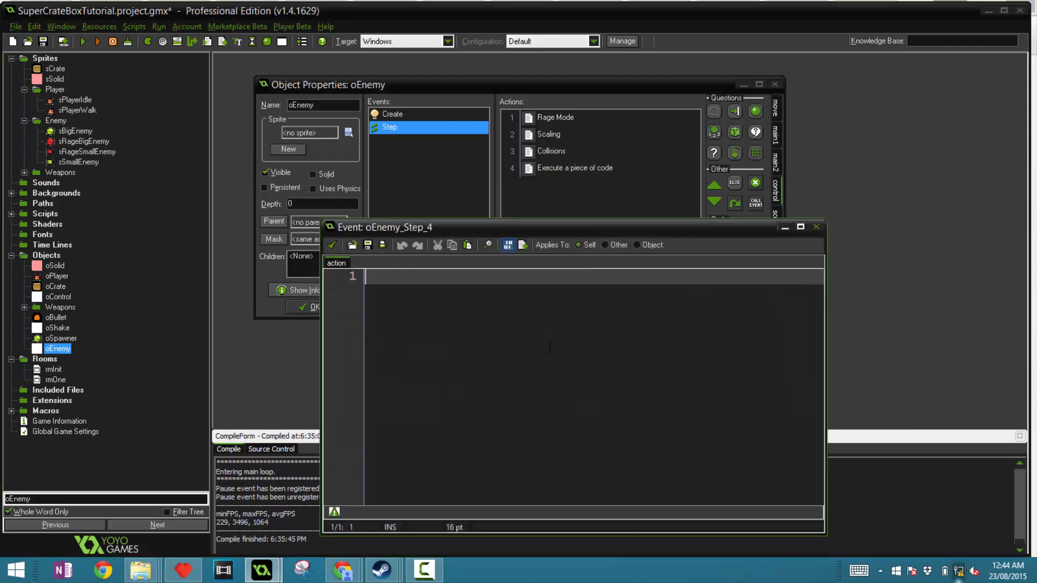
Write ///Health with if hp <= 0 instance_destroy(); in oEnemy's fourth Step code action
text(///Health)
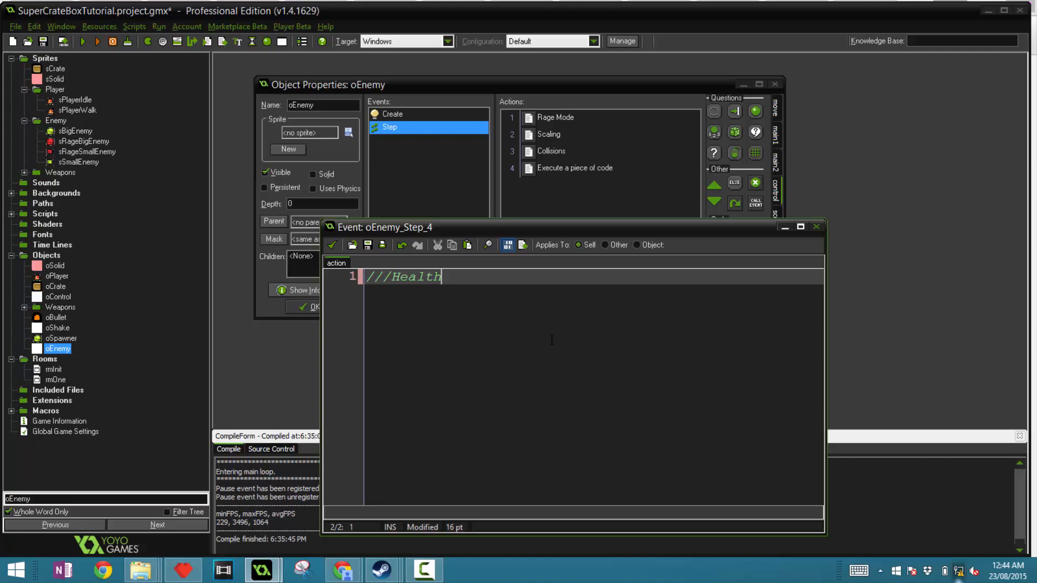
text(if hp)
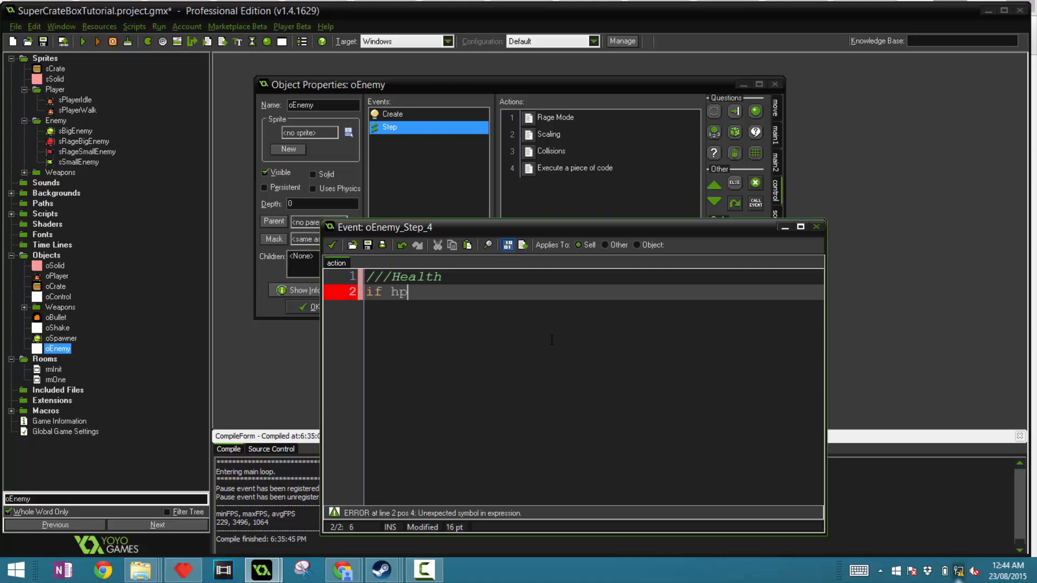
text(<= 0)
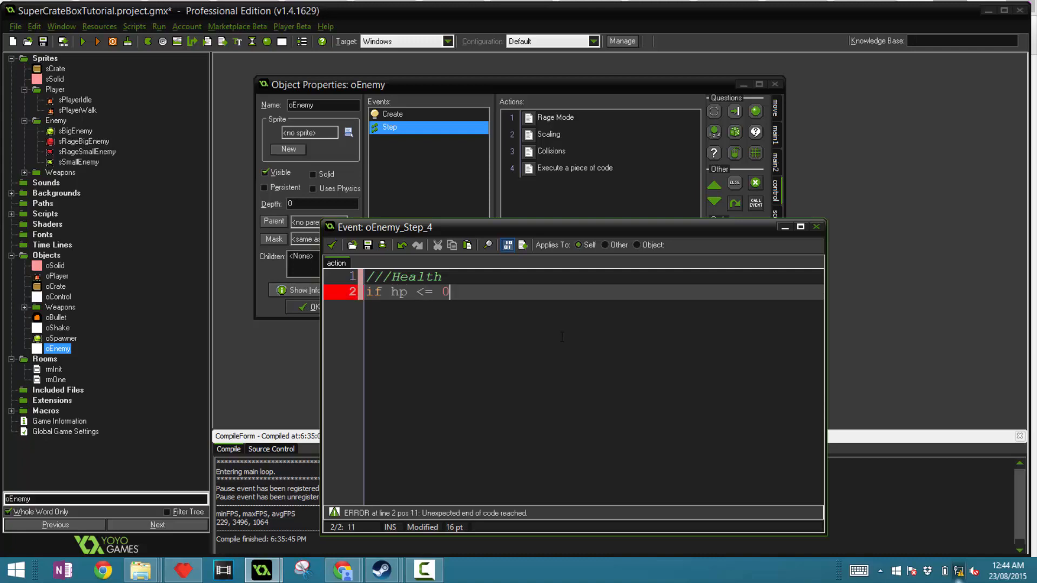
text(instance_Destr)
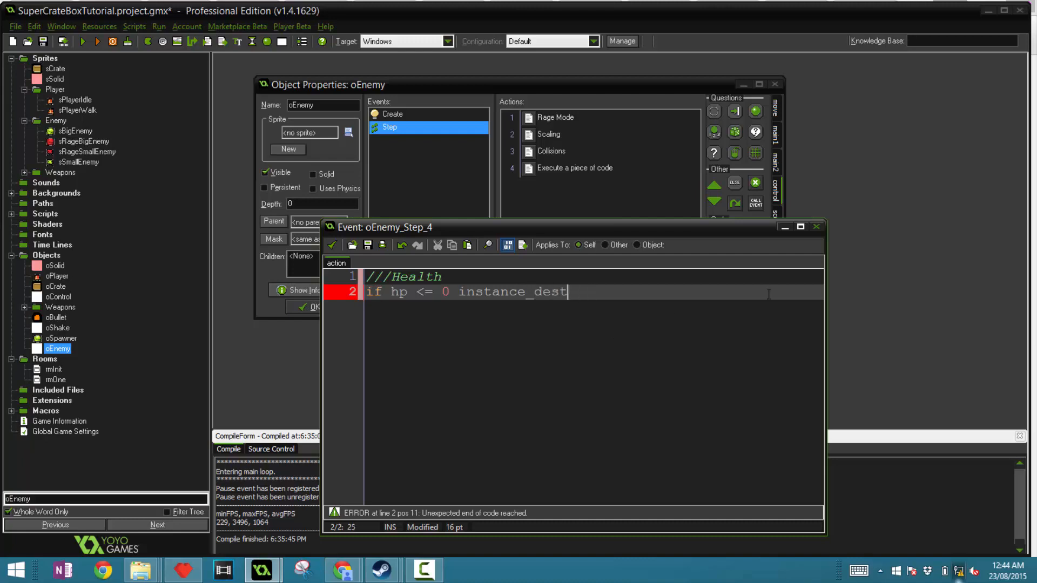
text(roy();)
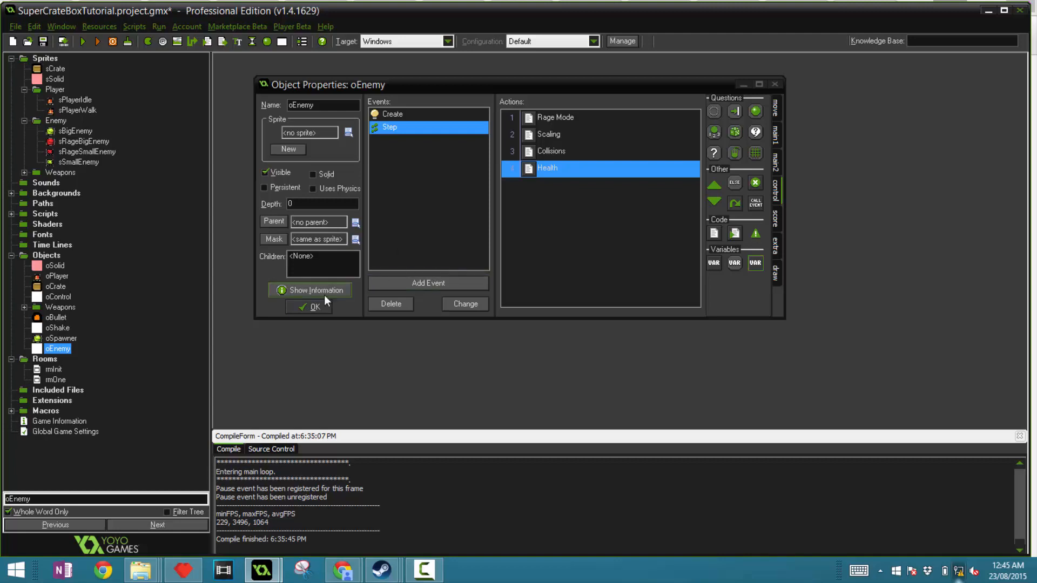
Create object oSmallMonster with sprite sSmallEnemy and add a Create event
click(315, 307)
text(o)
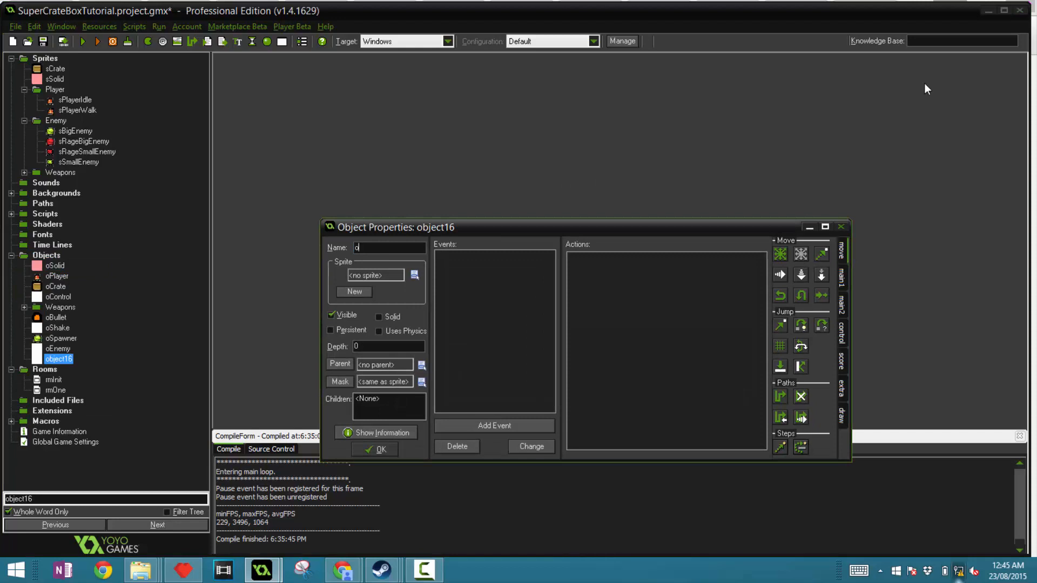
text(SMa)
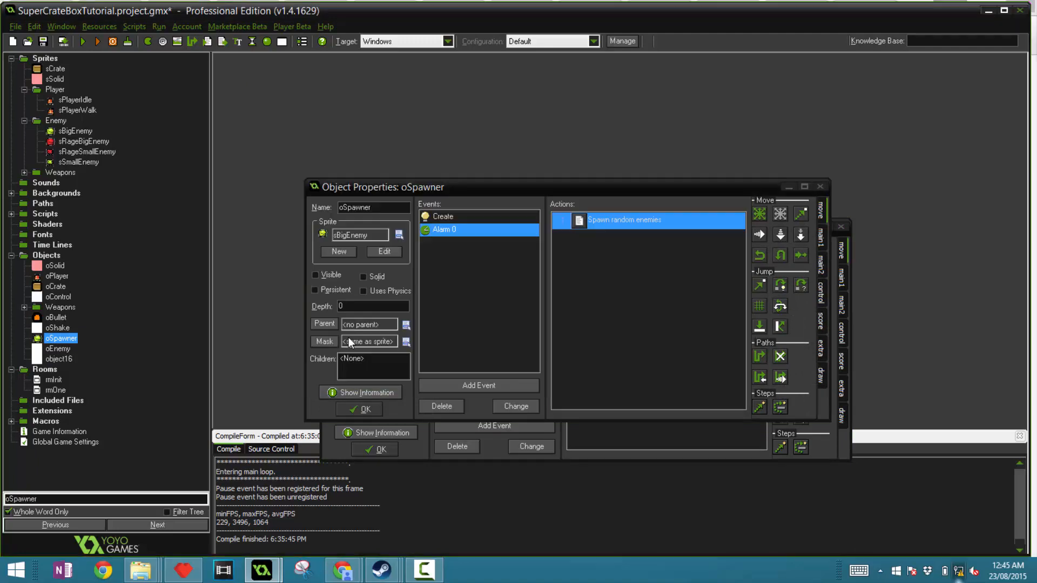
double_click(59, 358)
text(oSmallMonster)
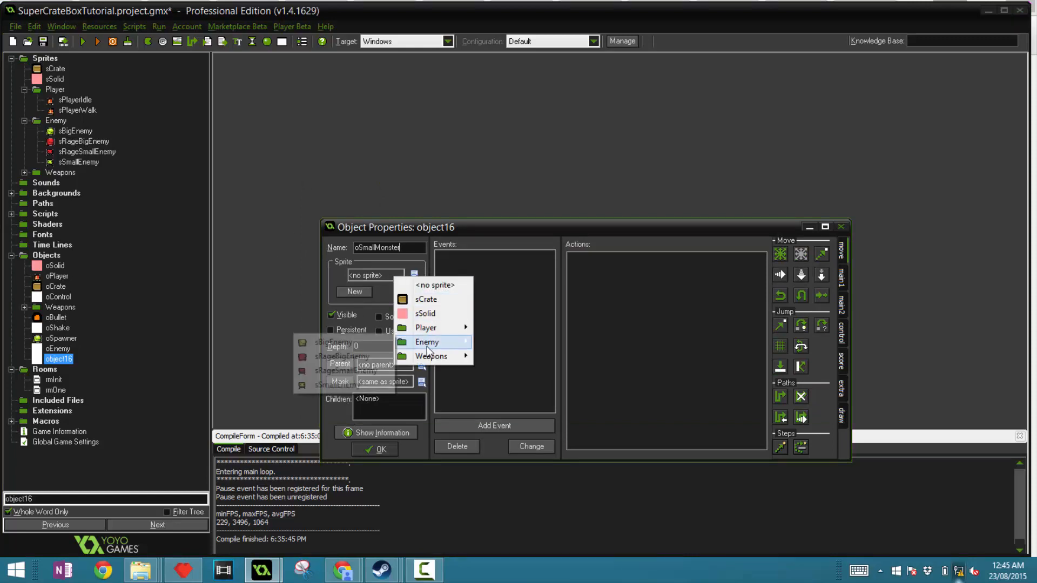
click(340, 385)
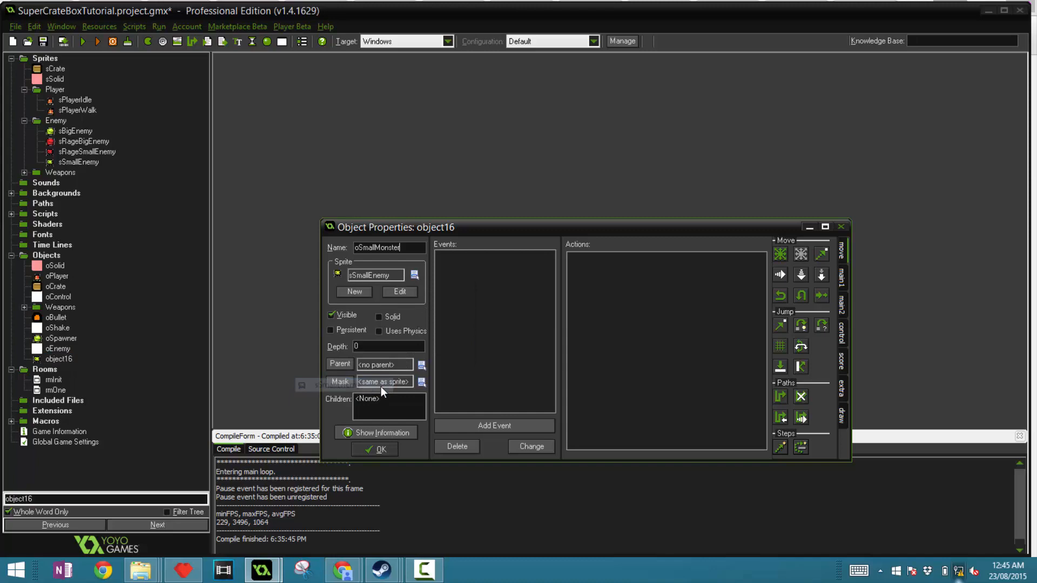
click(494, 425)
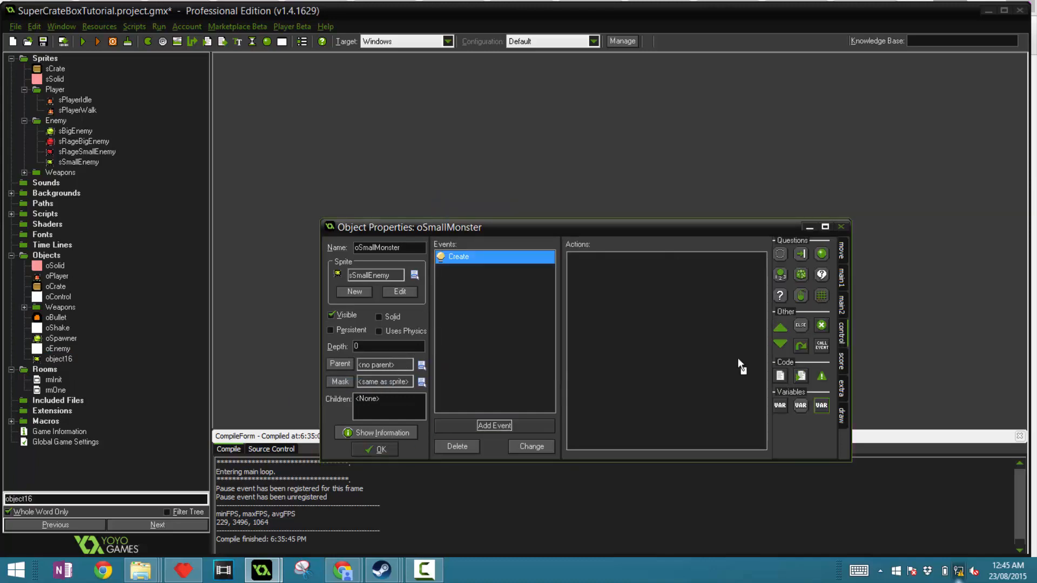
In oSmallMonster's Create code, set rage_sprite = sRageSmallEnemy and rage_spd = 10, then confirm and close
double_click(459, 256)
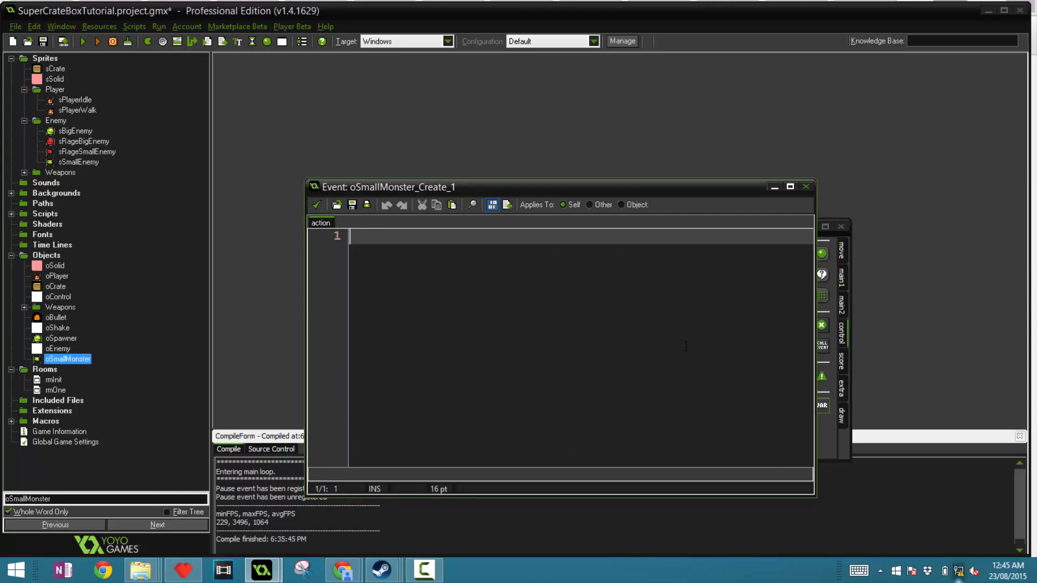
text(rage_sprite = sRa)
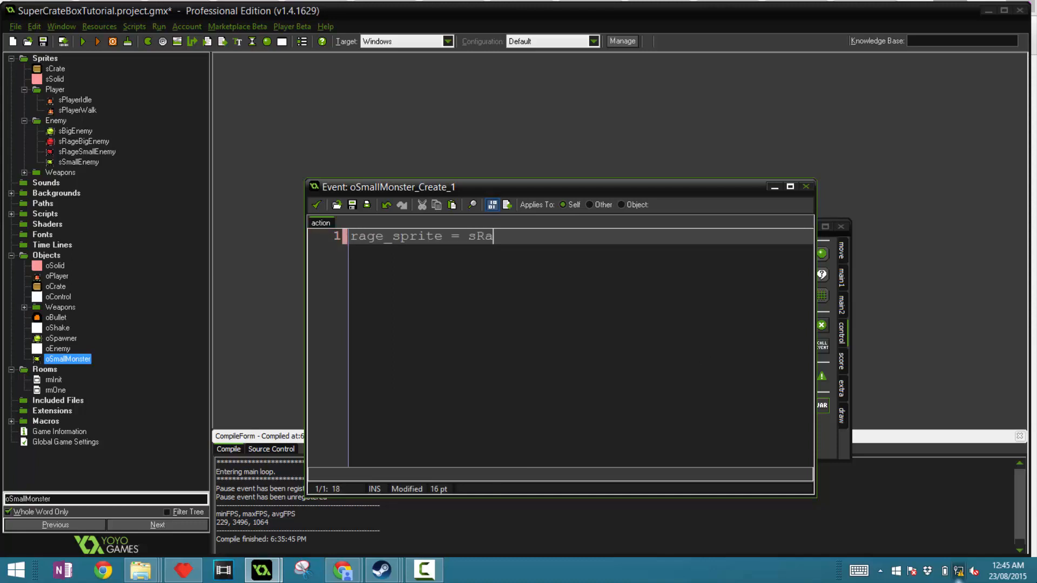
text(geSmallEnemy)
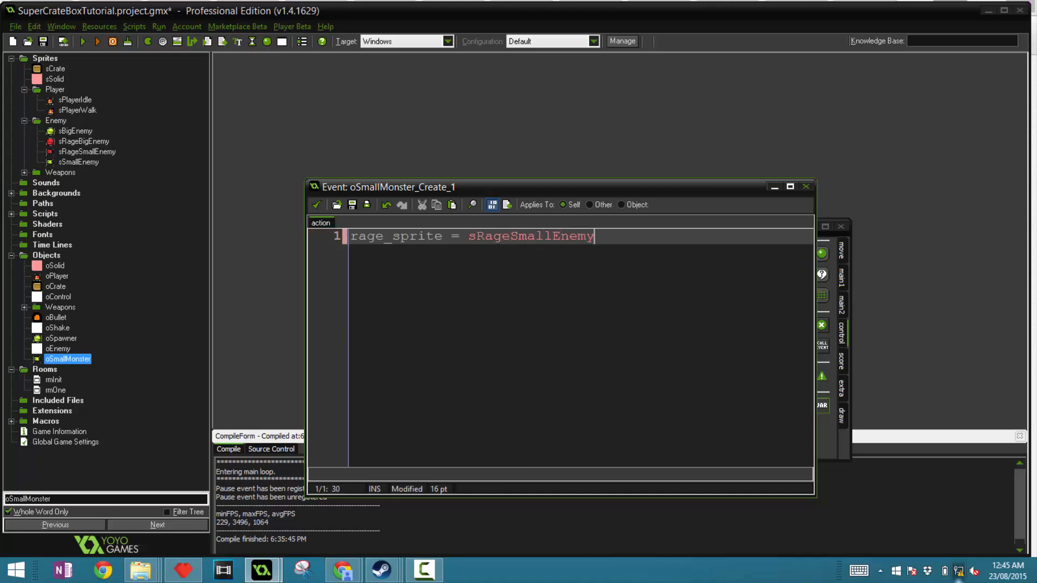
text(;)
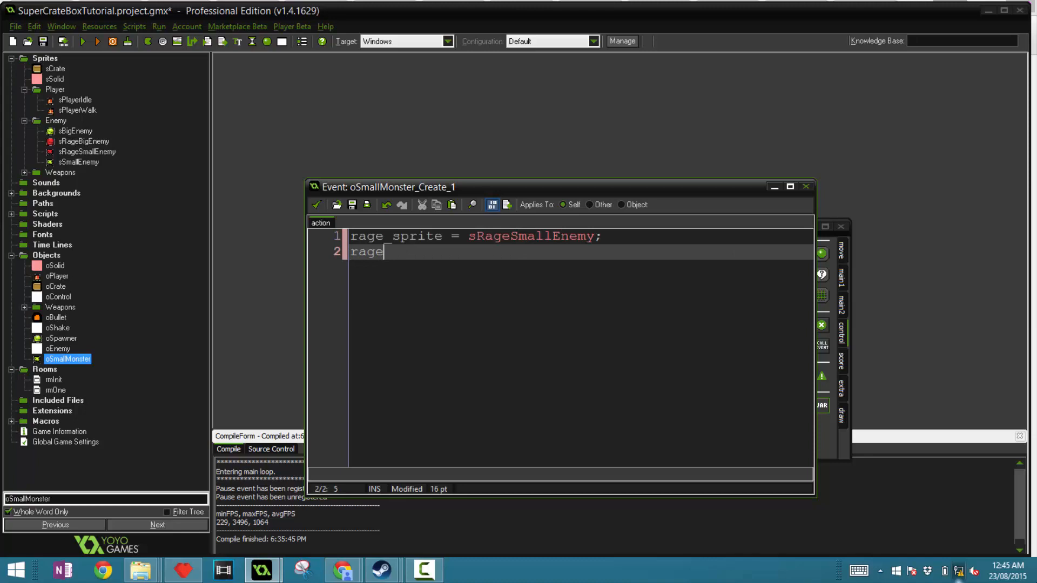
text(_spd = 10;)
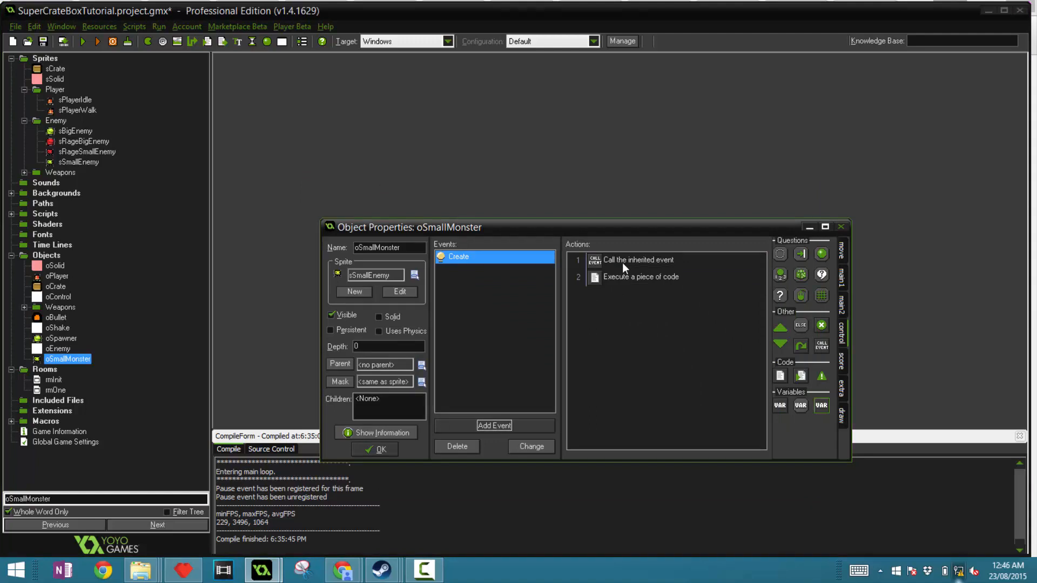
click(640, 276)
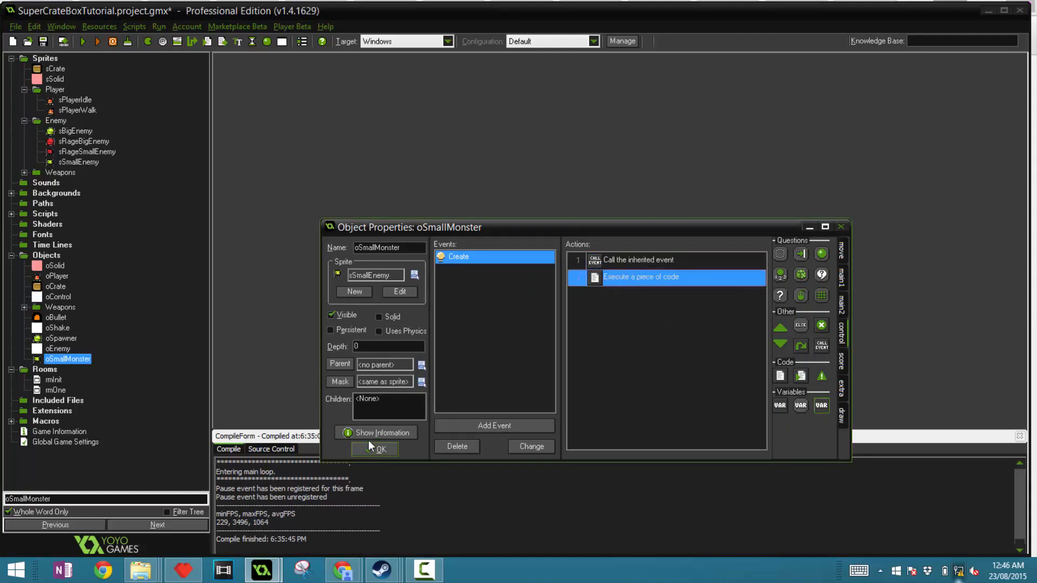
click(383, 364)
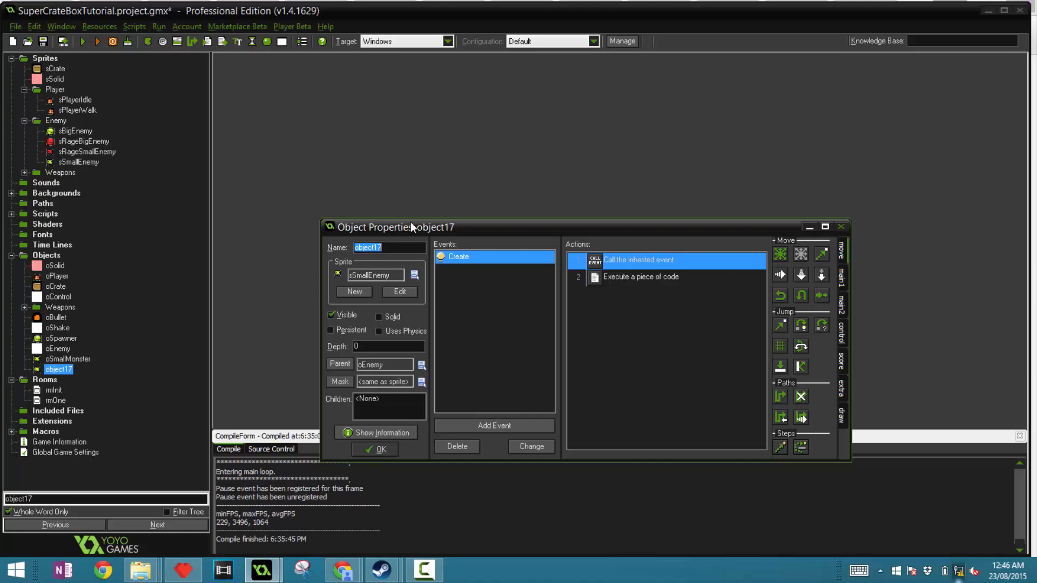
Rename the duplicated oSmallMonster object to oBigMonster
text(oSmall)
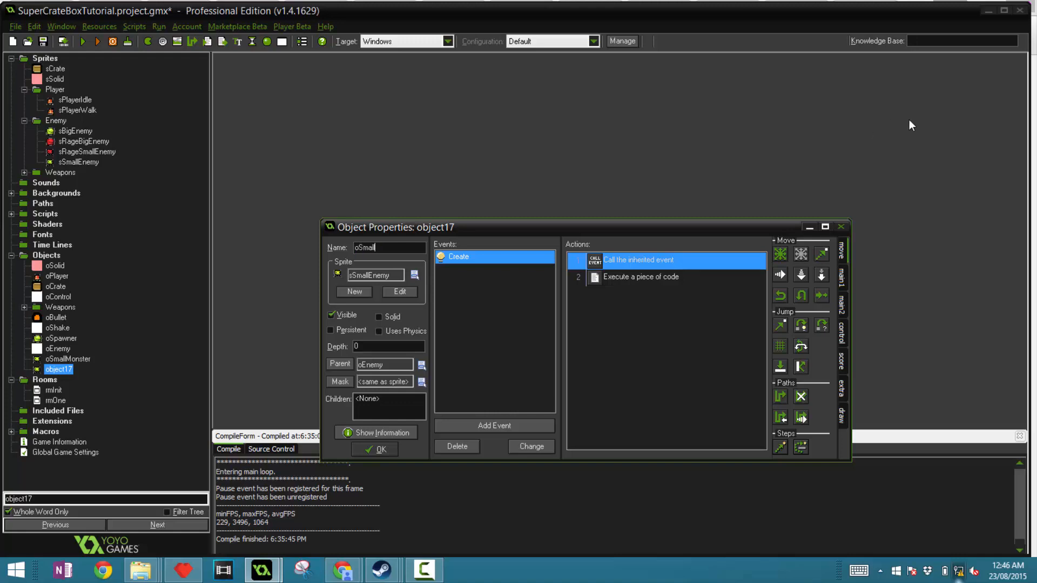
text(oBig)
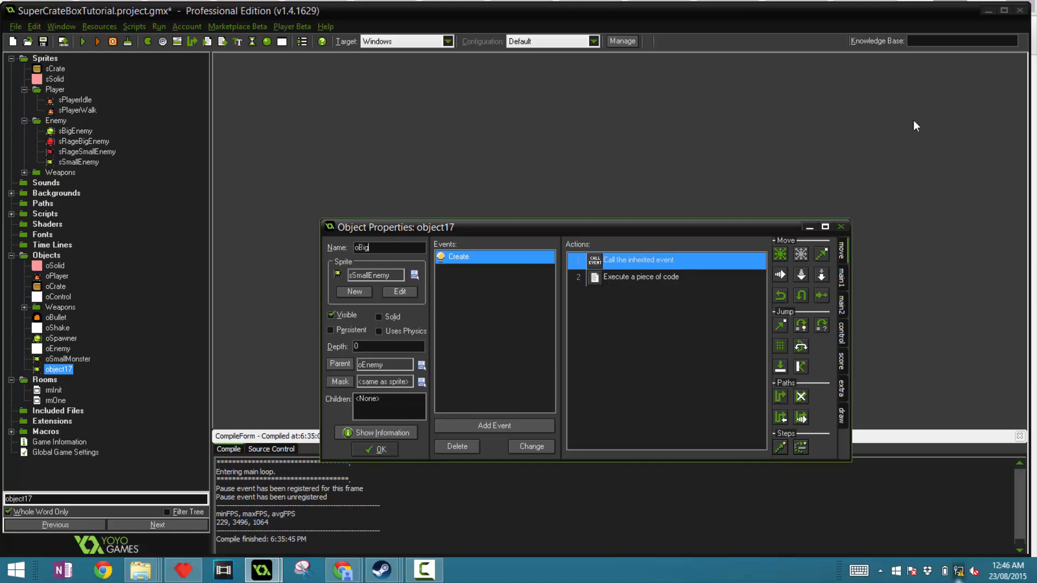
text(Monster)
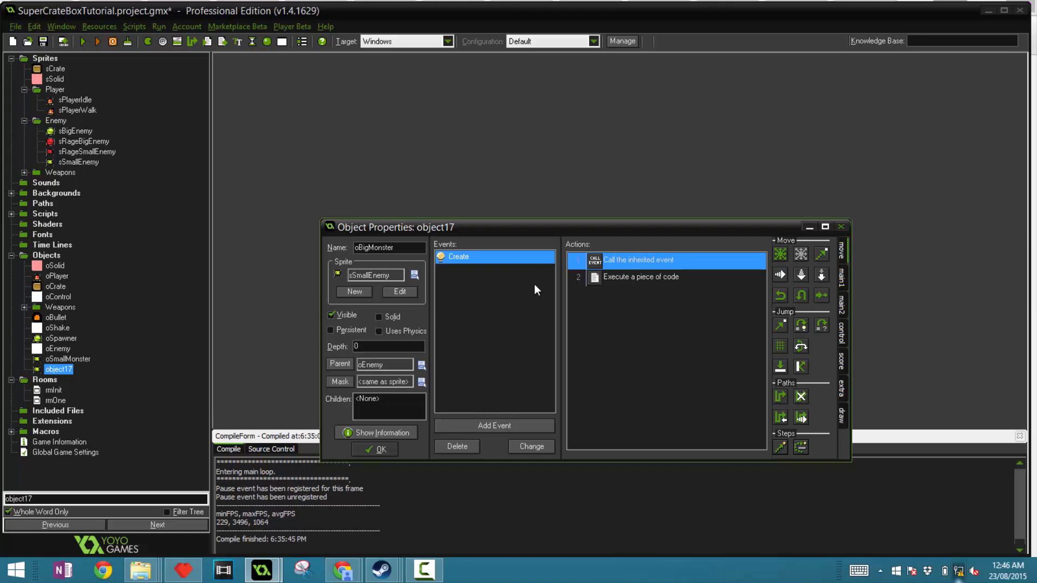
Edit its Create code: rage_spd 8, rage sprite sRageBigEnemy, spd = 4, hp = 3
double_click(640, 276)
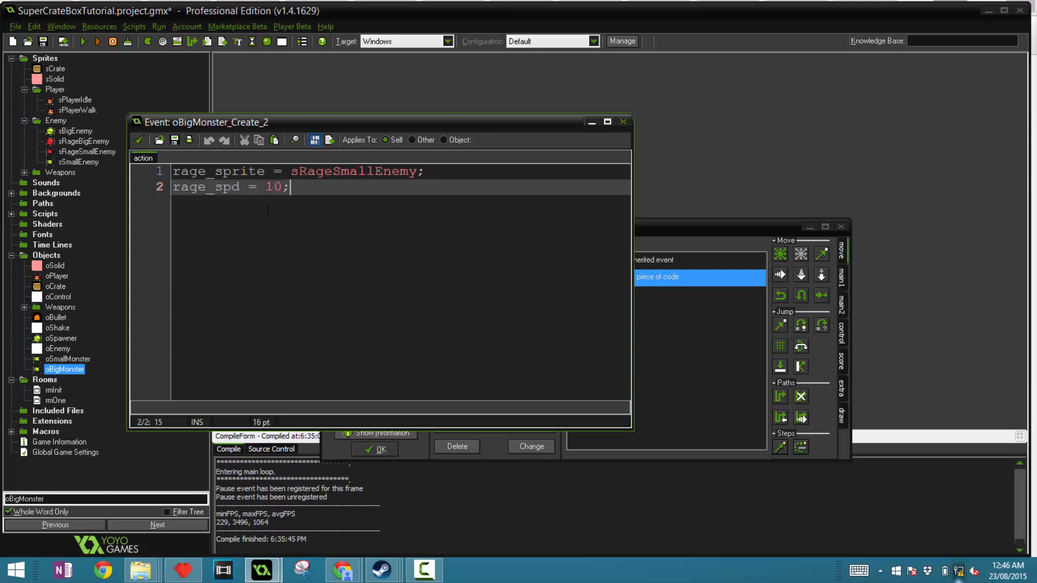
text(8)
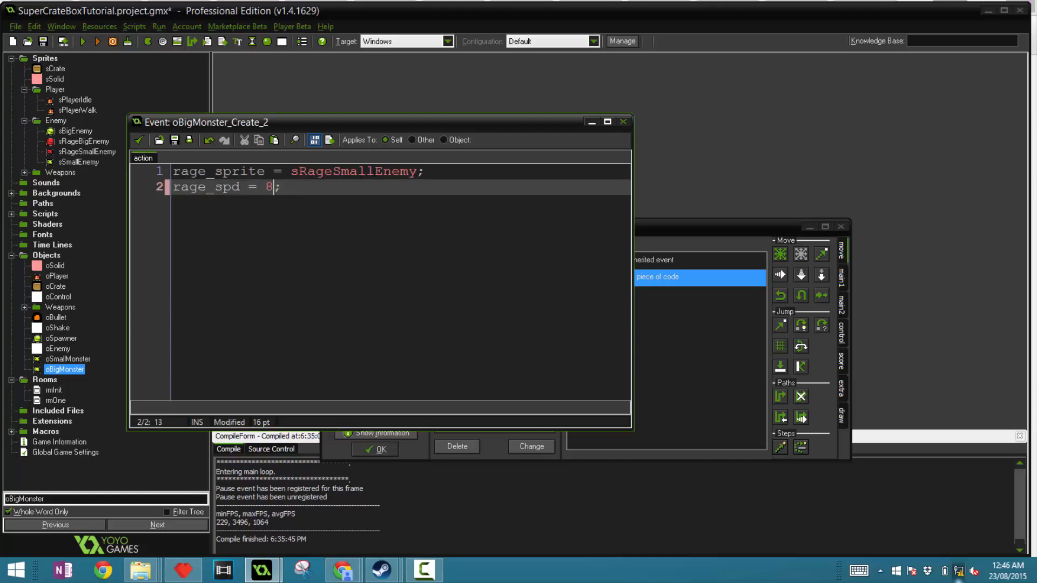
text(sRageBigEnemy)
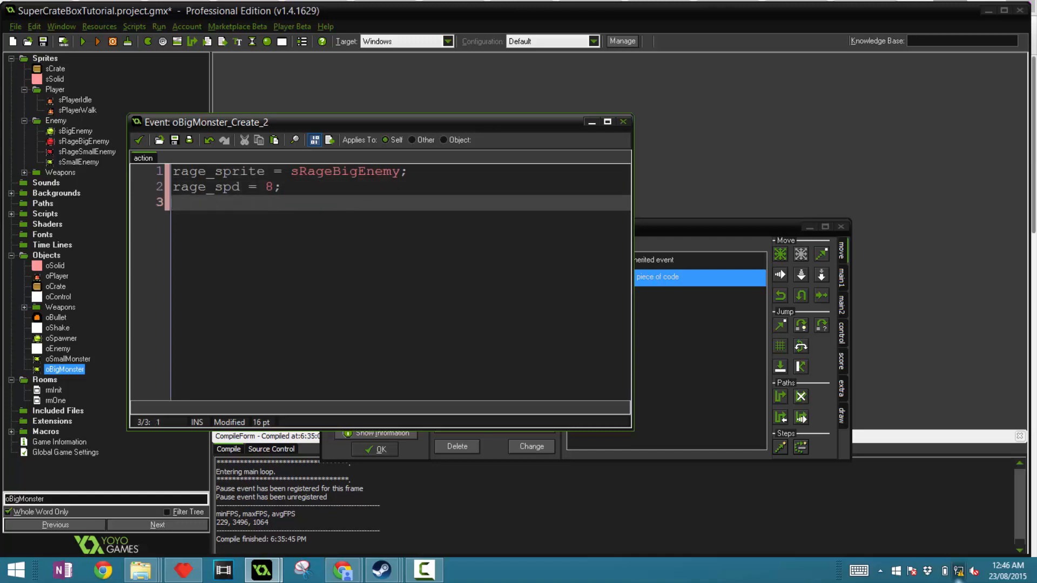
text(spd = 4;)
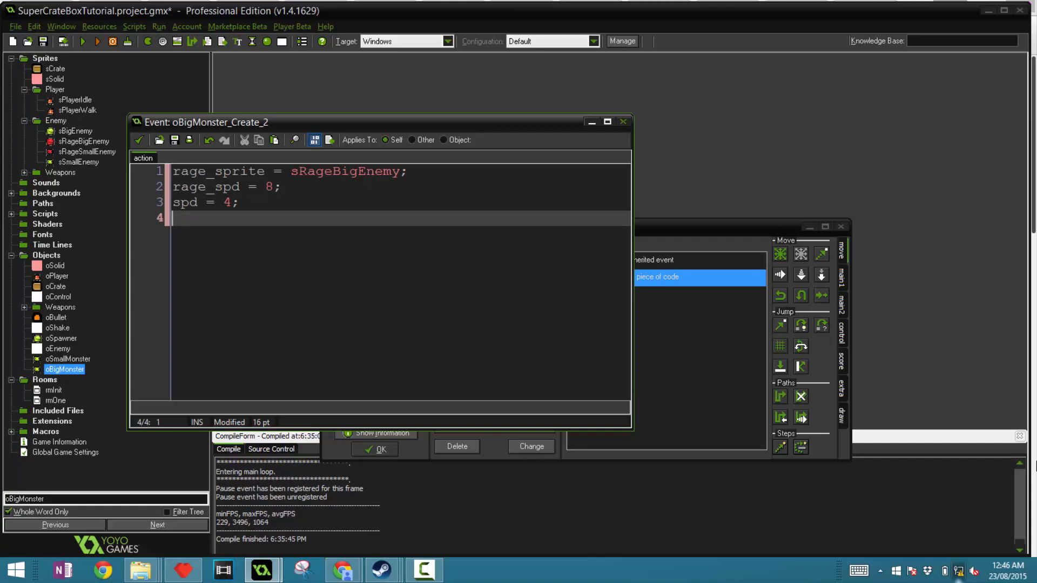
text(hp =)
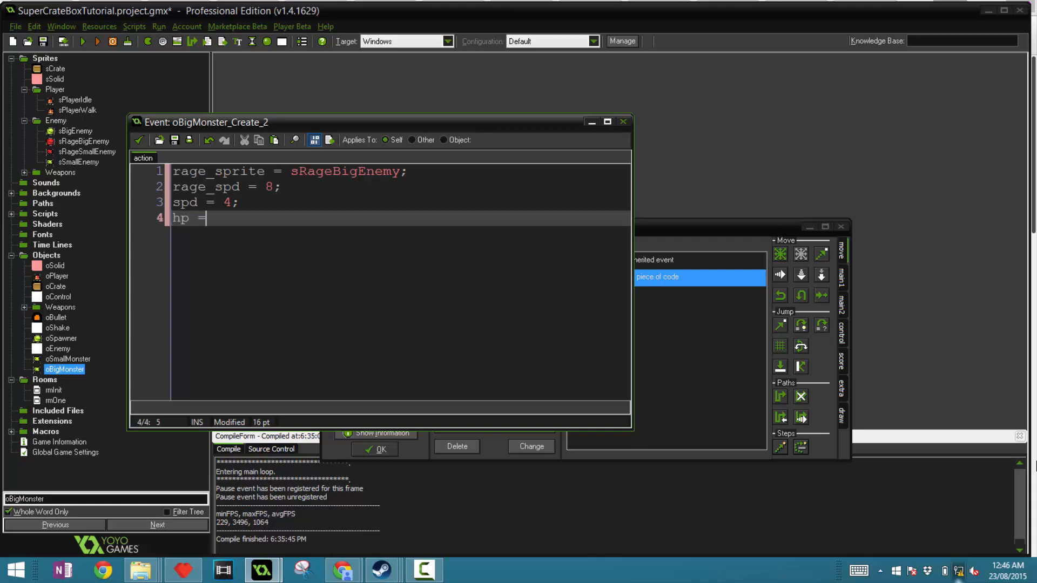
text(3;)
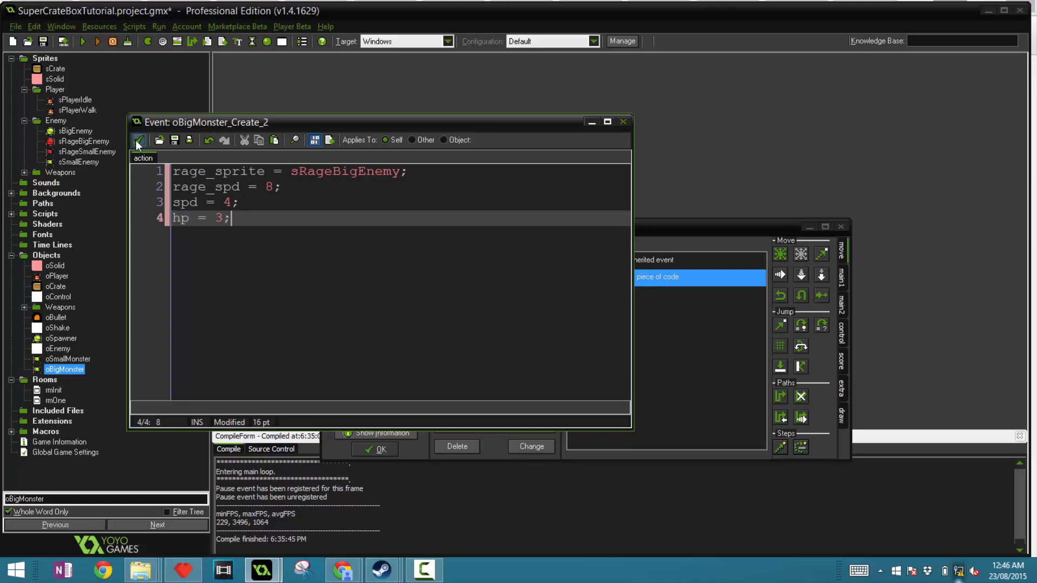
click(375, 450)
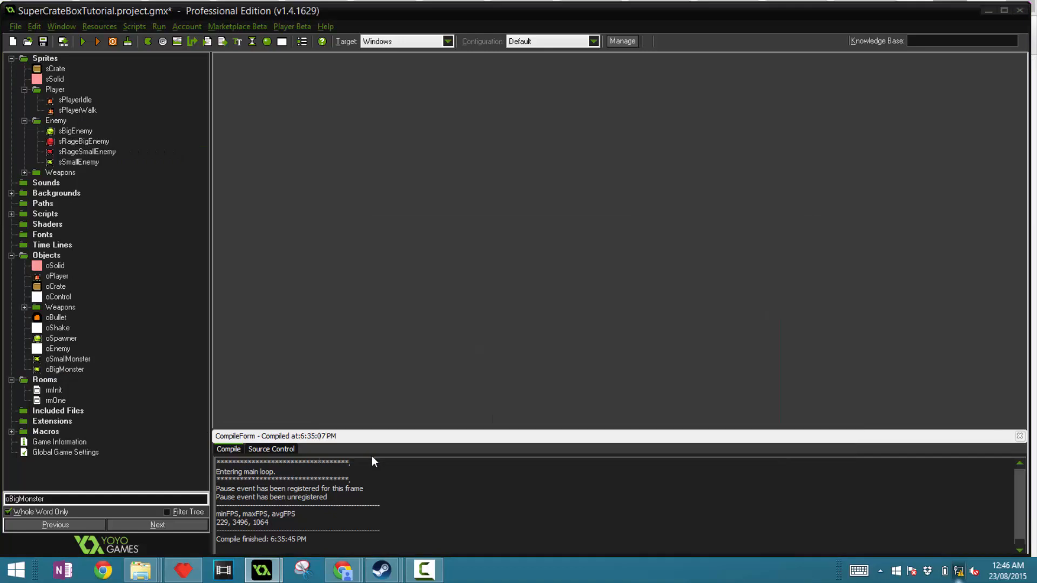
mouse_move(362, 323)
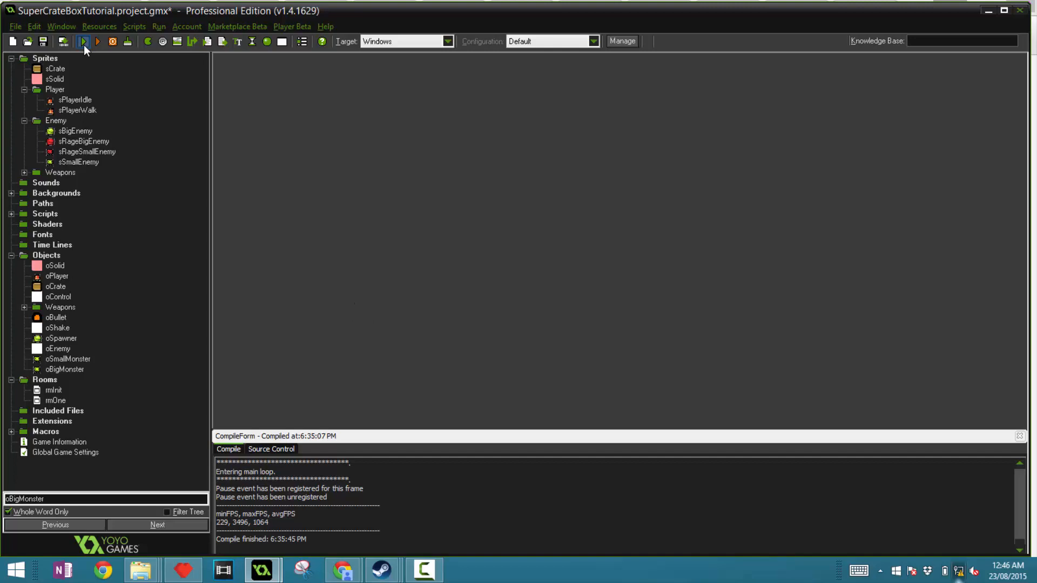
Playtest the level with green and red monsters roaming, then close the game window
click(82, 41)
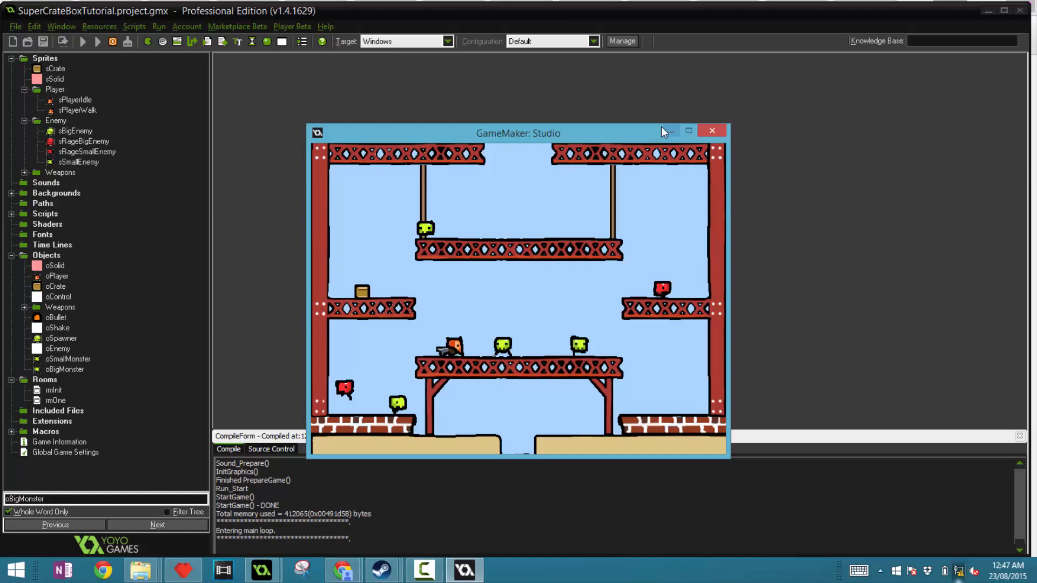
click(712, 130)
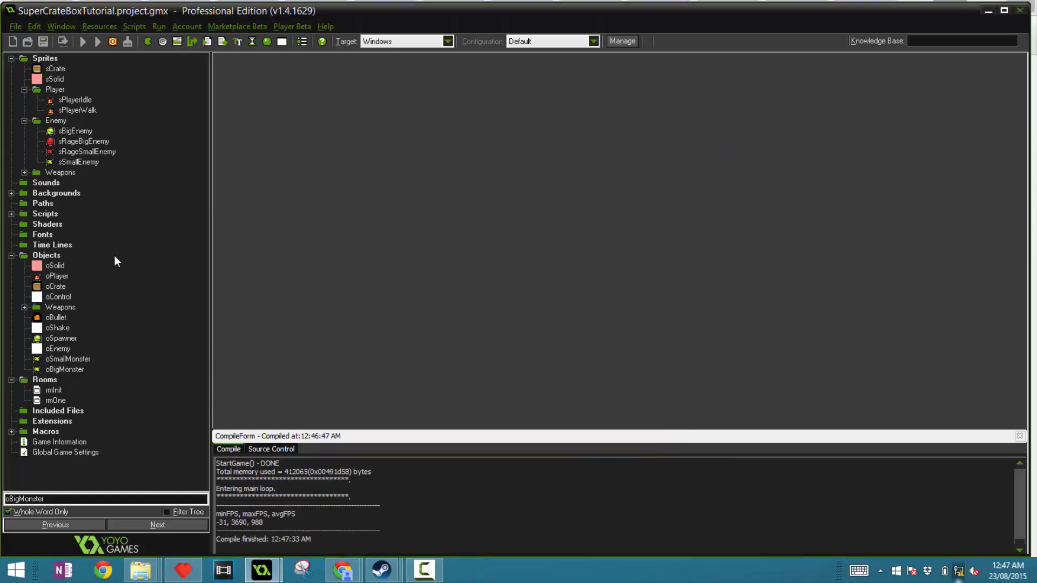
Add an oEnemy collision event to the oBullet object
double_click(56, 317)
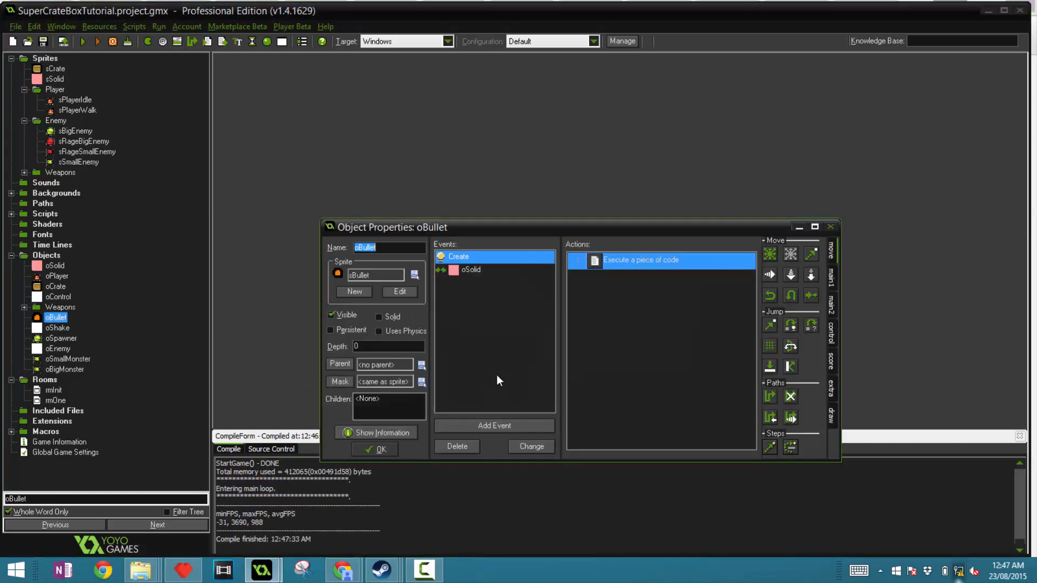
click(494, 425)
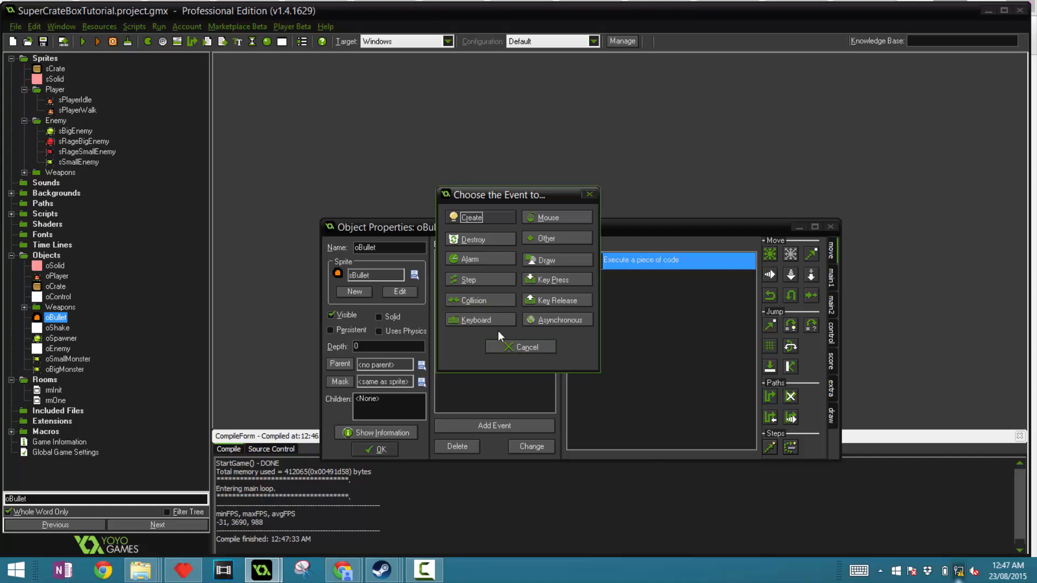
click(473, 300)
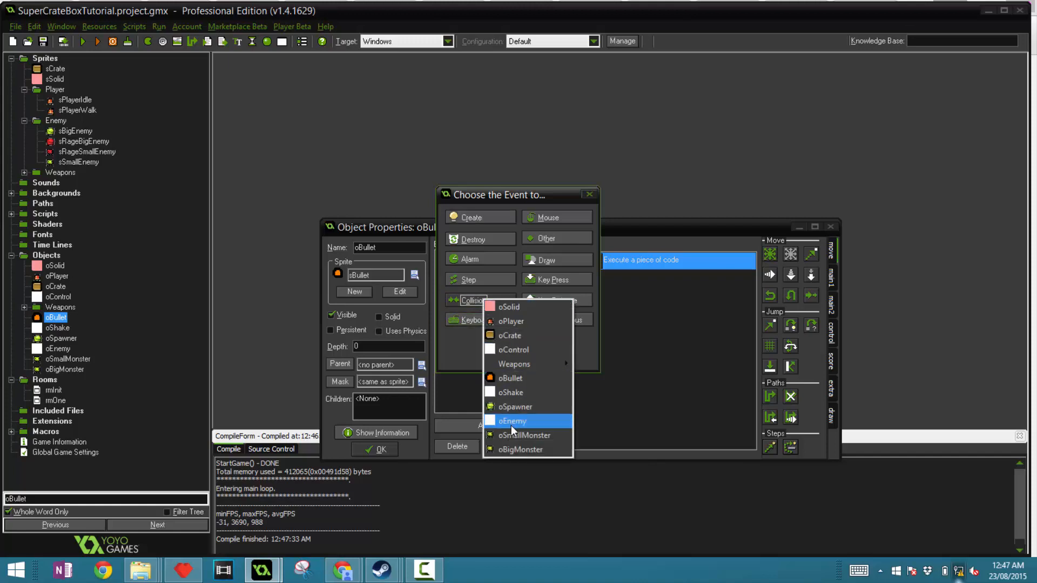
click(512, 421)
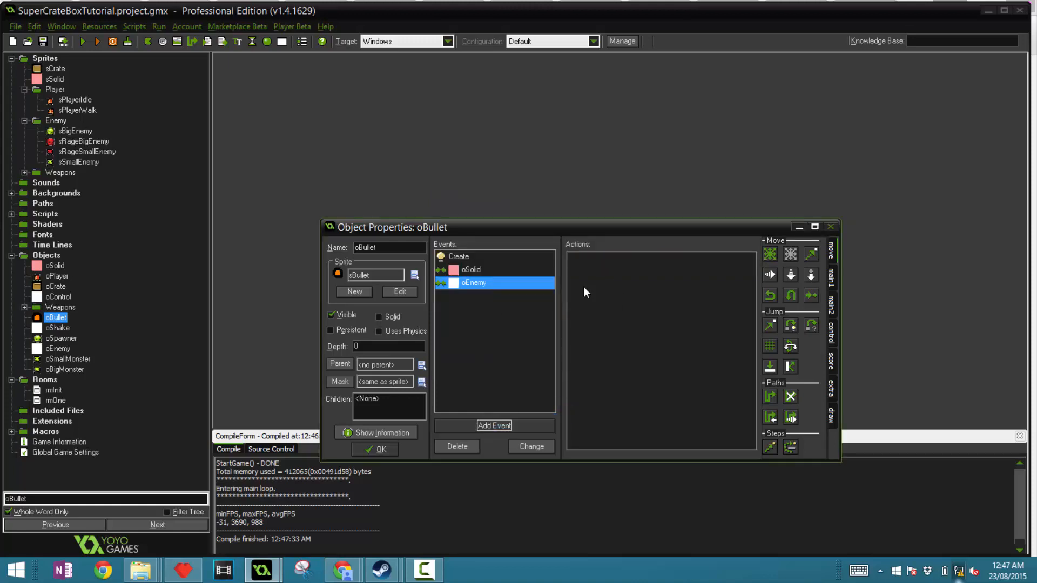
double_click(457, 257)
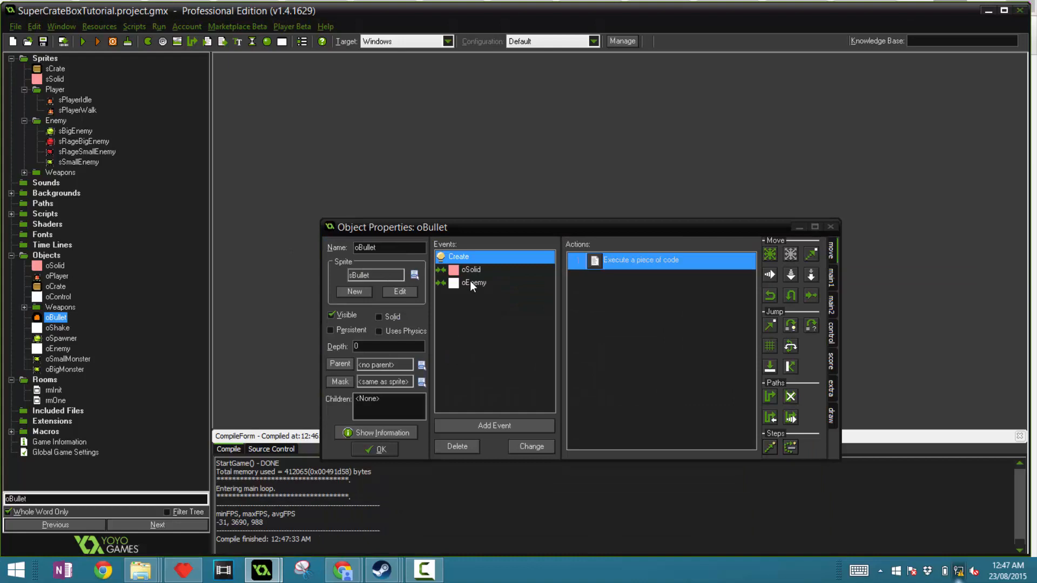
click(475, 283)
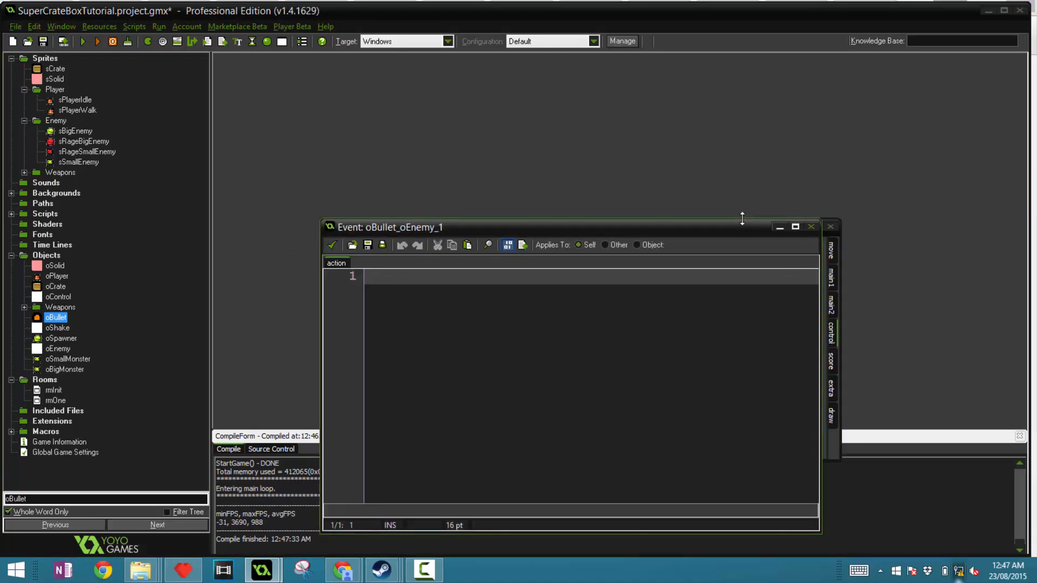
Write other.hp -= damage; in the bullet's oEnemy collision code
text(ihe)
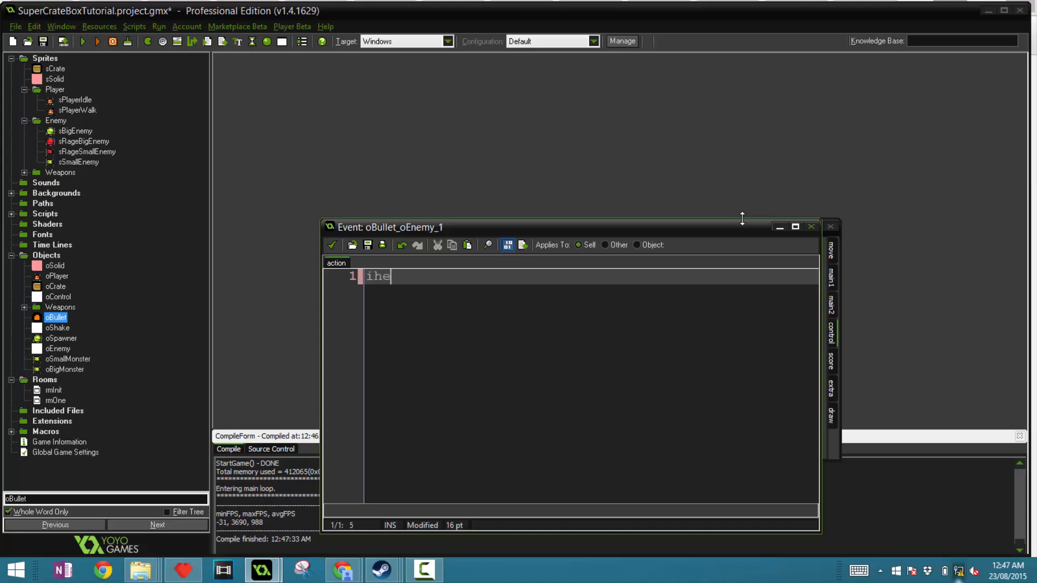
text(other.)
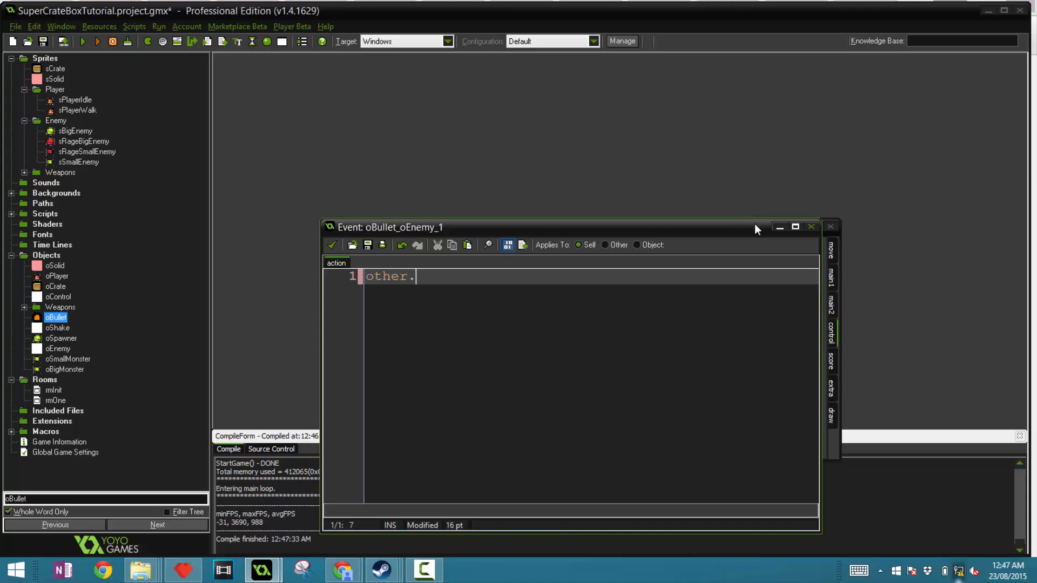
text(hp -=)
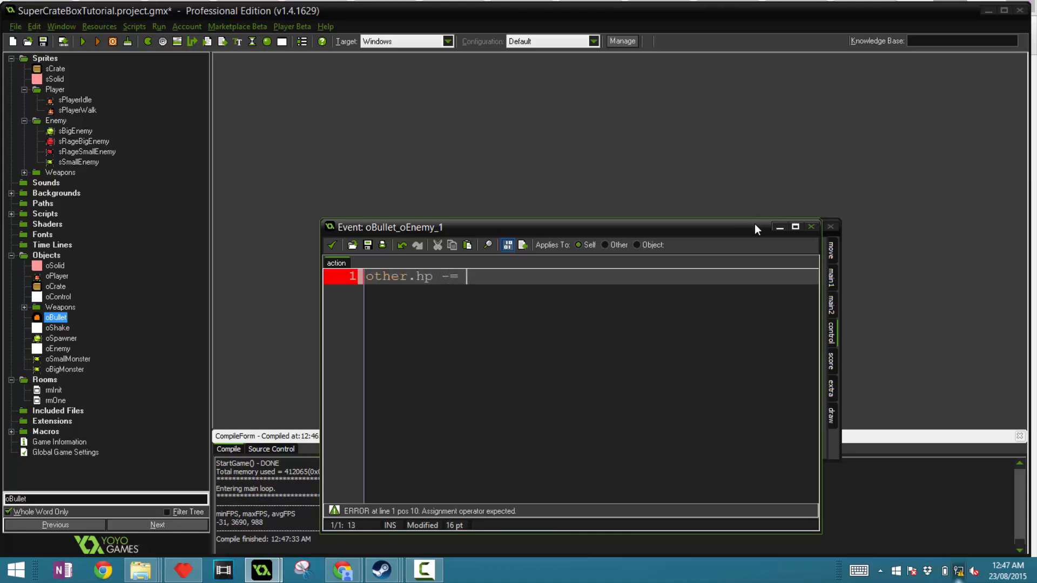
text(damage;)
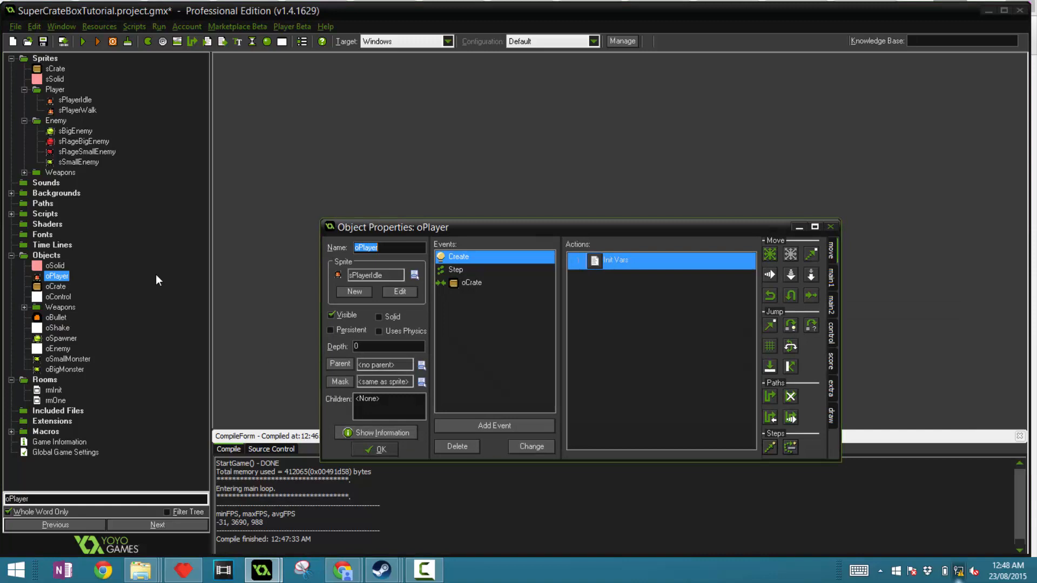
Give oPlayer an oEnemy collision calling game_restart(), then start a playtest
click(473, 300)
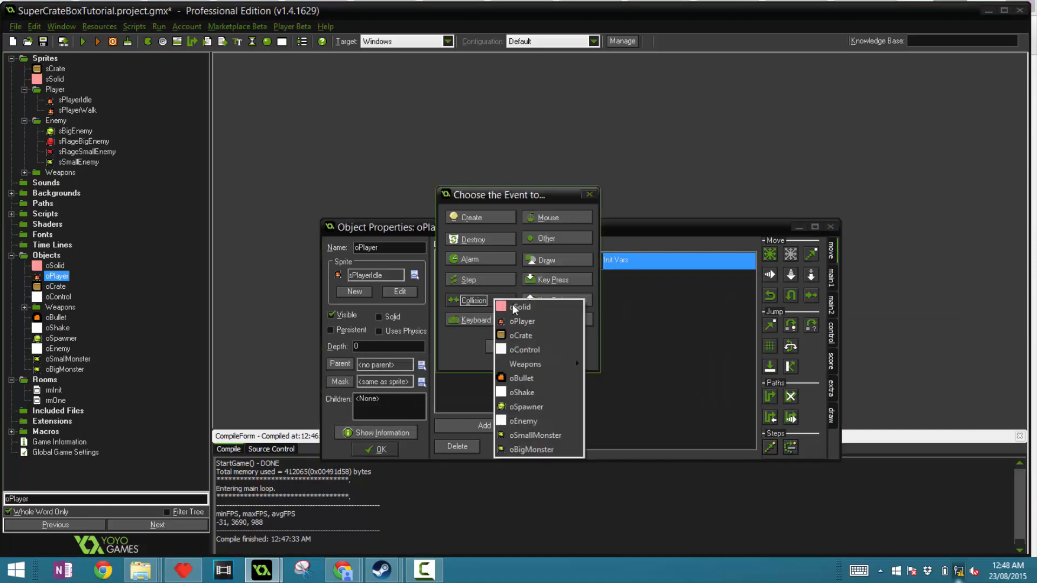
mouse_move(524, 392)
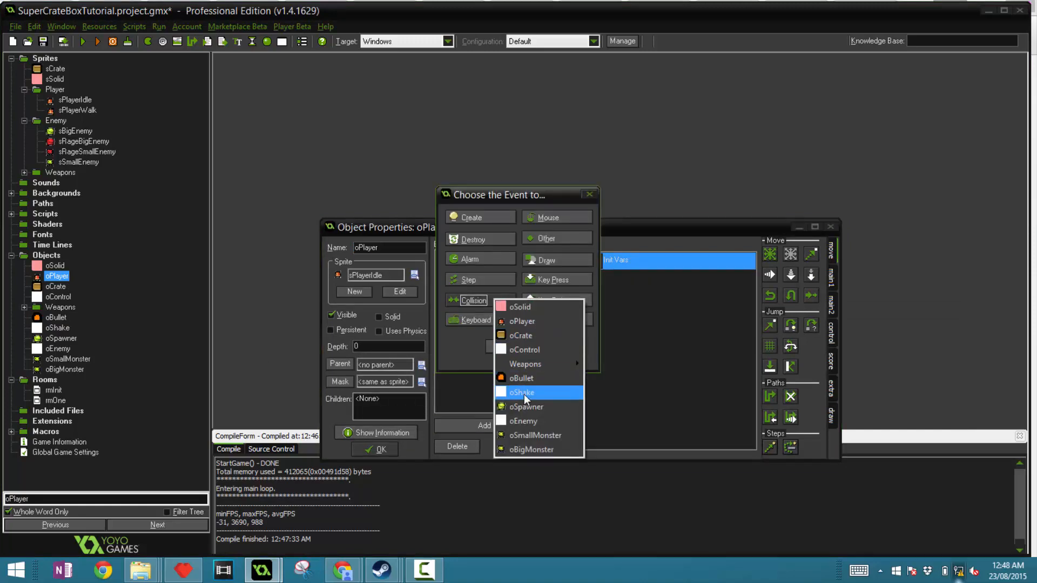
click(523, 421)
text(g)
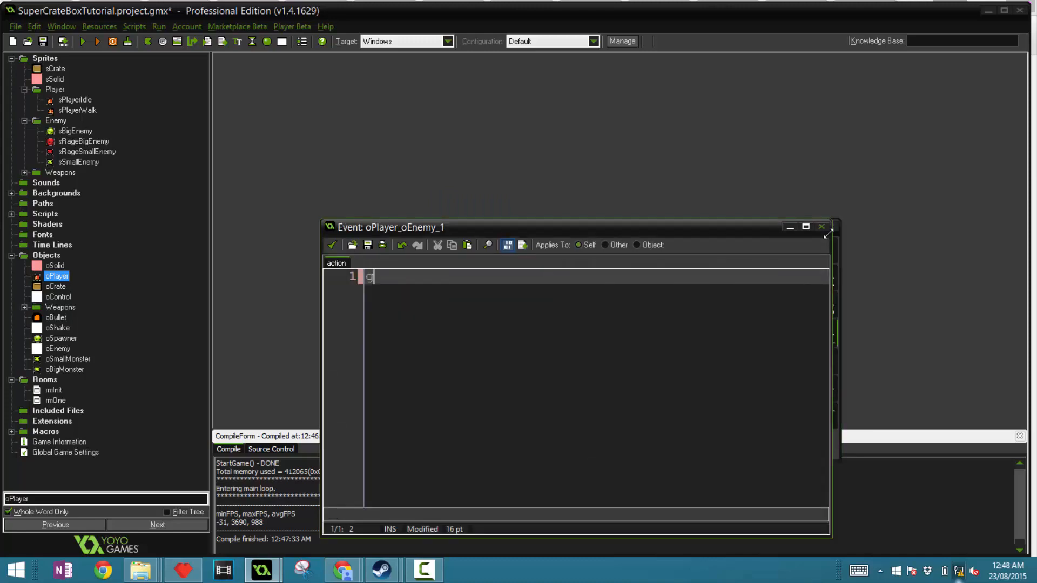
text(ame_r)
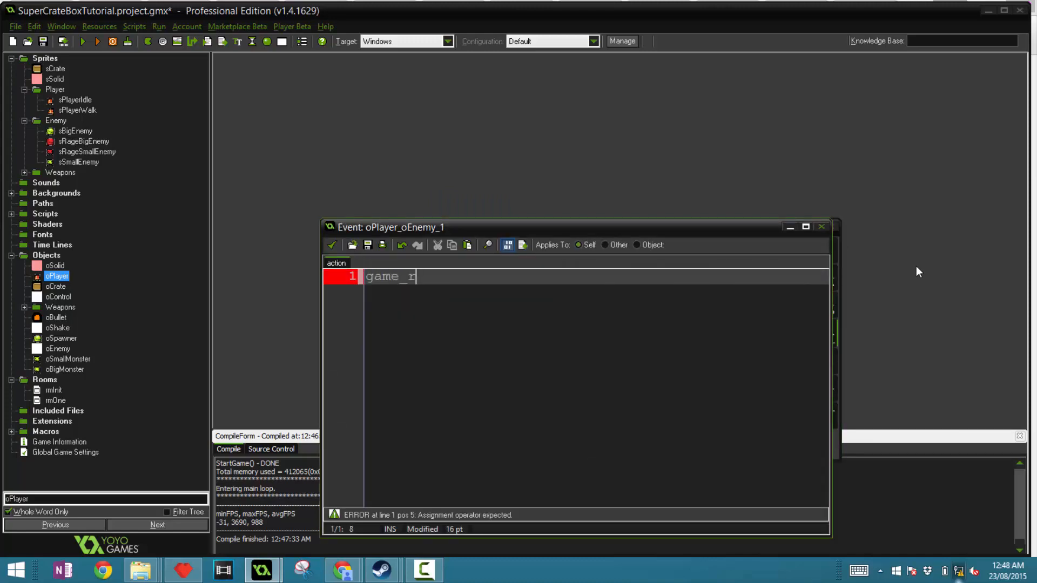
text(estart();)
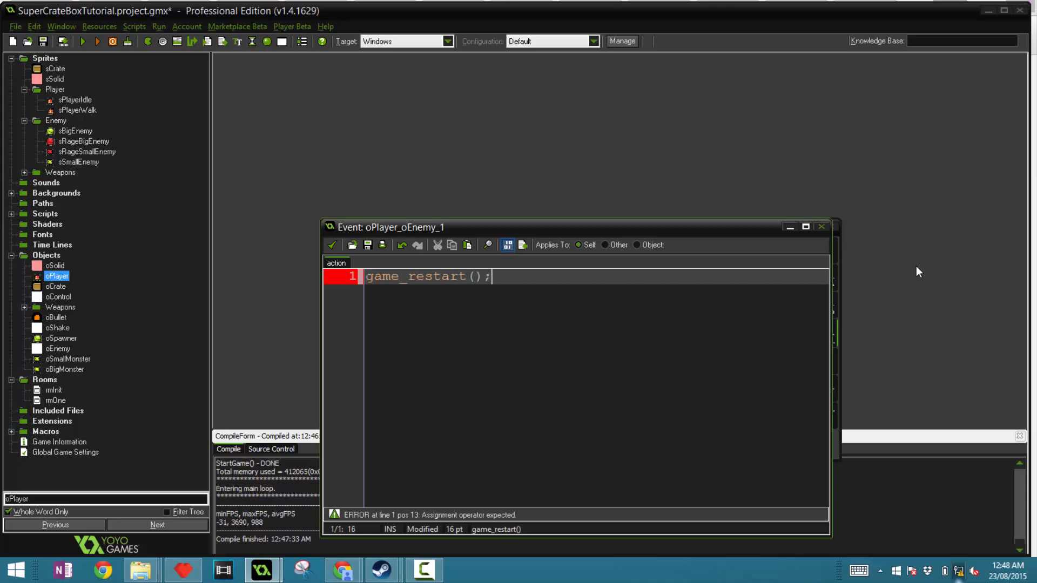
click(83, 41)
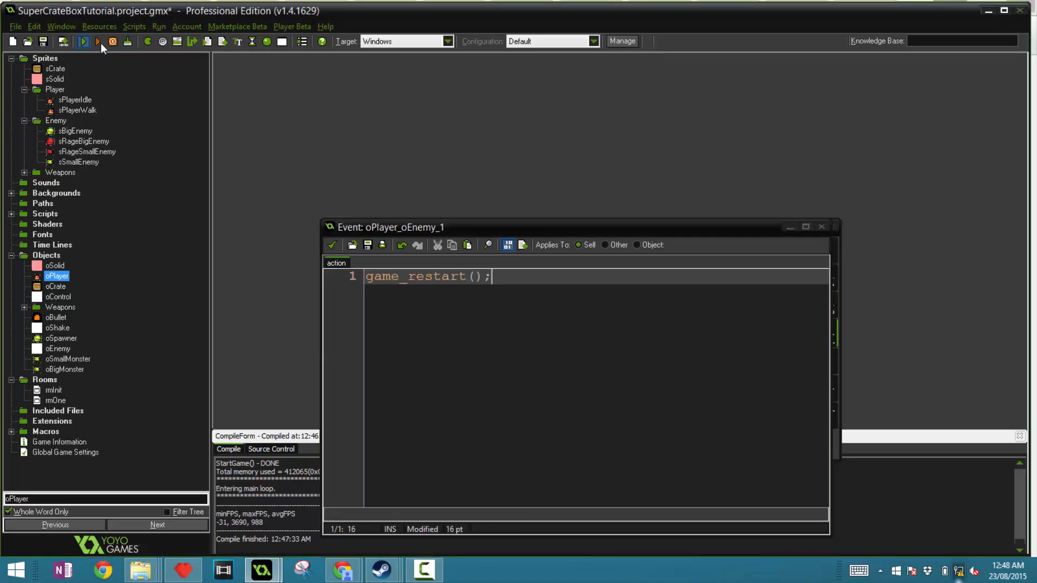
click(83, 41)
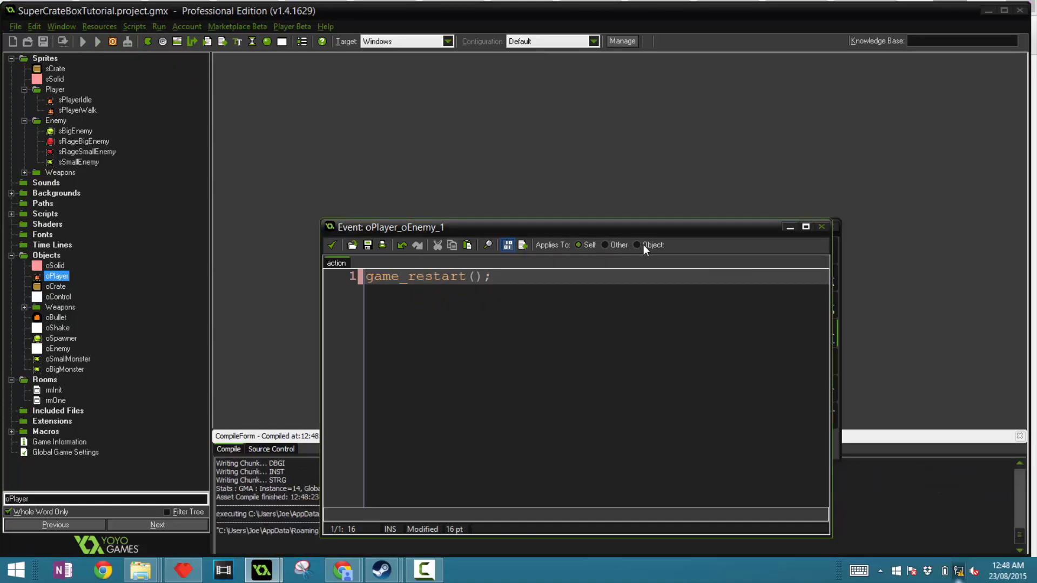
Close the running game and return to the oBullet_oEnemy_1 collision code
click(83, 41)
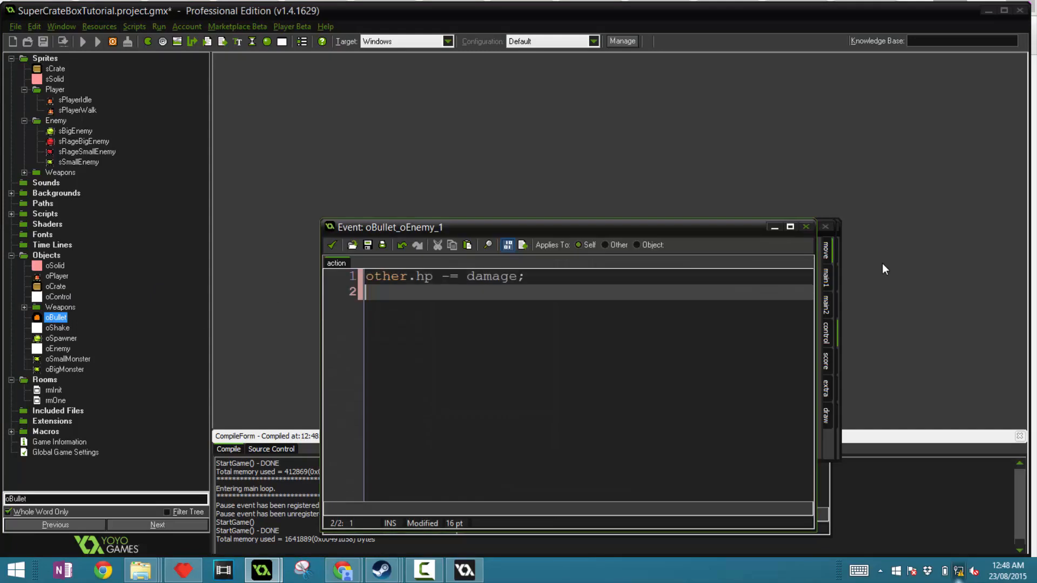
Add instance_destroy(); to the bullet collision code, save, and run again
text(instance_de)
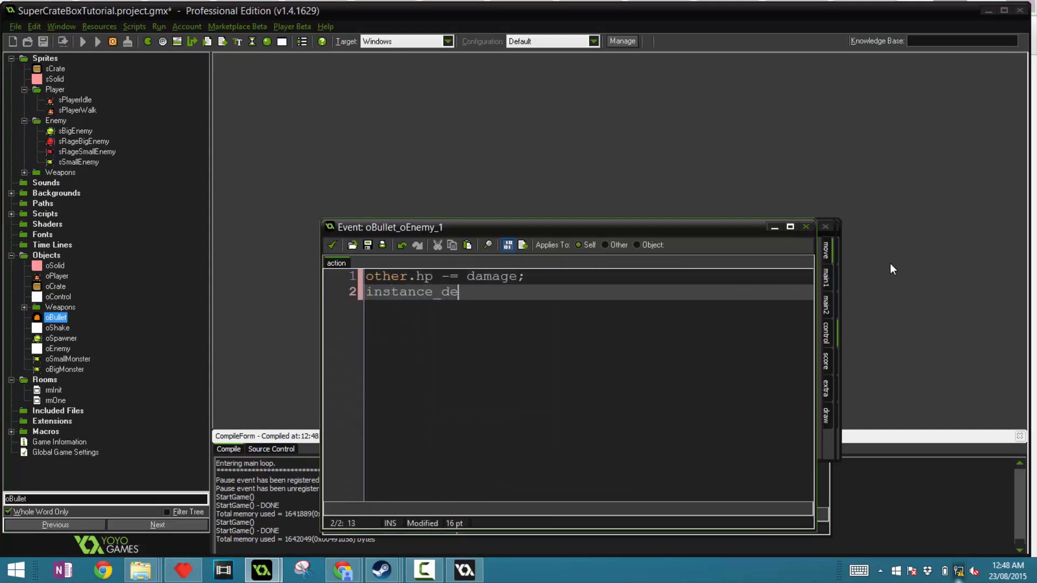
text(stroy())
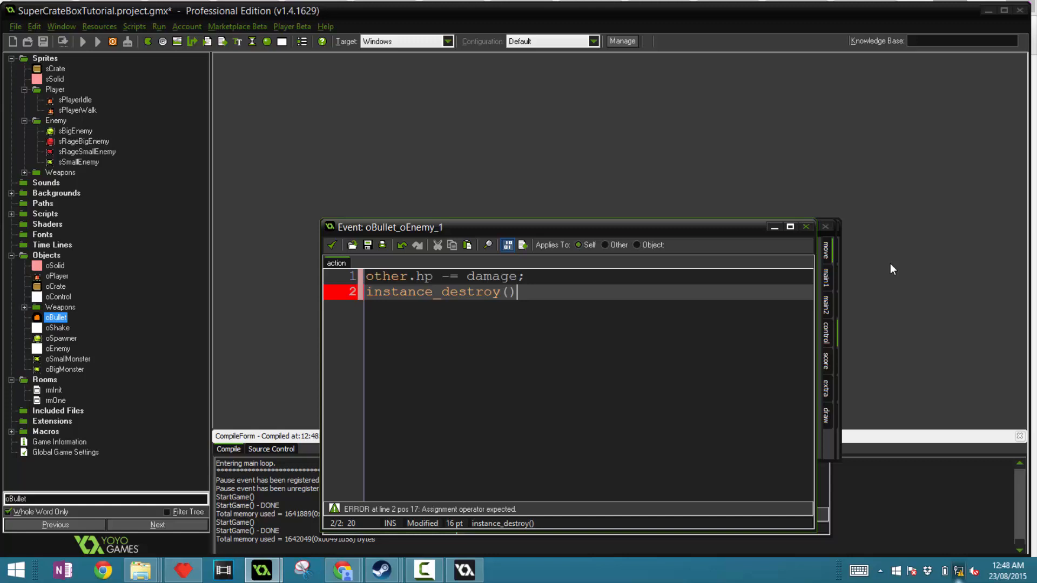
text(;)
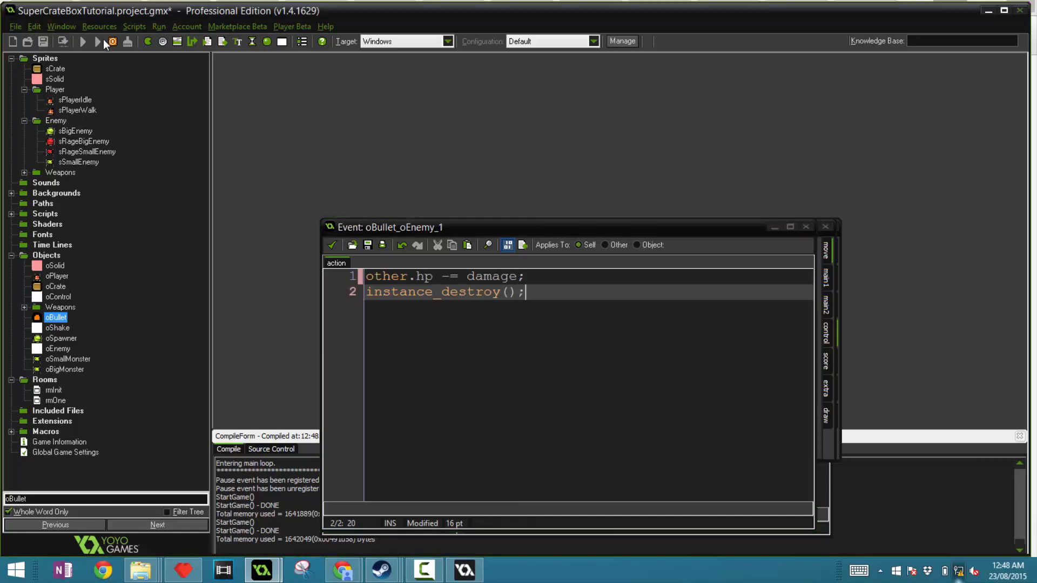
click(97, 41)
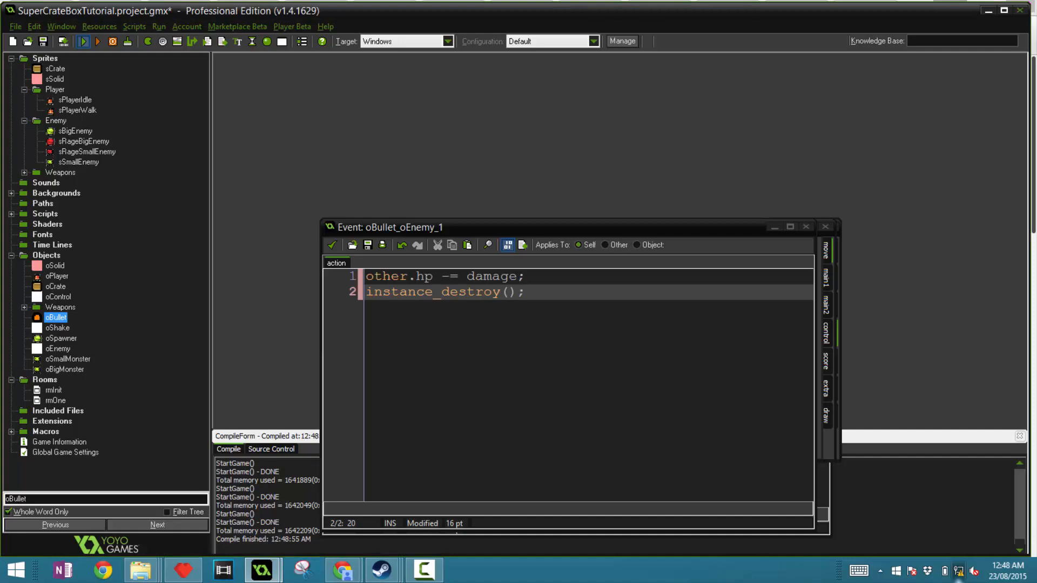
click(83, 41)
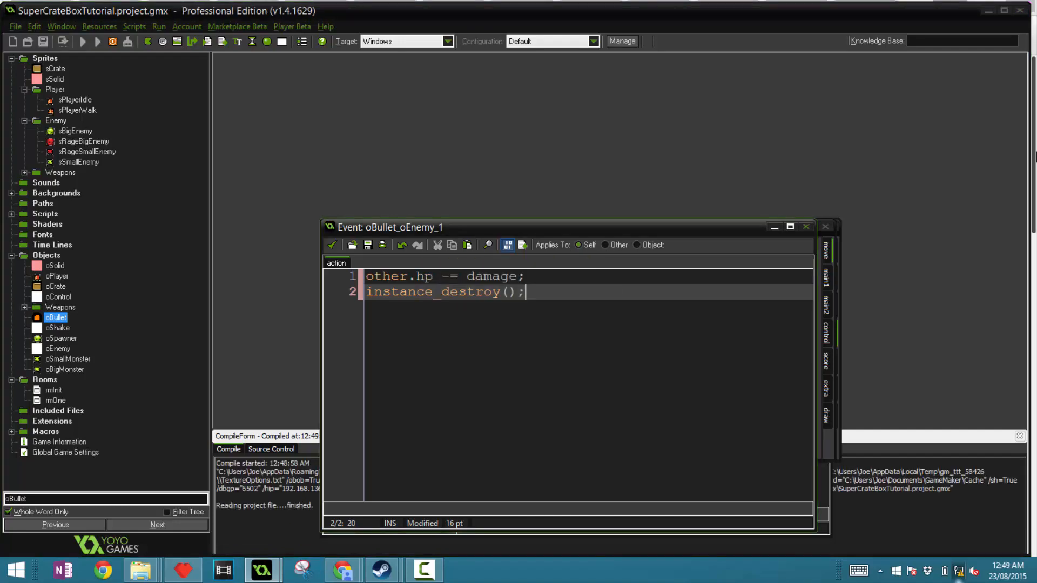
click(82, 41)
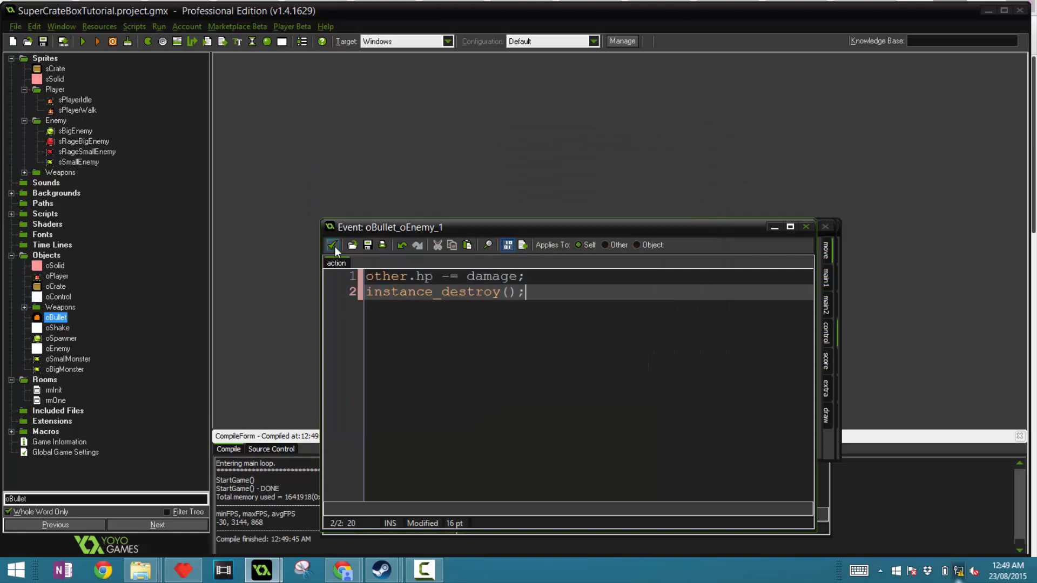
Save and close the bullet collision code and the oPlayer properties window
click(59, 276)
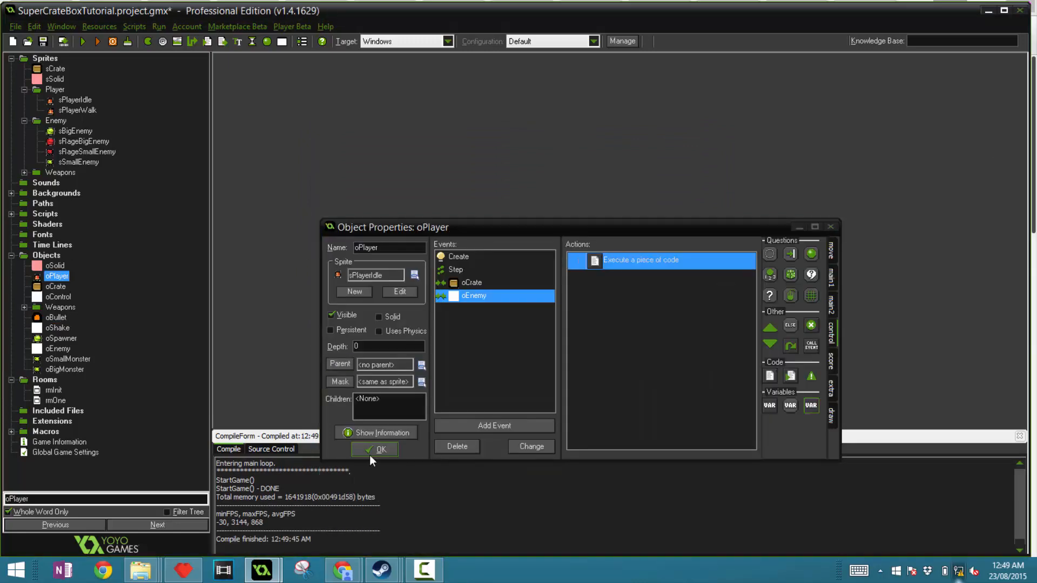
click(375, 450)
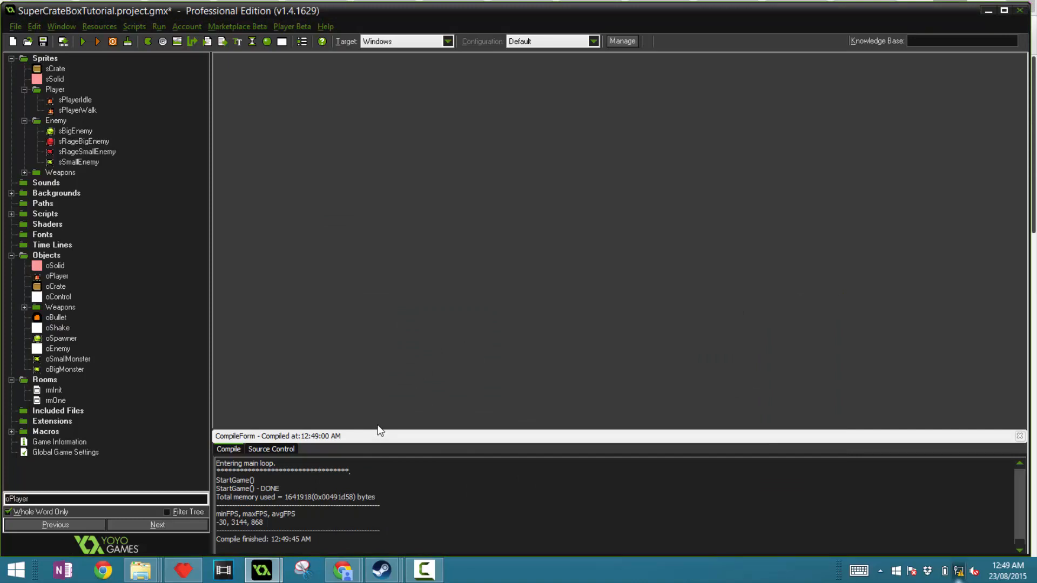